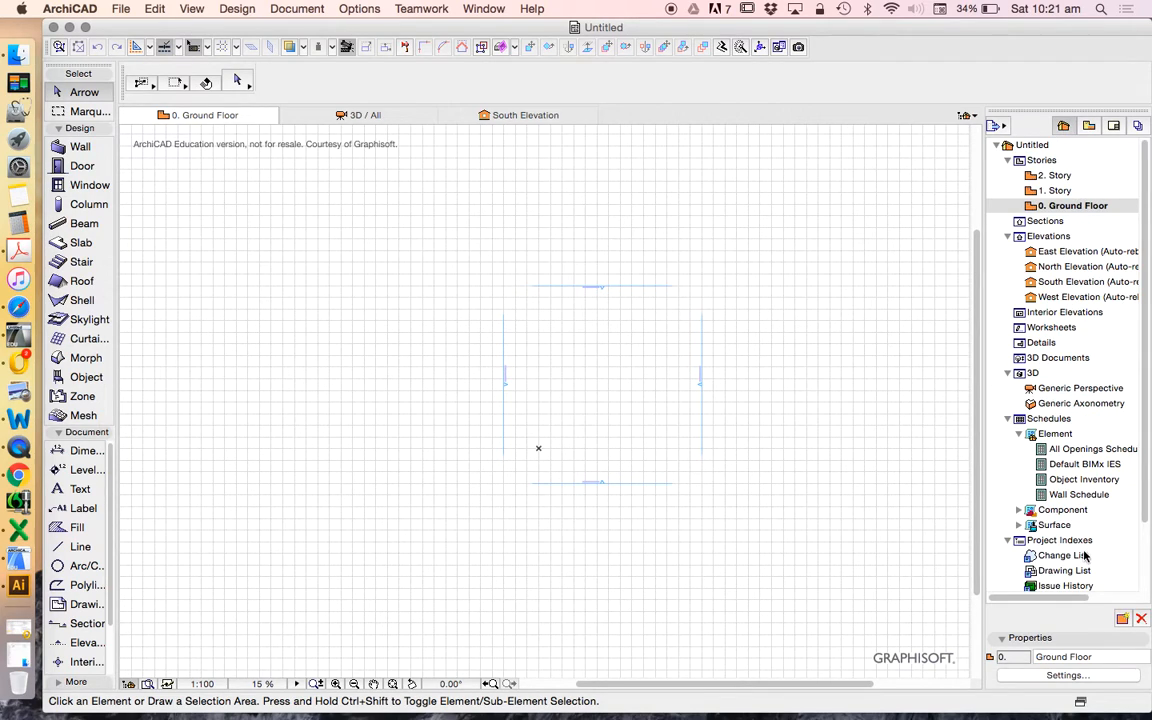
pyautogui.moveTo(490, 431)
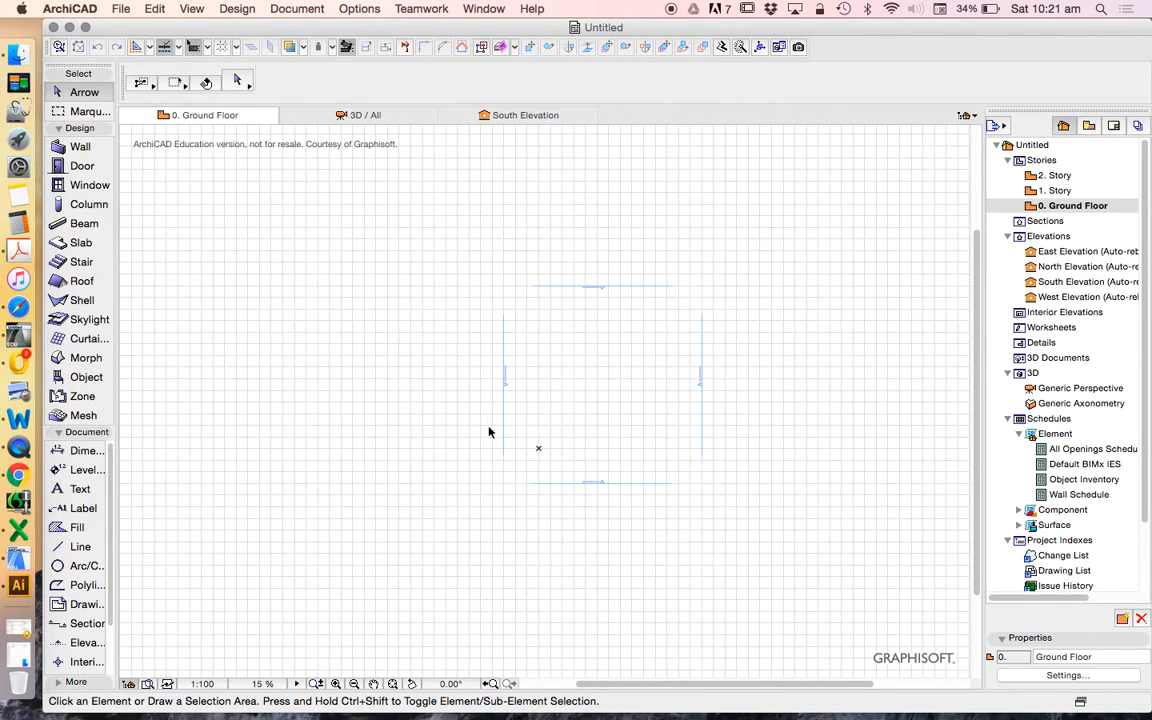
# Open the File menu to create a New & Reset All project
pyautogui.click(124, 9)
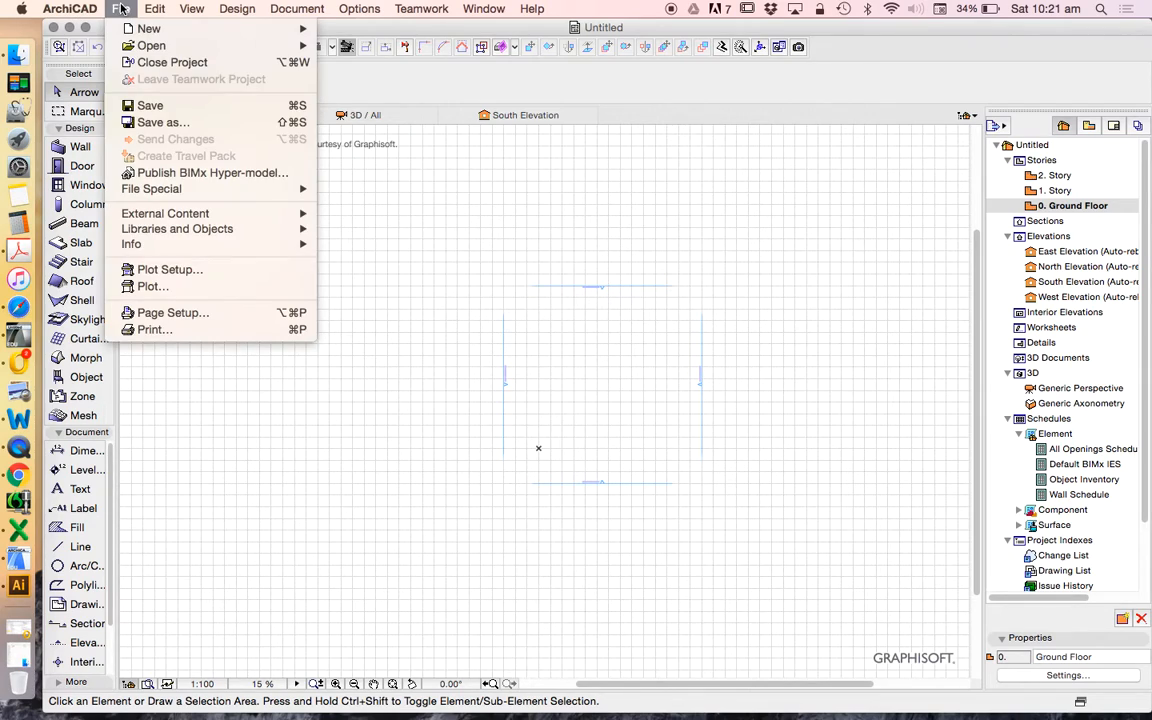
pyautogui.moveTo(155, 29)
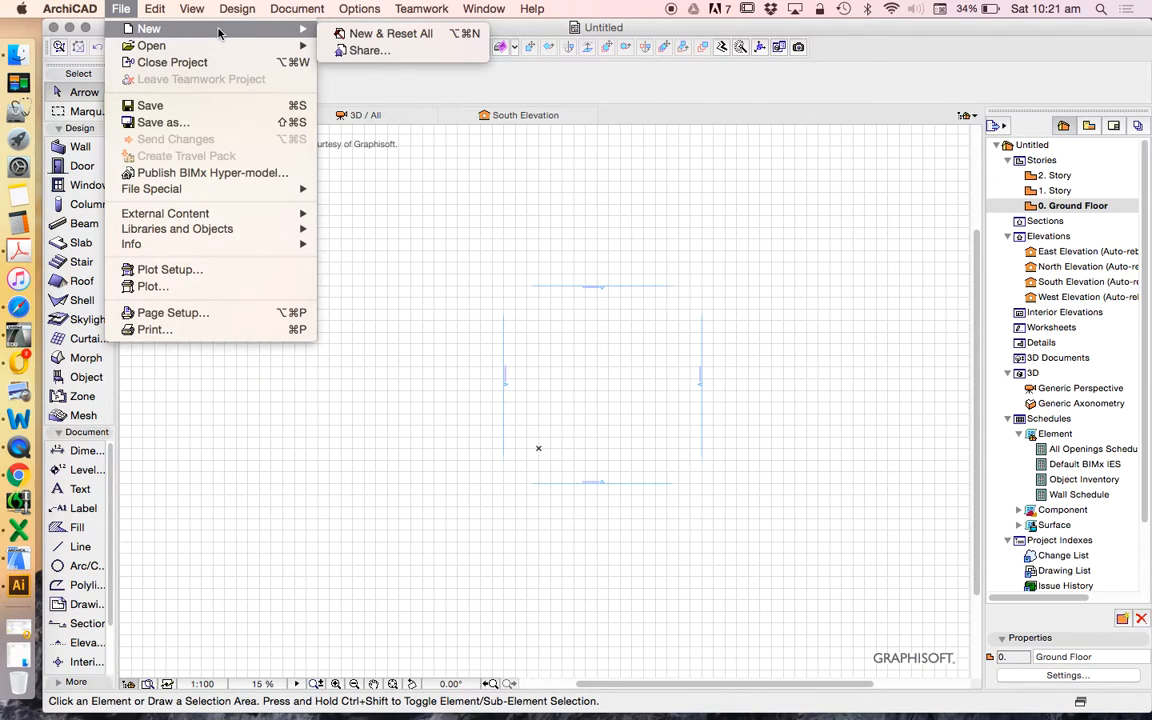
pyautogui.moveTo(310, 28)
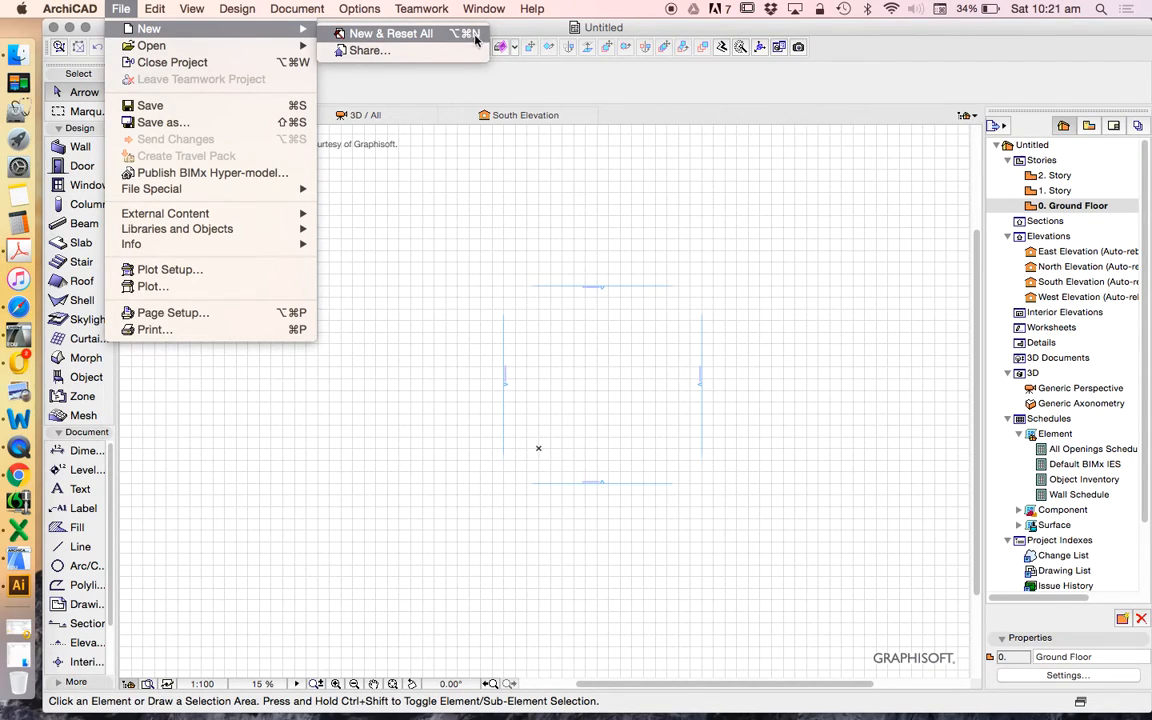
pyautogui.moveTo(465, 38)
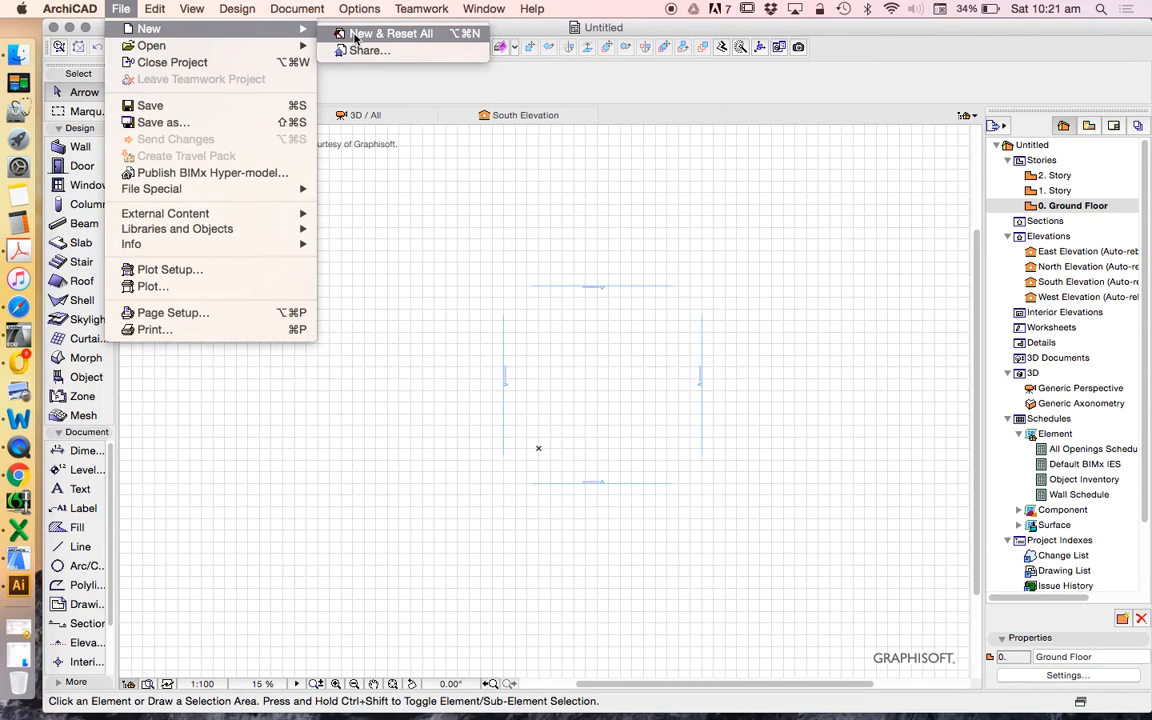
pyautogui.moveTo(375, 33)
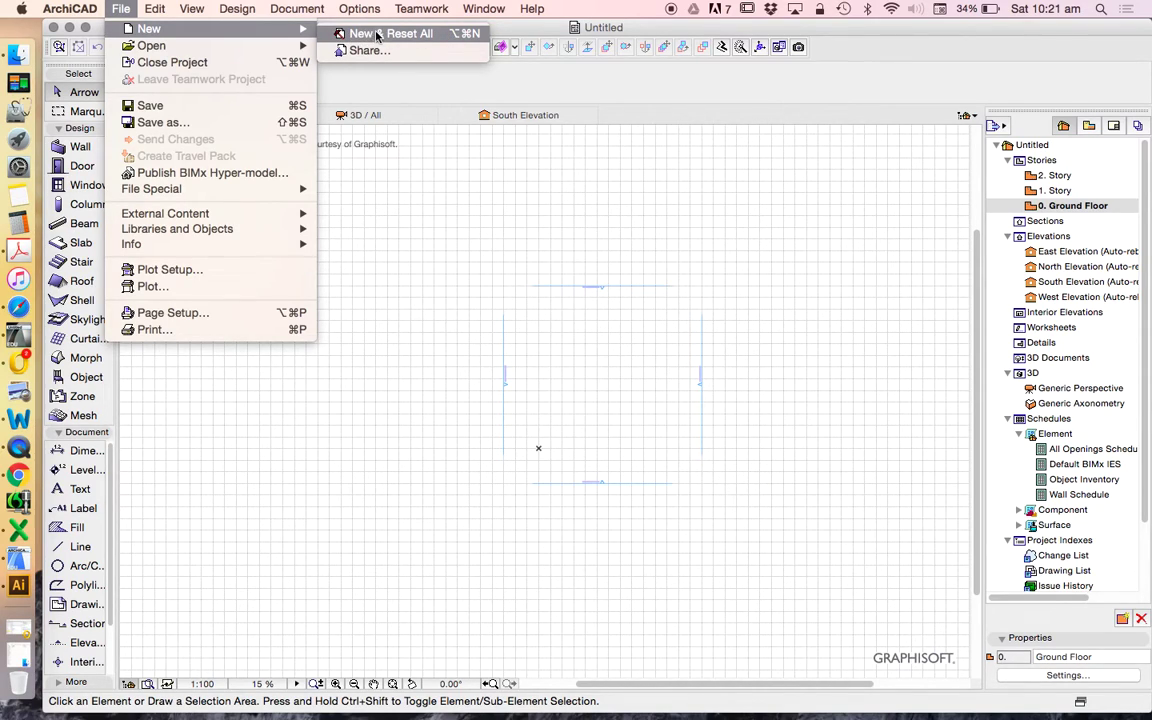
pyautogui.moveTo(390, 34)
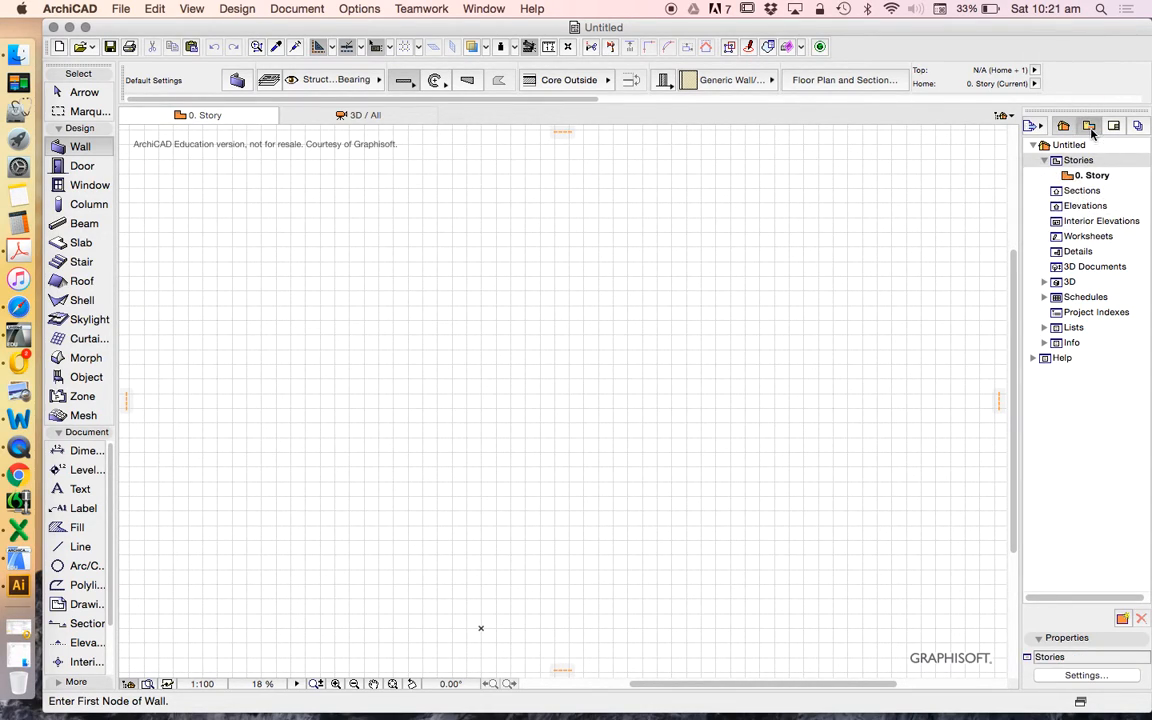
pyautogui.click(1094, 125)
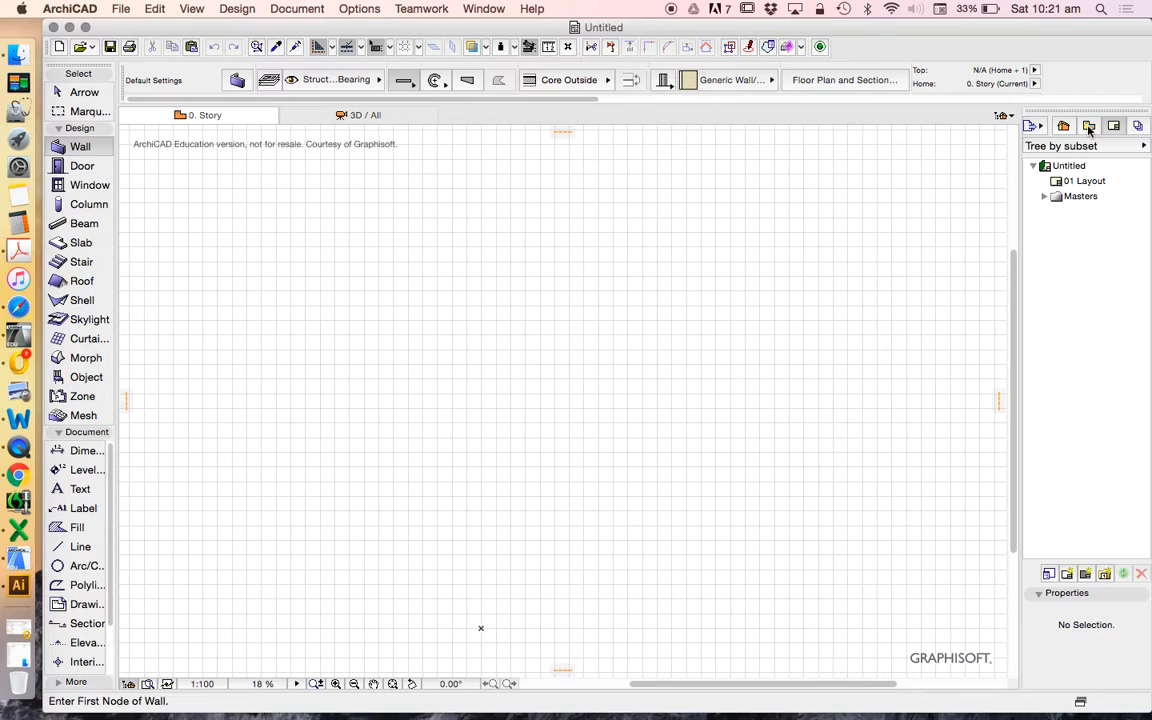
pyautogui.click(1115, 125)
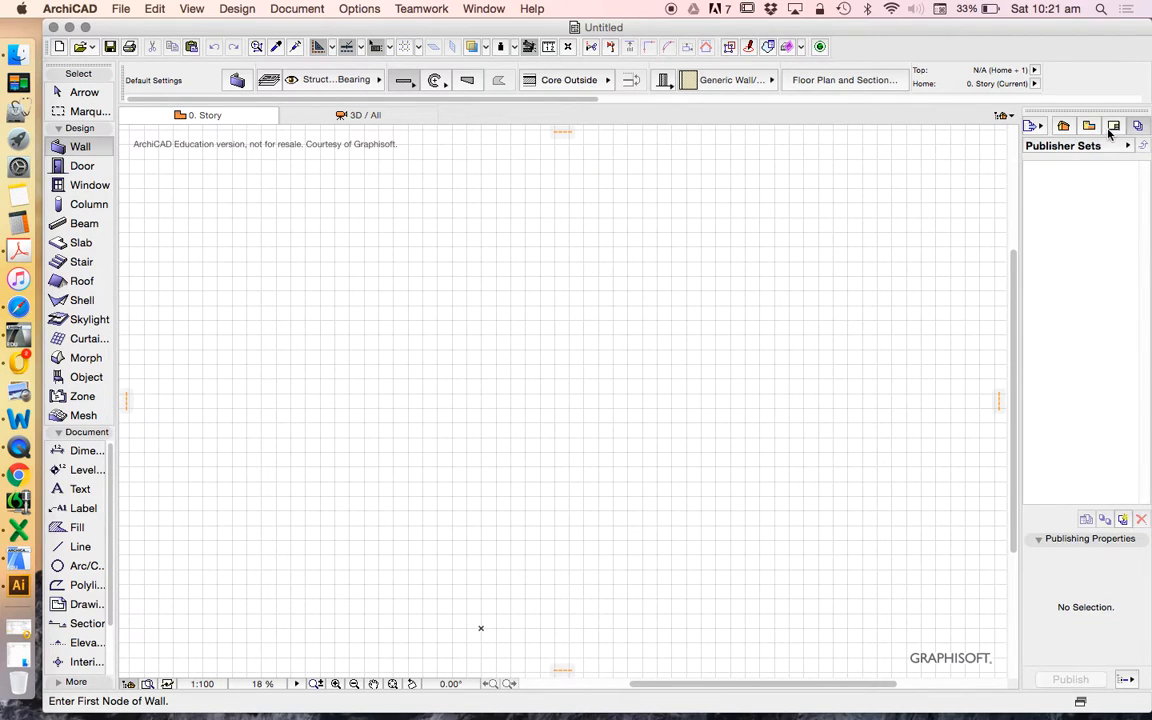
pyautogui.click(1111, 125)
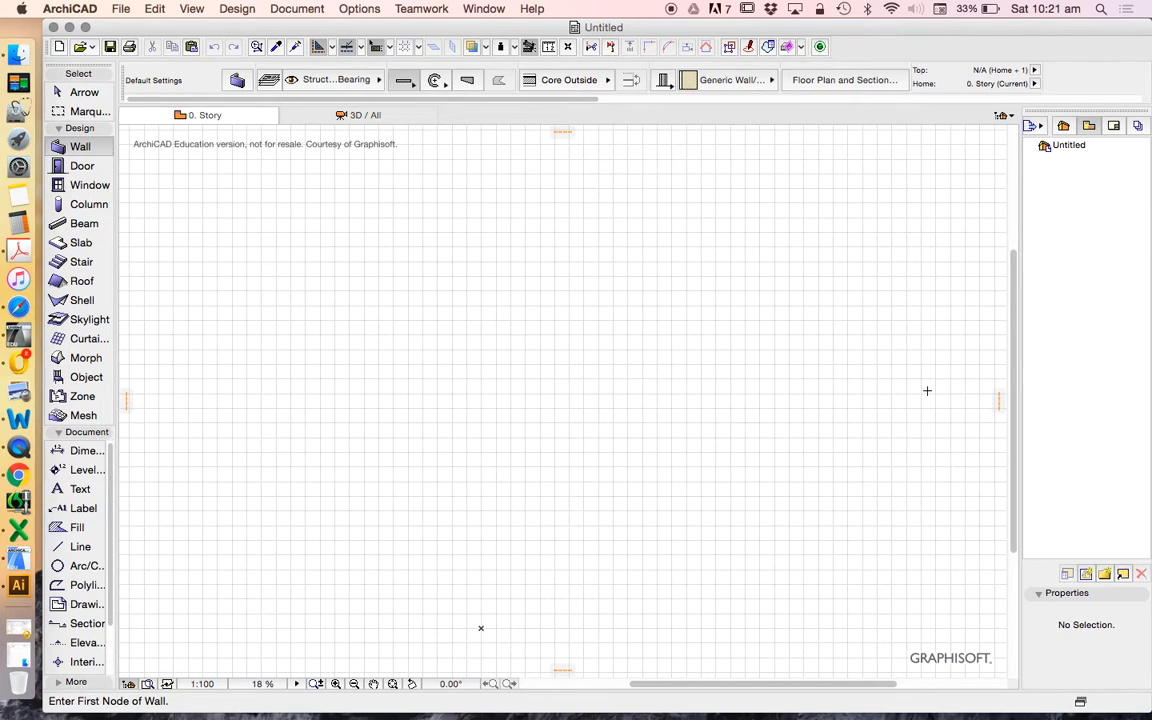
pyautogui.moveTo(400, 432)
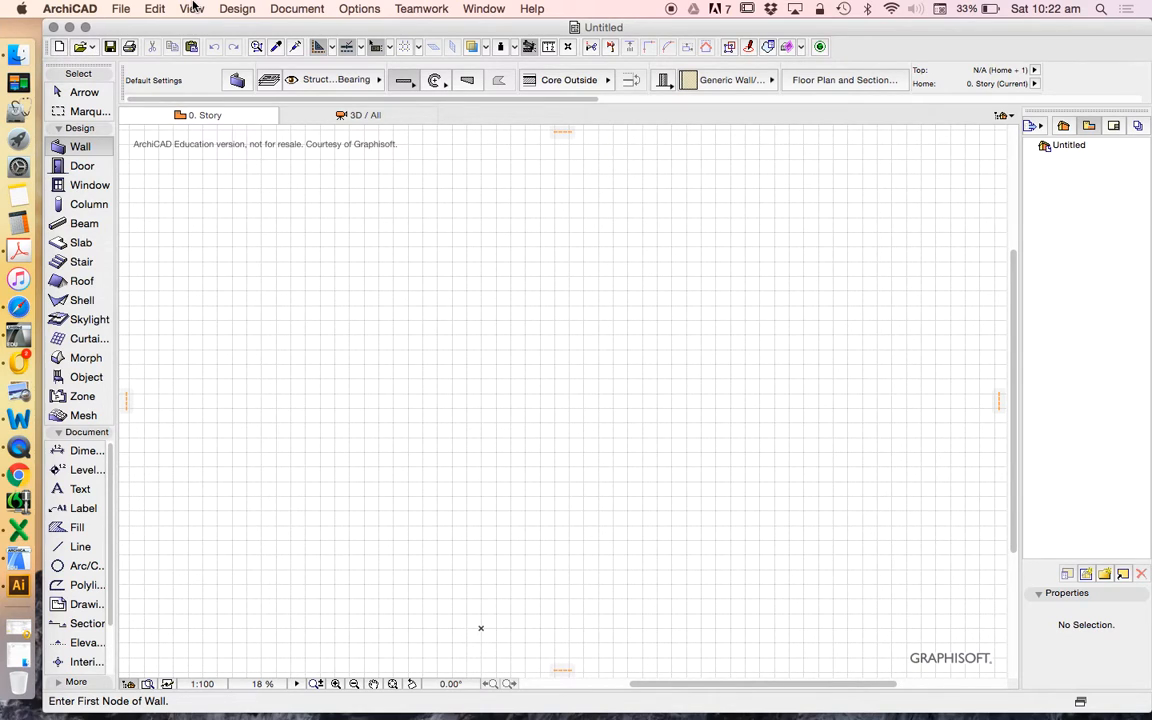
# Open the View menu to turn off Grid Display
pyautogui.click(189, 9)
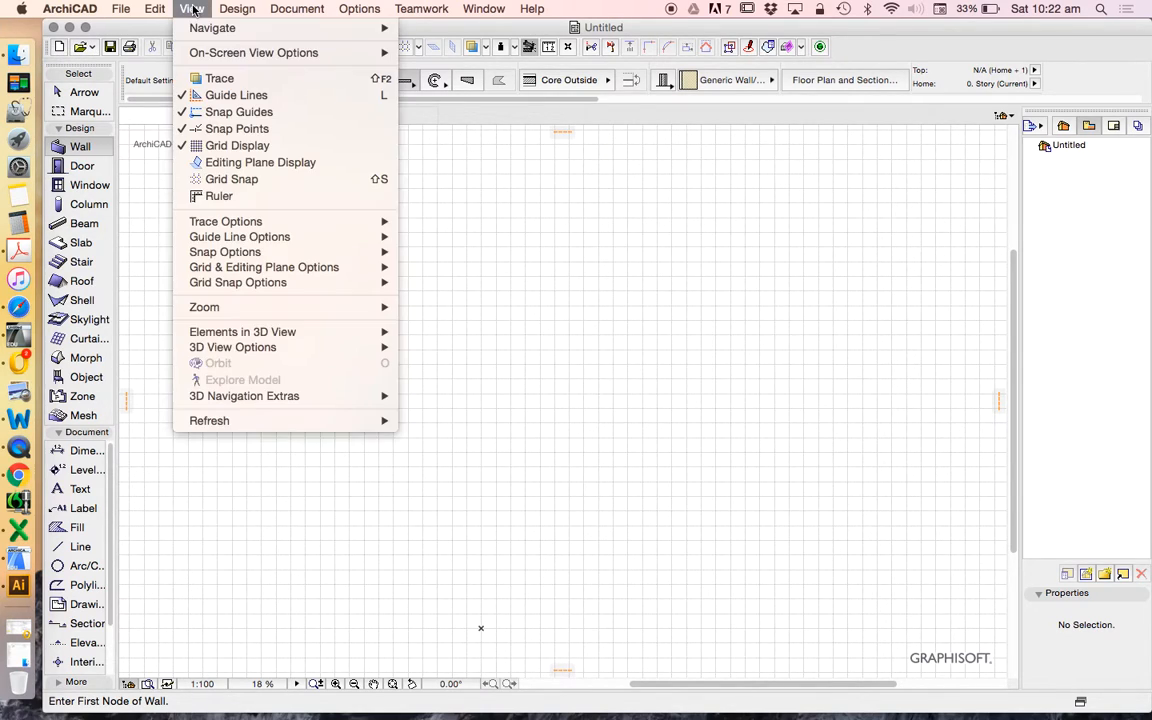
pyautogui.moveTo(237, 145)
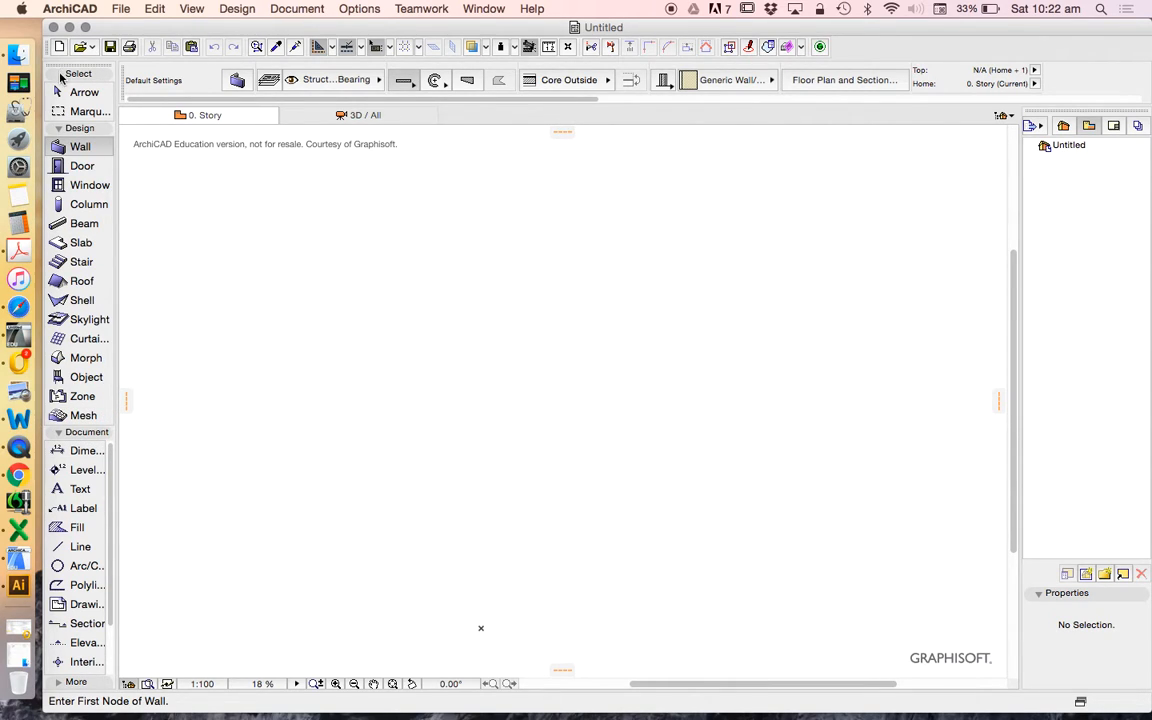
# Choose Marquee, collapse the Design group, expand More, and activate the Spline tool
pyautogui.click(85, 113)
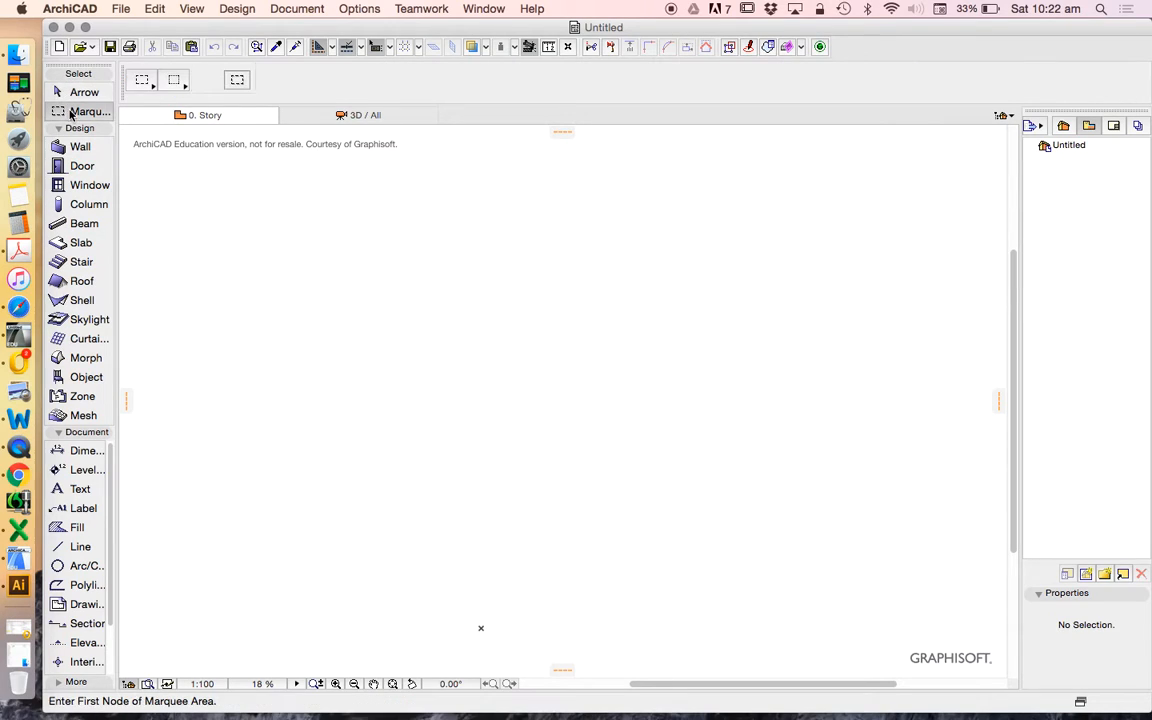
pyautogui.moveTo(197, 203)
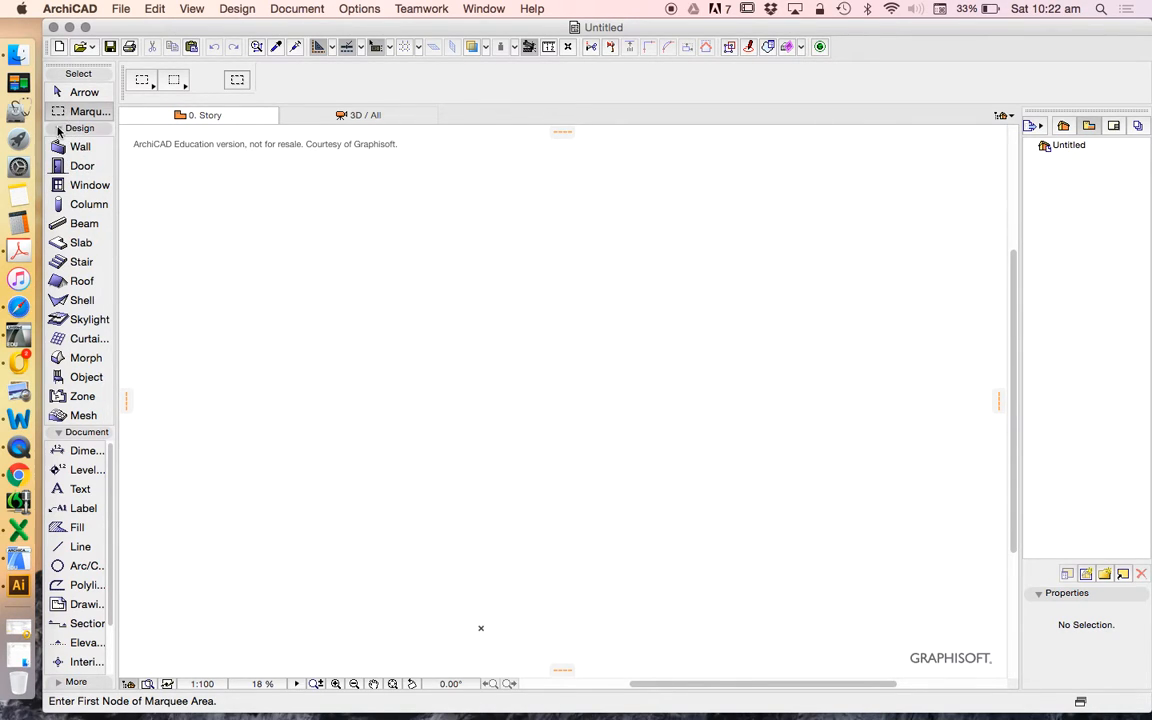
pyautogui.click(60, 128)
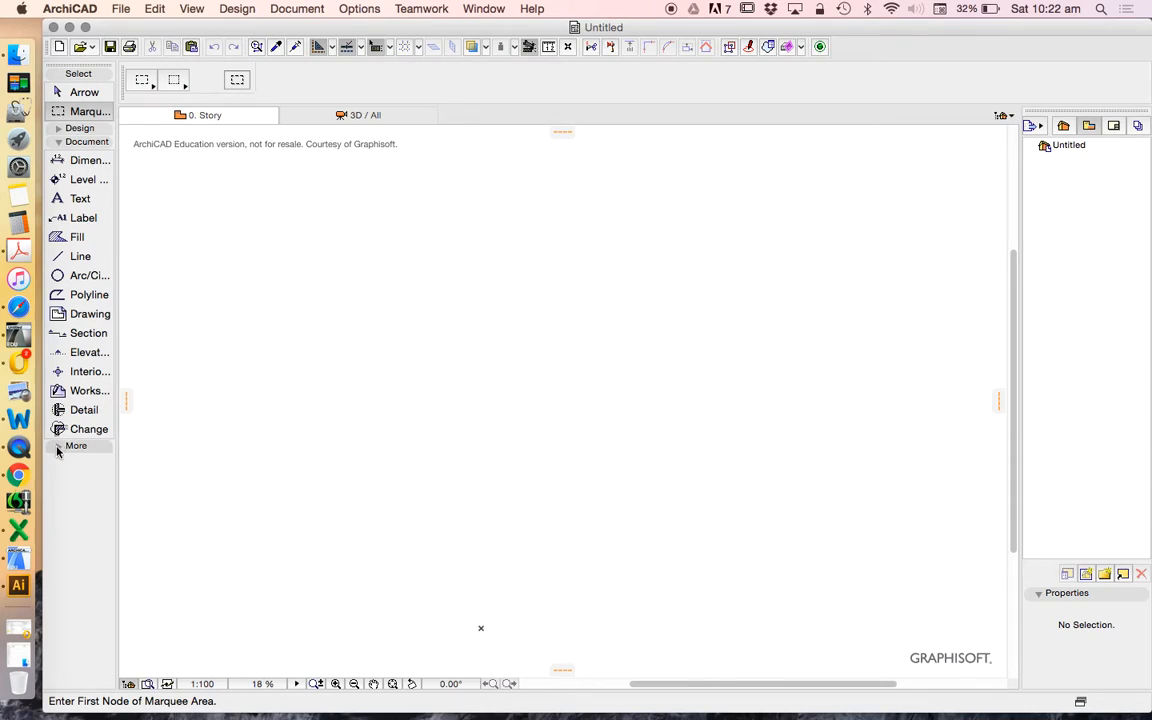
pyautogui.click(76, 445)
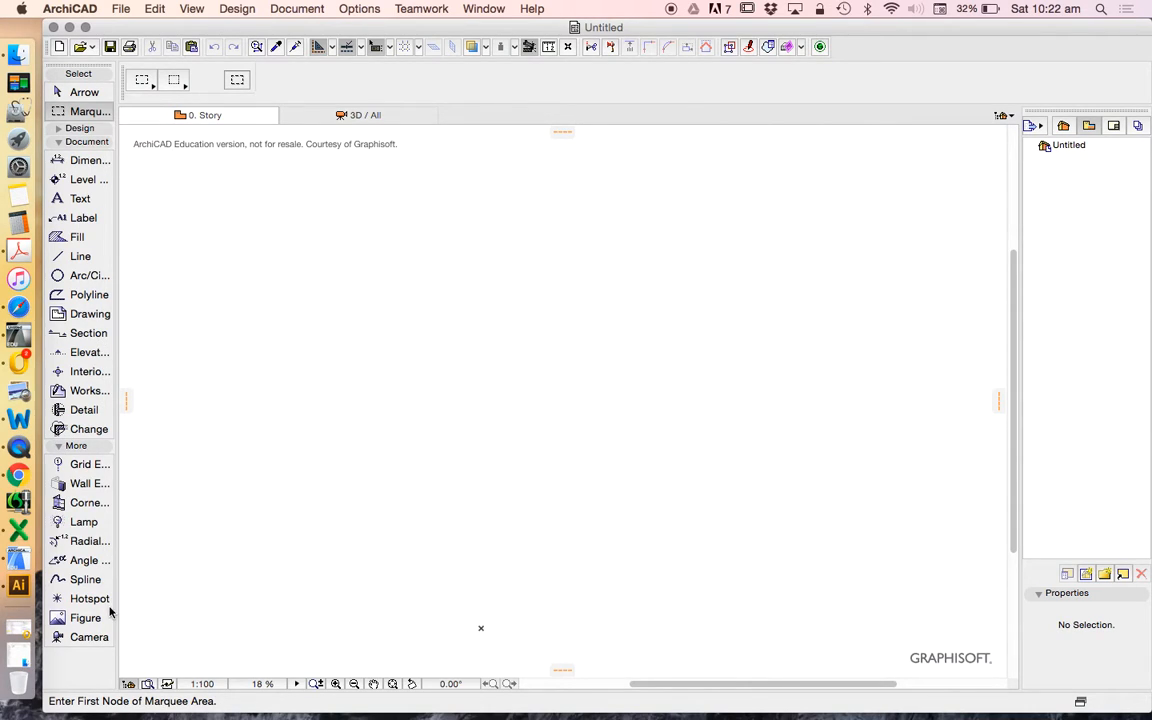
pyautogui.moveTo(77, 541)
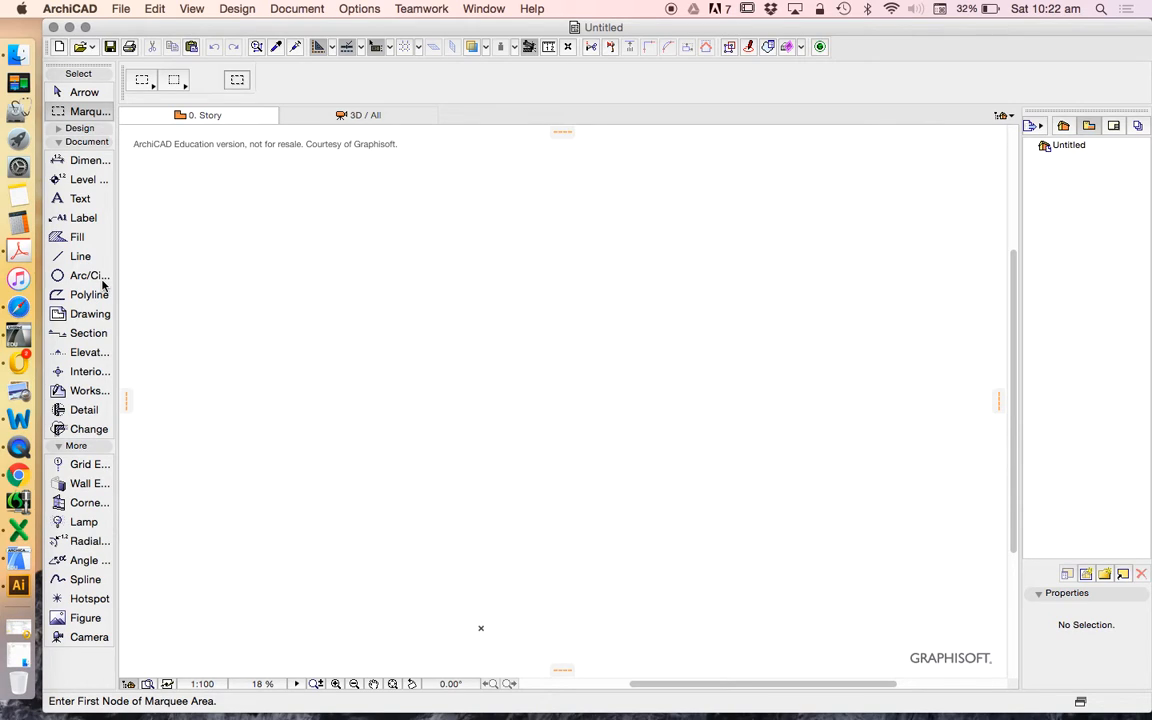
pyautogui.moveTo(103, 285)
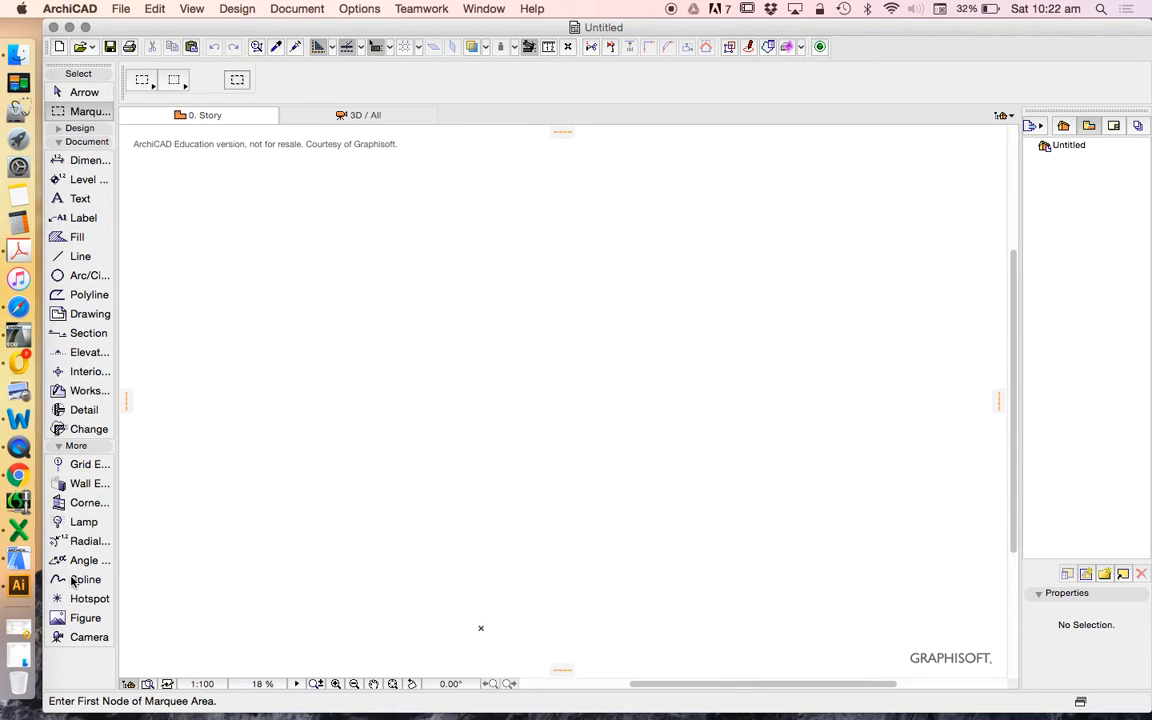
pyautogui.click(84, 579)
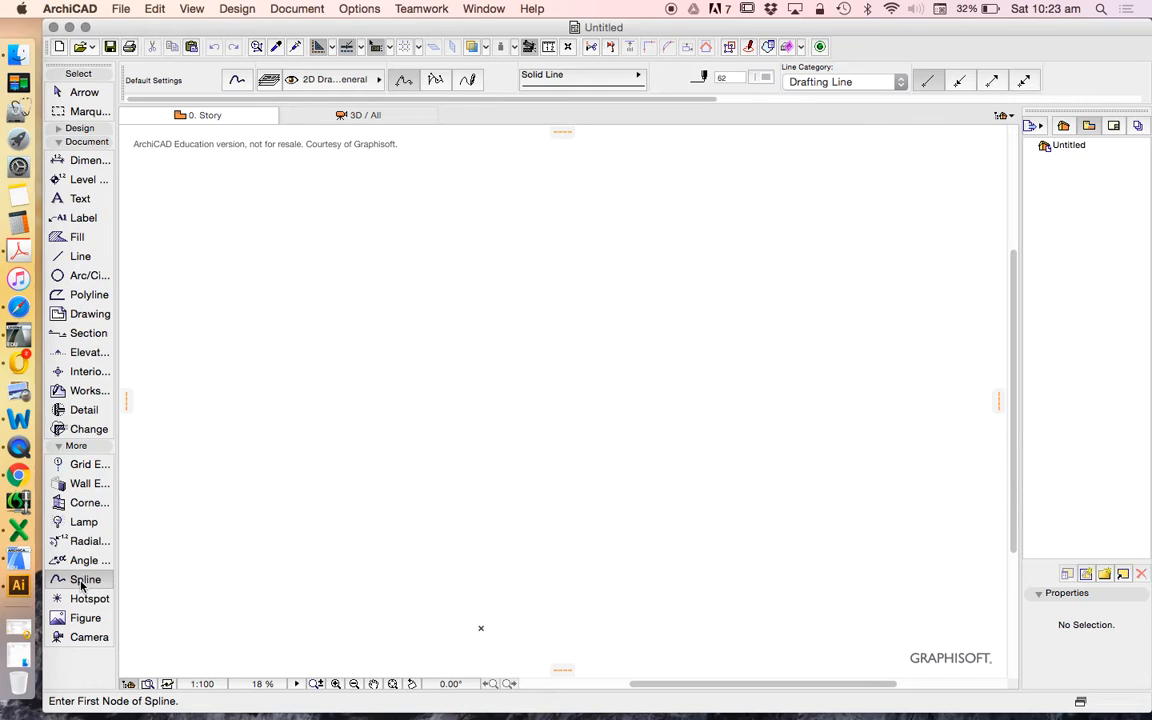
pyautogui.moveTo(80, 198)
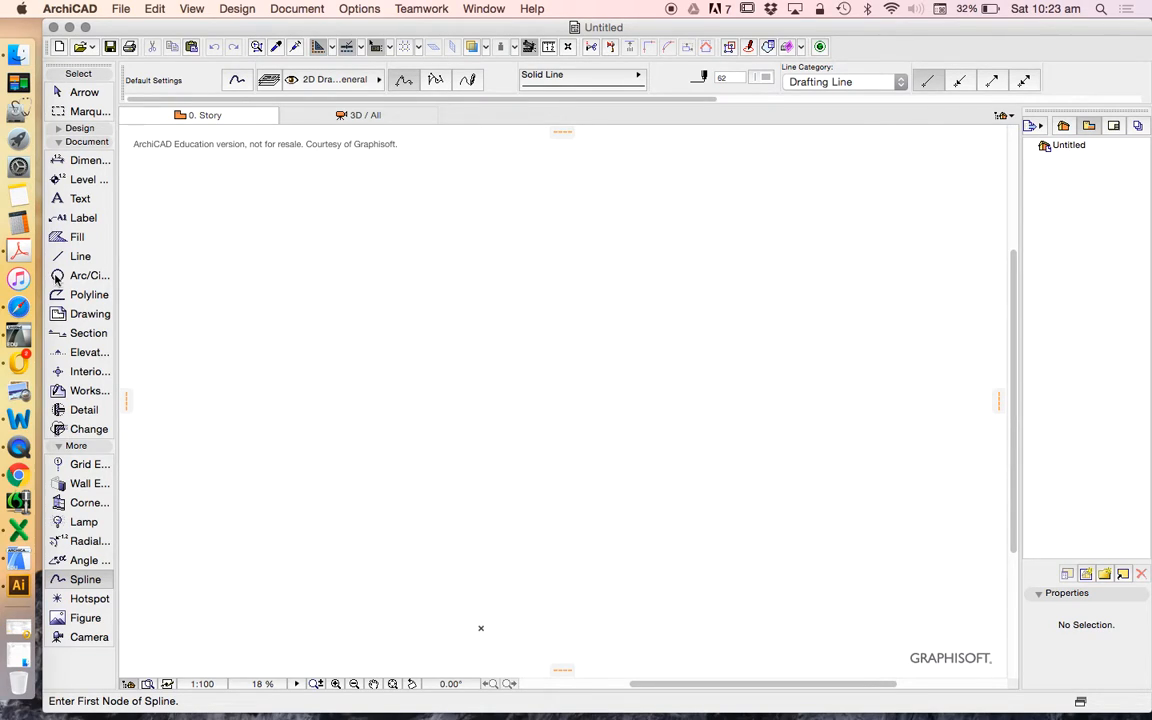
pyautogui.moveTo(72, 474)
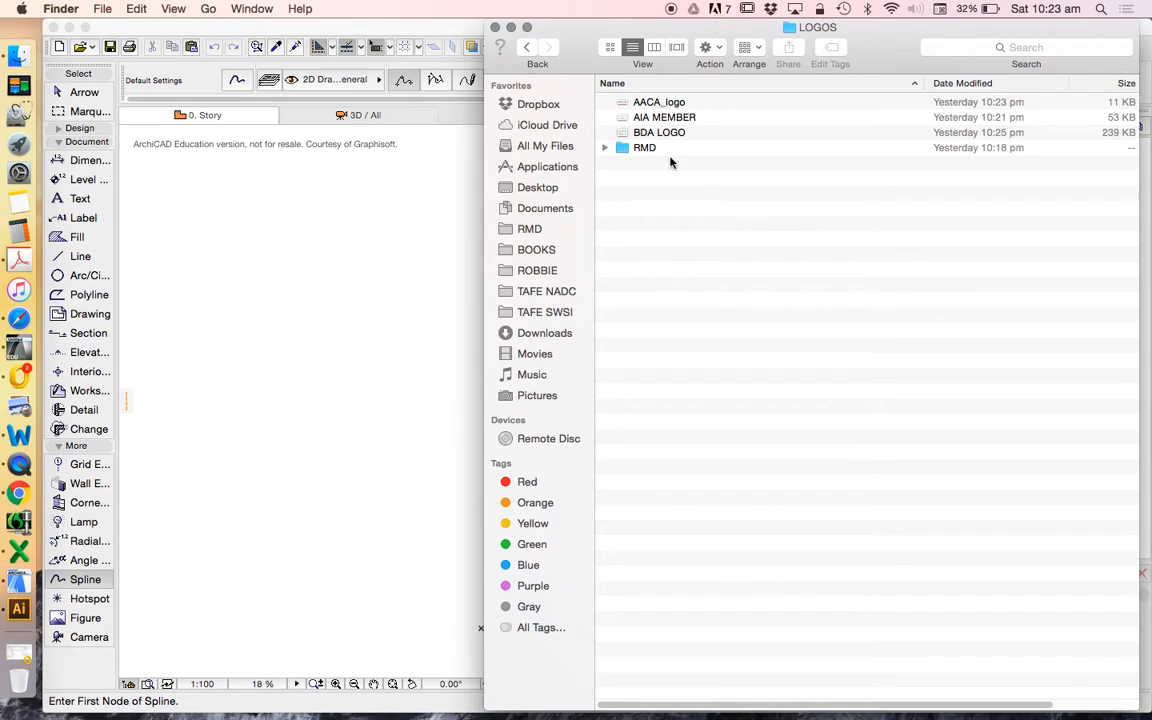
pyautogui.moveTo(649, 174)
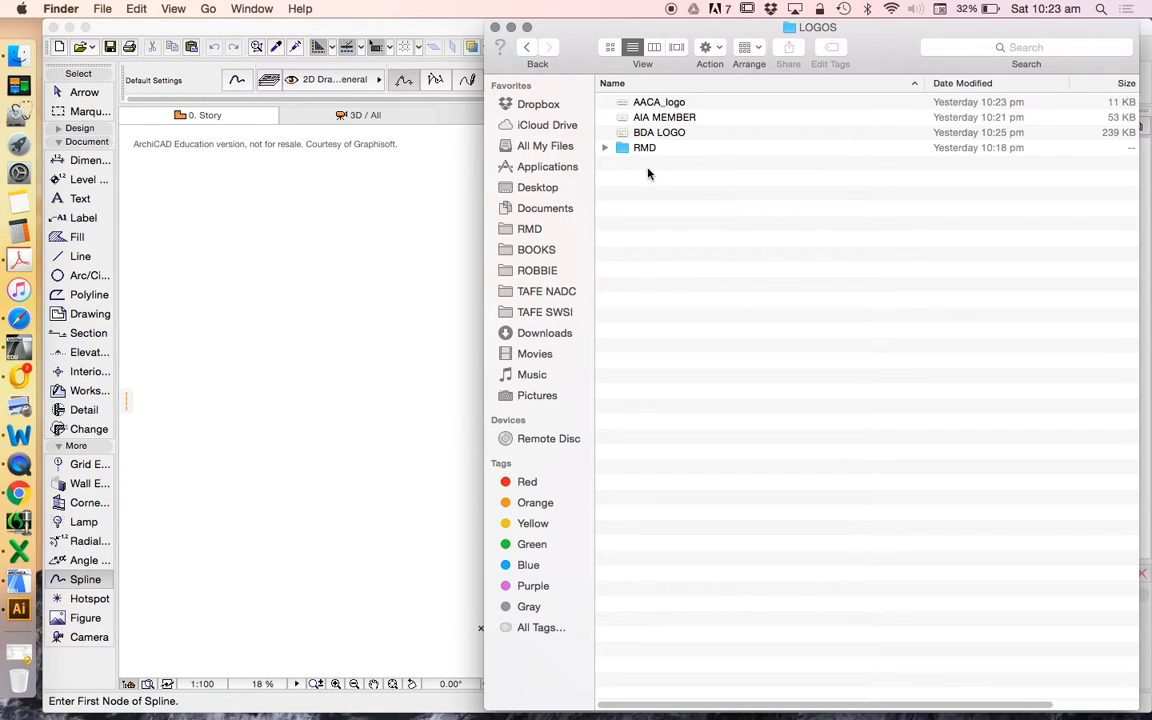
# Open the AIA MEMBER logo from the LOGOS folder in Preview
pyautogui.click(656, 101)
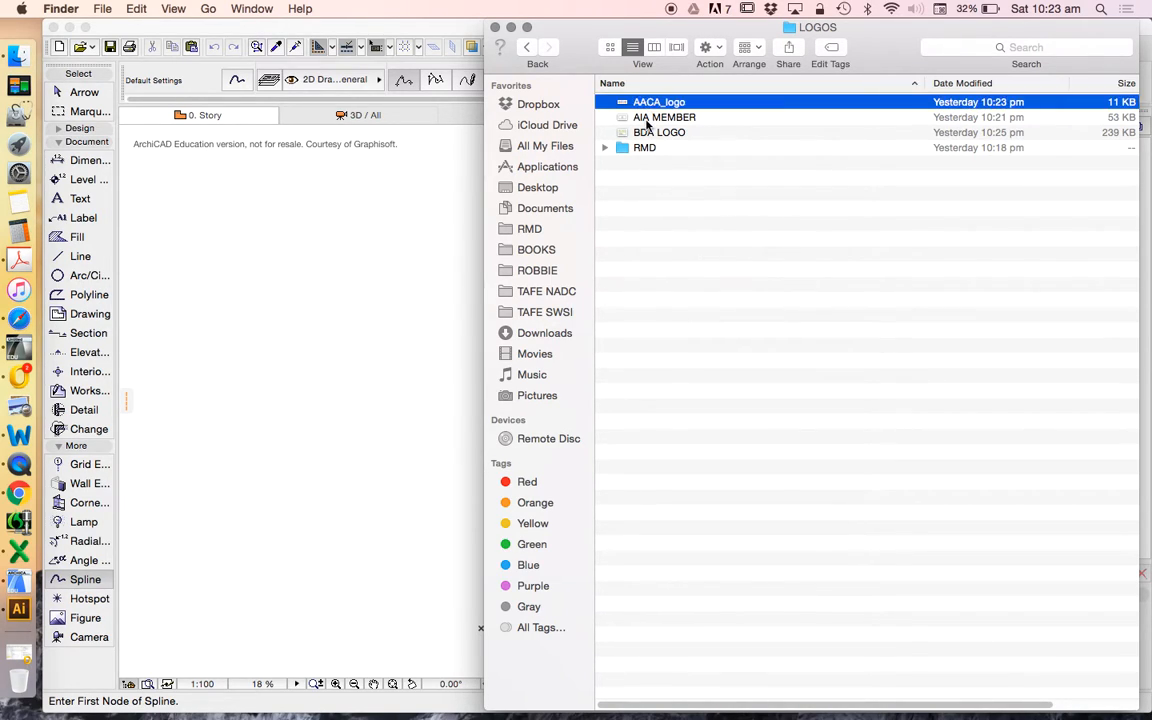
pyautogui.click(659, 132)
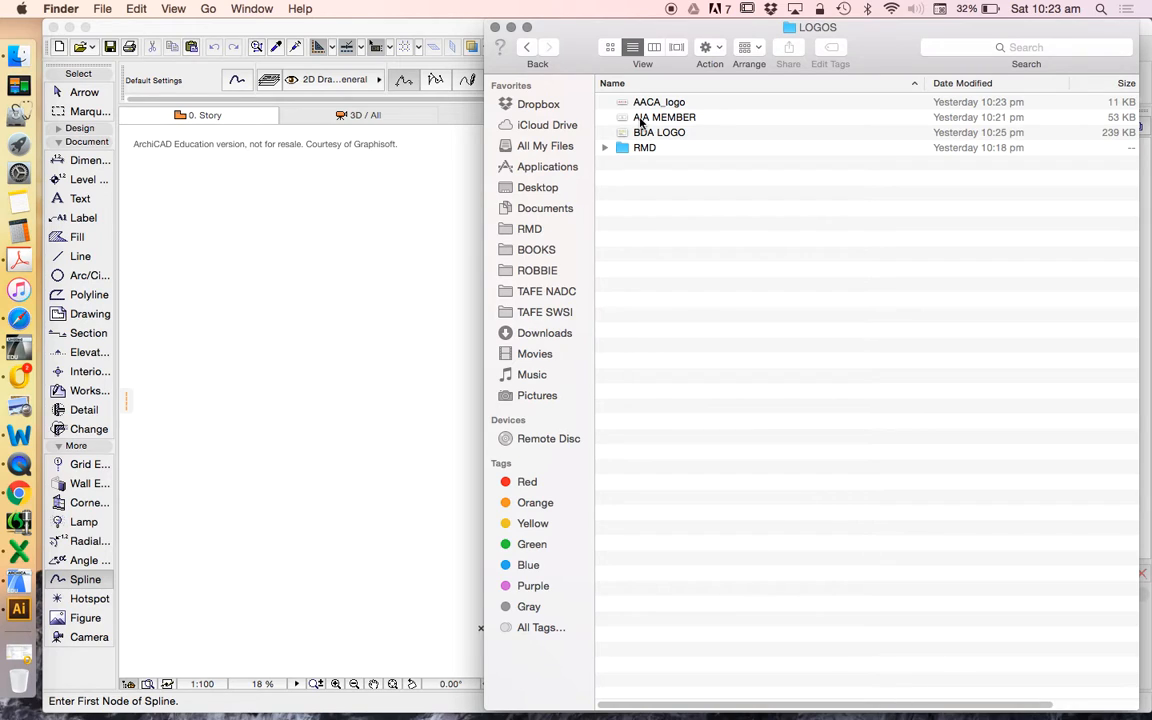
pyautogui.doubleClick(664, 117)
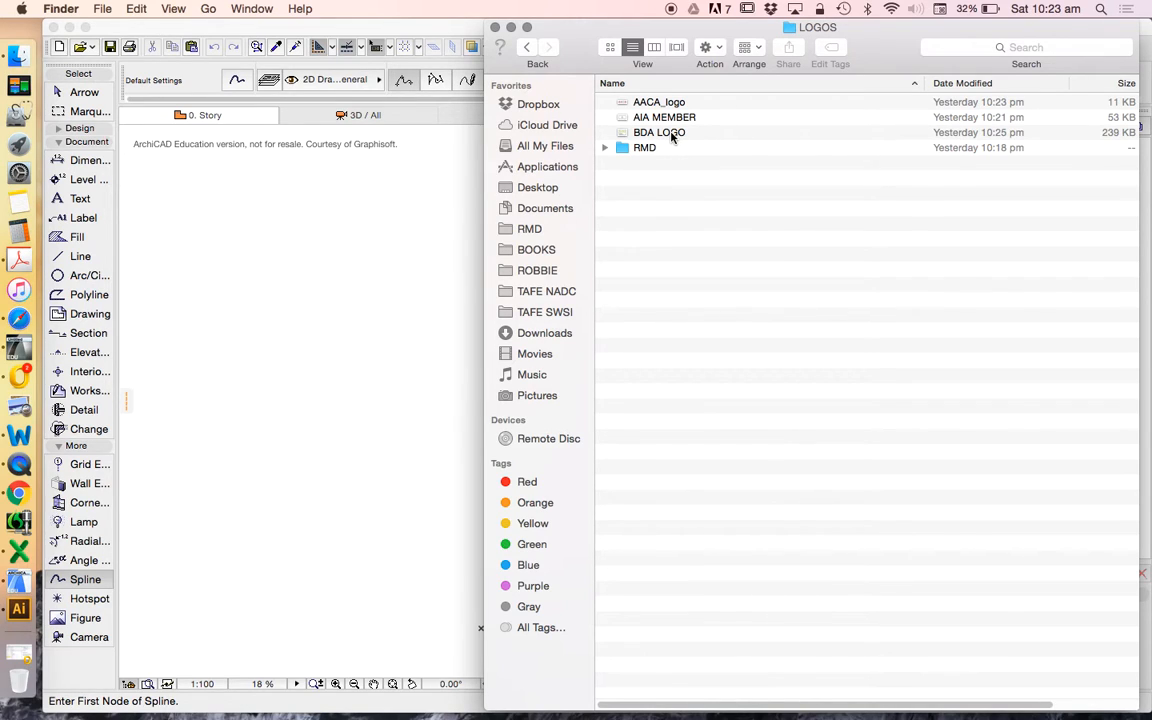
pyautogui.click(663, 117)
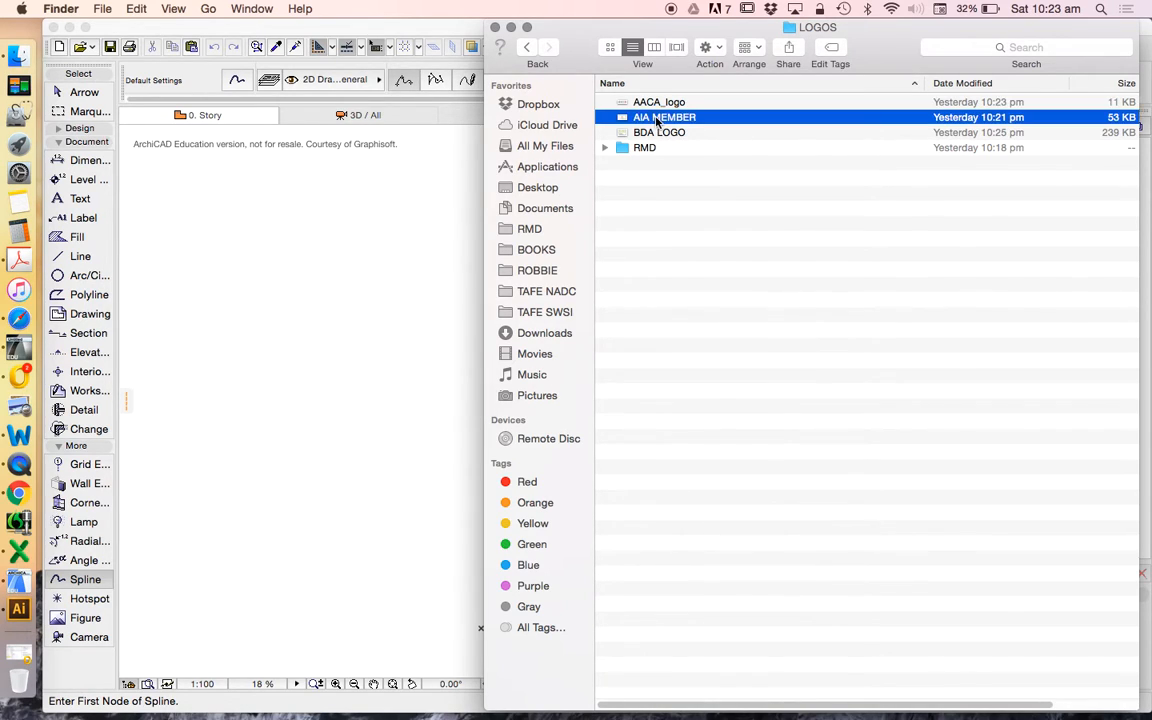
pyautogui.doubleClick(662, 117)
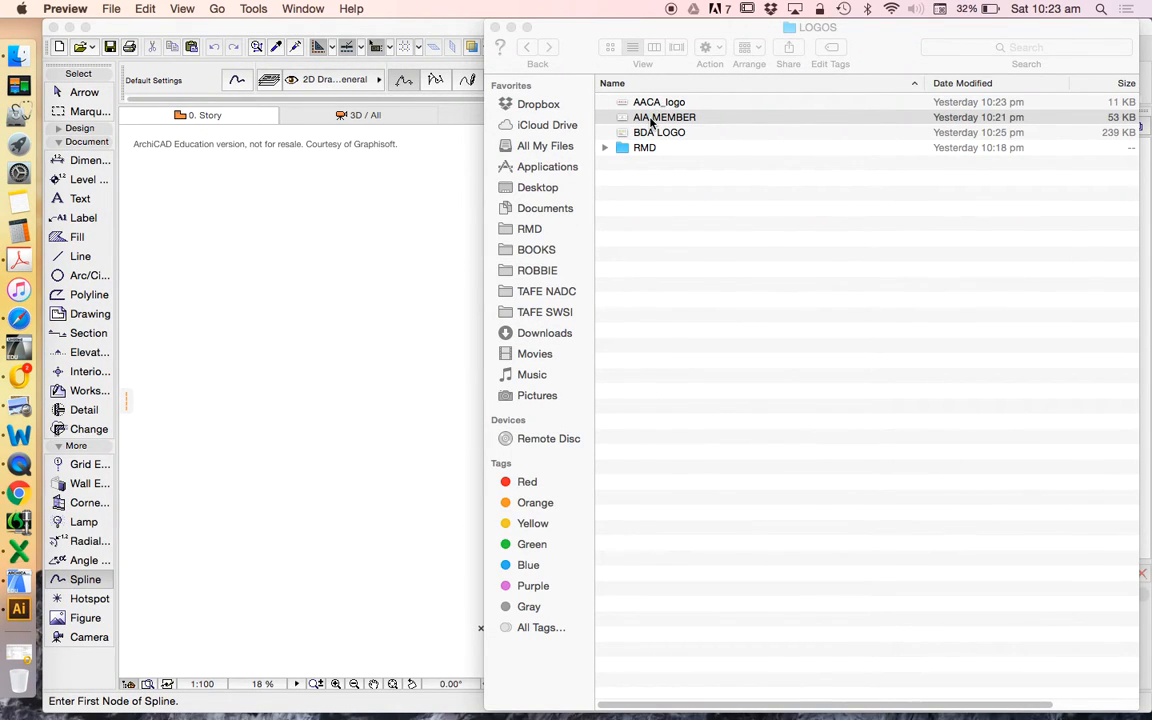
# Drag the AIA MEMBER logo image into the ArchiCAD floor plan
pyautogui.moveTo(664, 117); pyautogui.dragTo(408, 313)
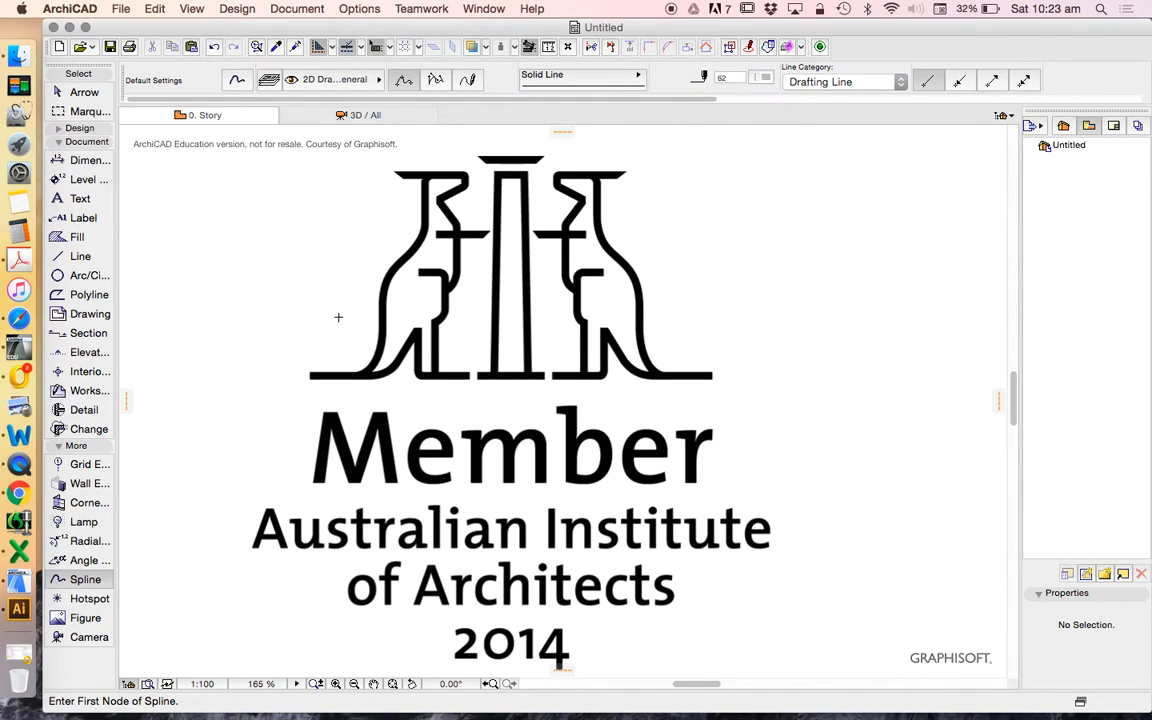
pyautogui.moveTo(89, 301)
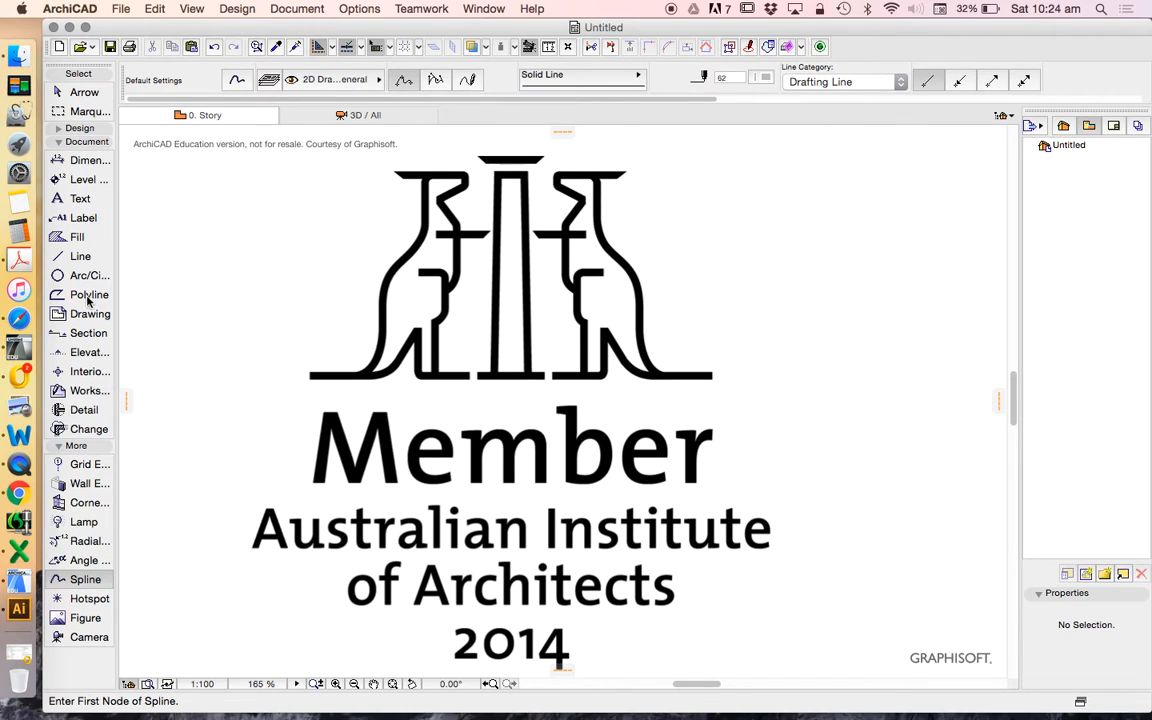
pyautogui.moveTo(142, 423)
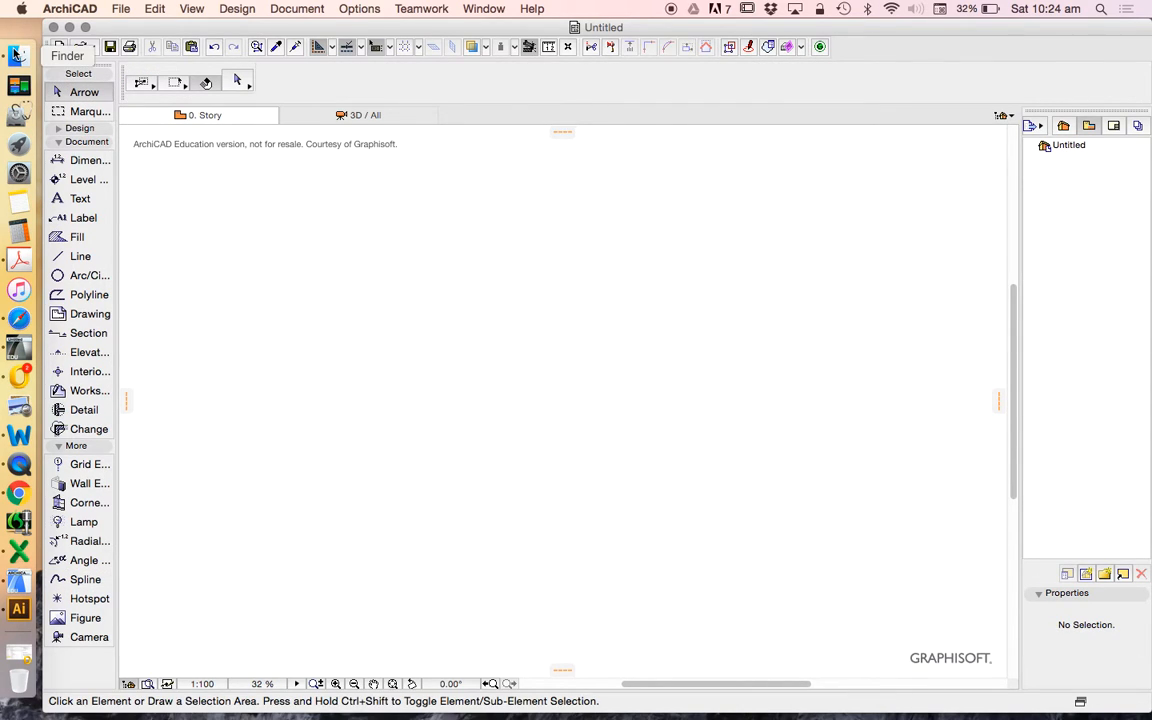
# Drag the AIA MEMBER file from the LOGOS folder into the plan centre
pyautogui.click(667, 117)
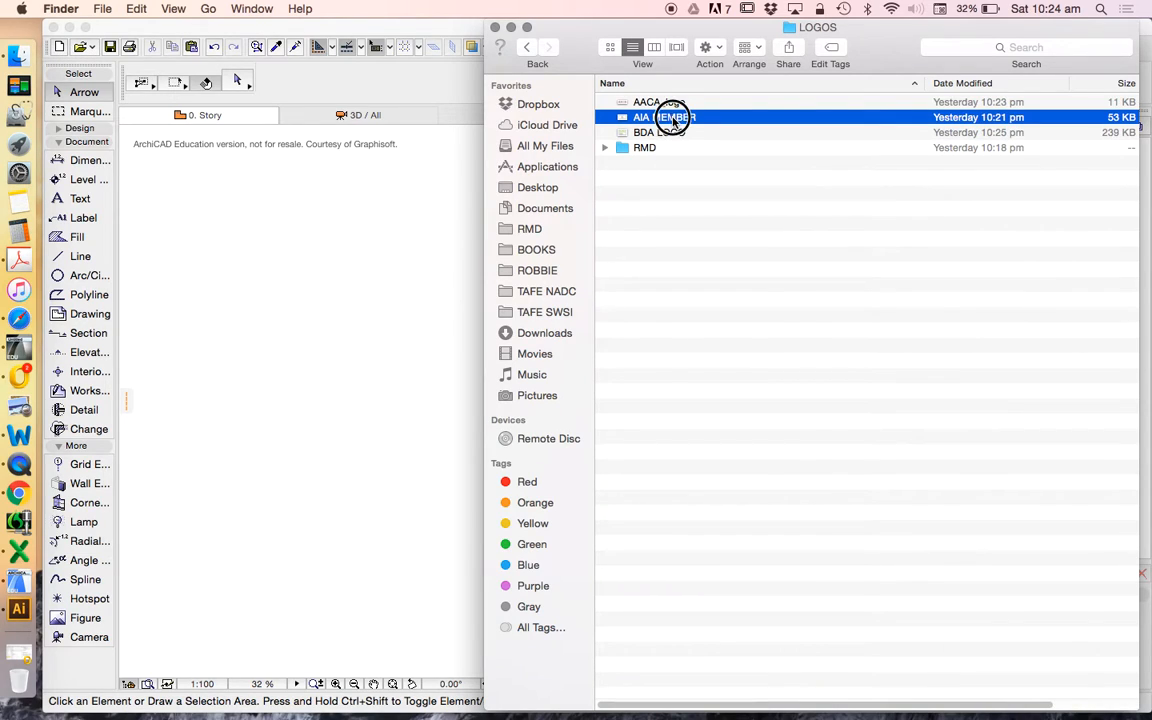
pyautogui.moveTo(665, 117); pyautogui.dragTo(420, 376)
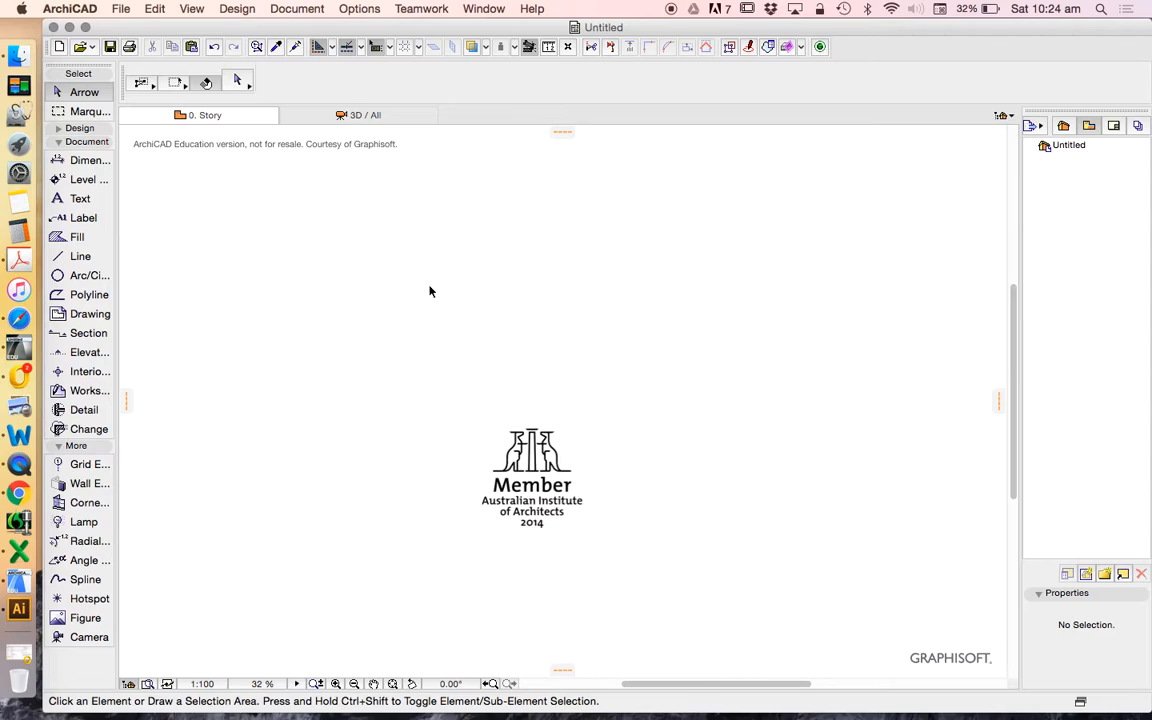
pyautogui.click(1064, 125)
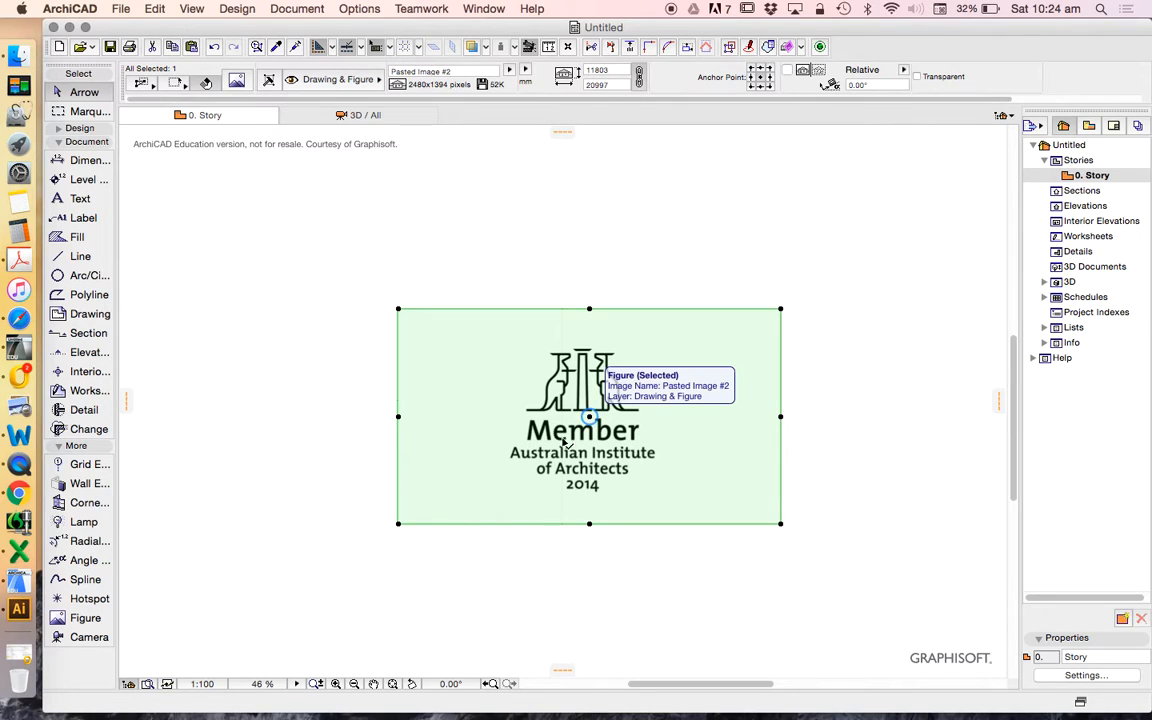
pyautogui.click(659, 256)
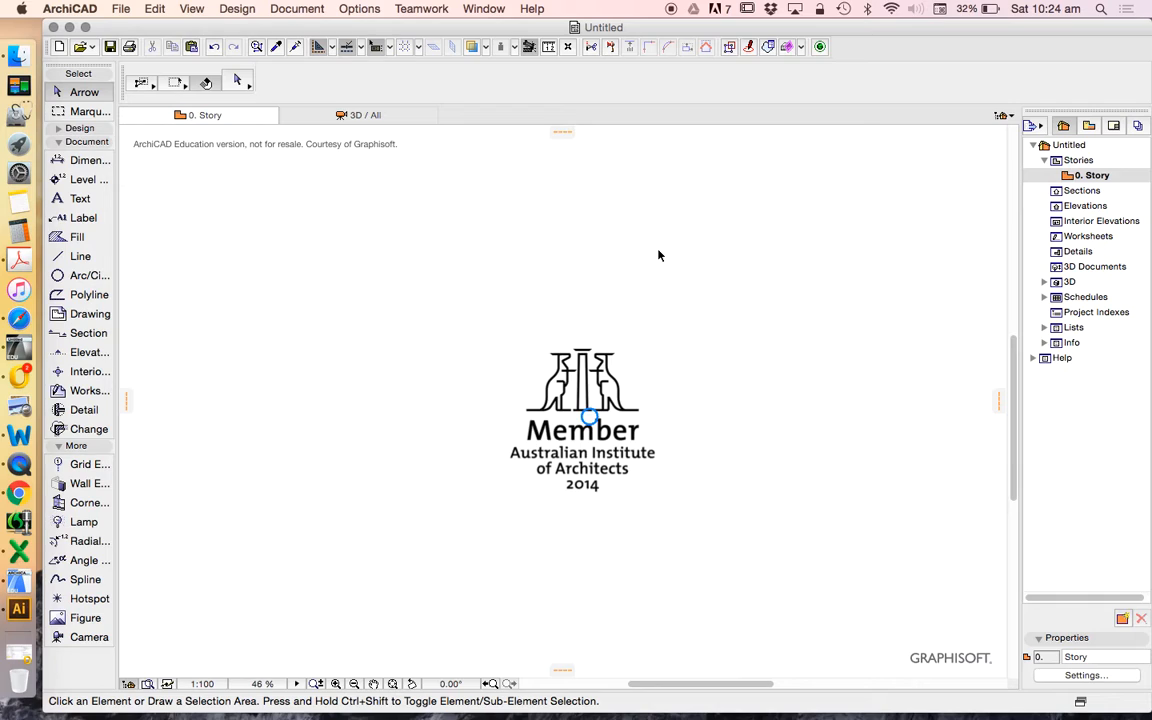
pyautogui.moveTo(587, 402)
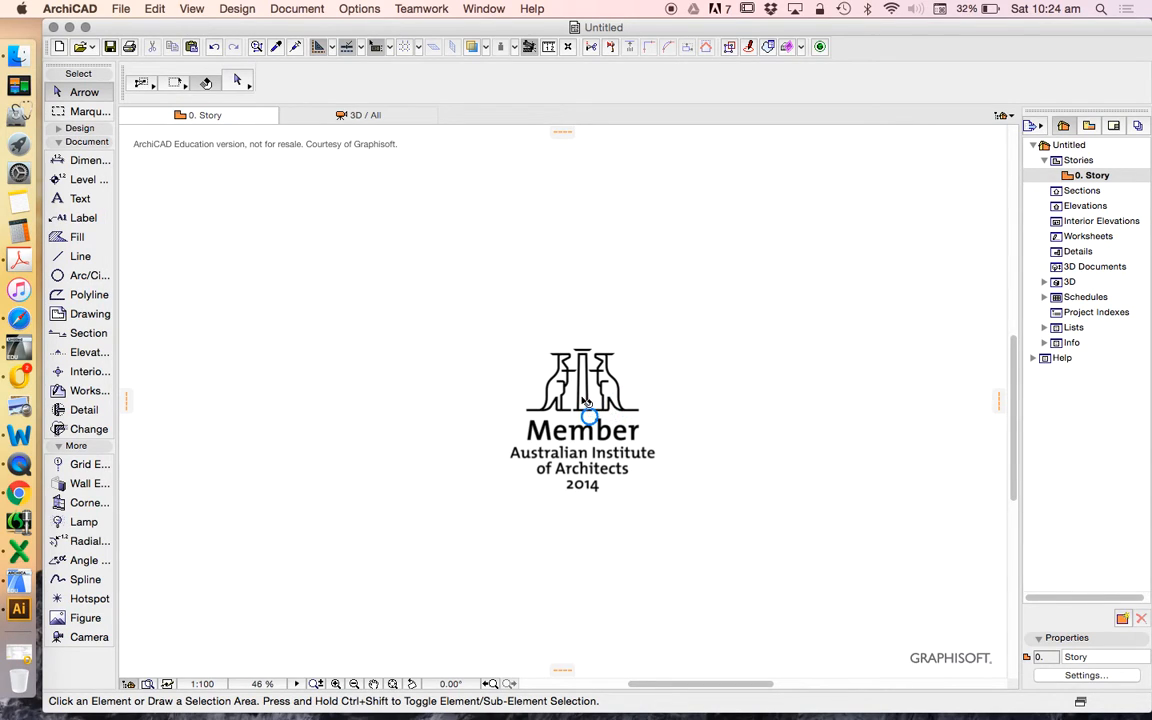
pyautogui.click(588, 407)
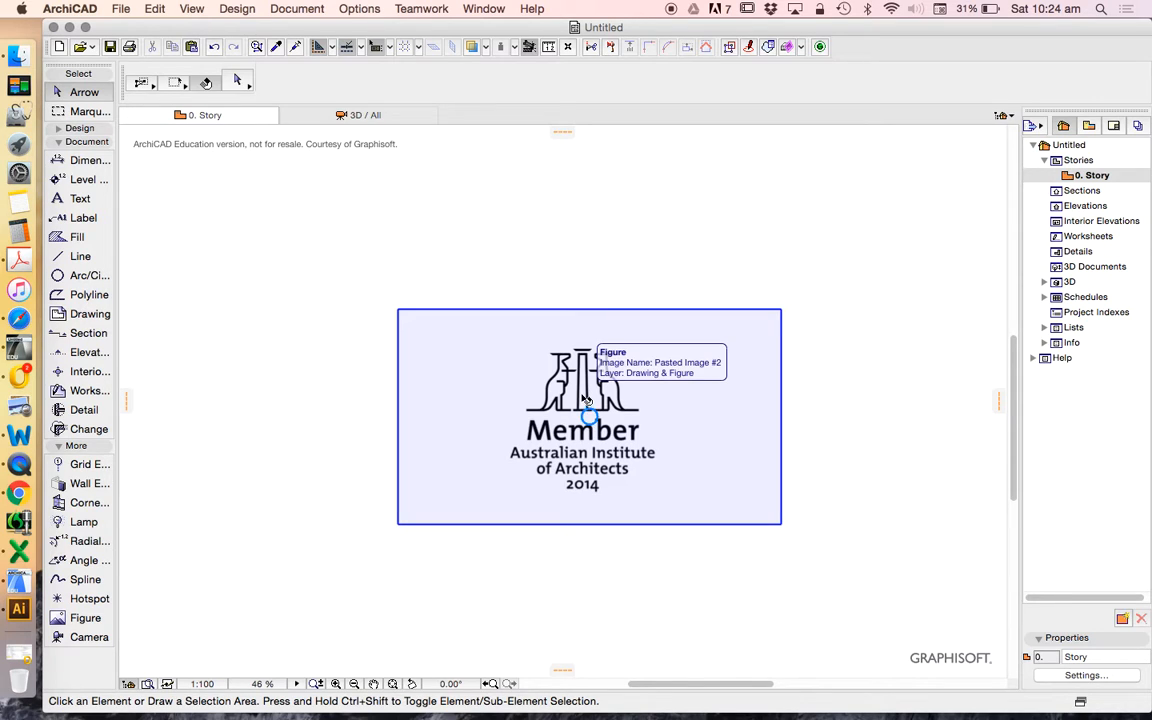
pyautogui.click(589, 405)
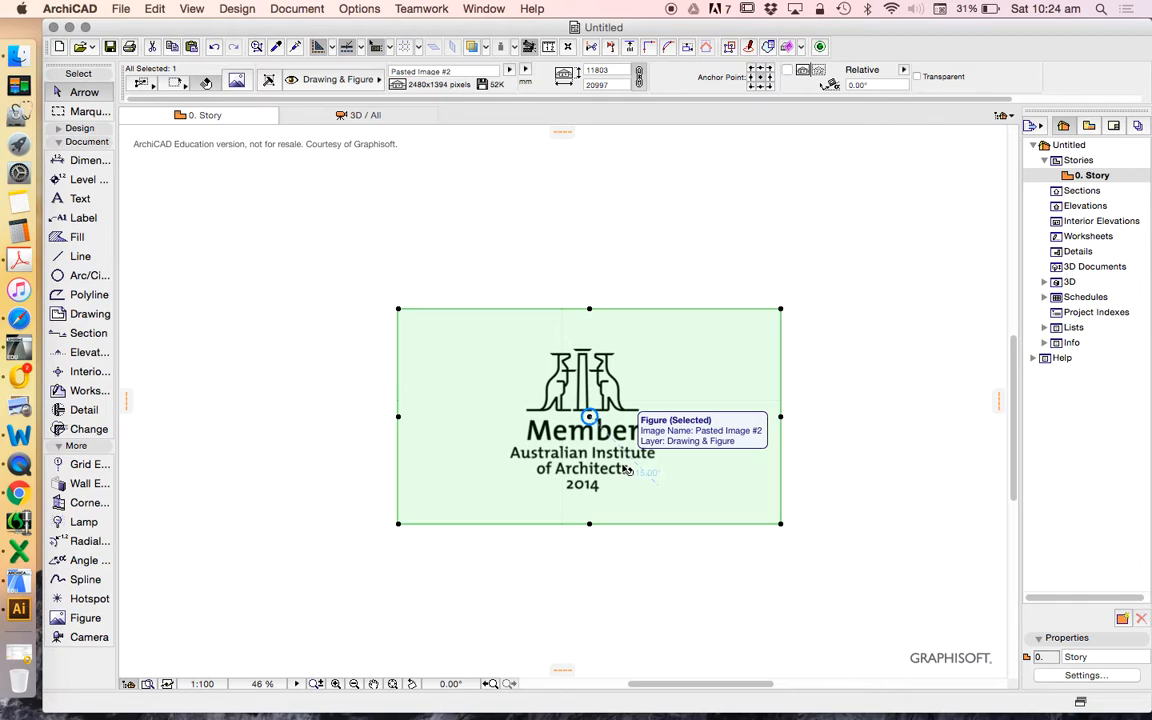
pyautogui.moveTo(627, 491)
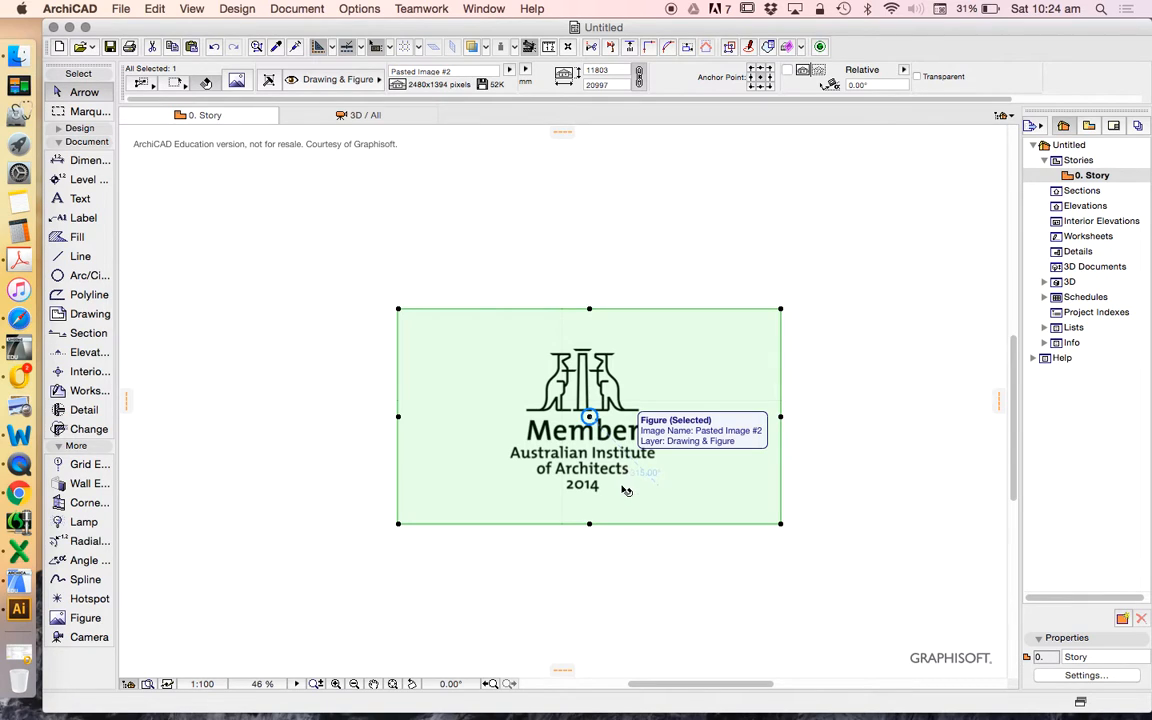
pyautogui.moveTo(647, 375)
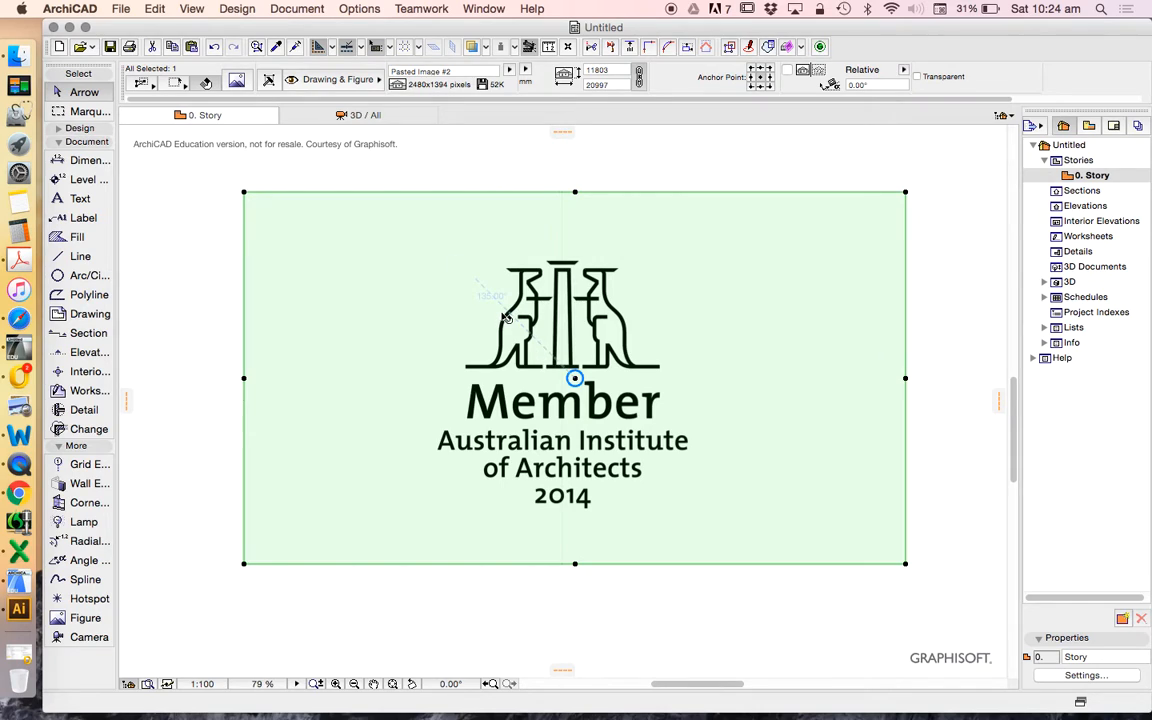
pyautogui.rightClick(575, 378)
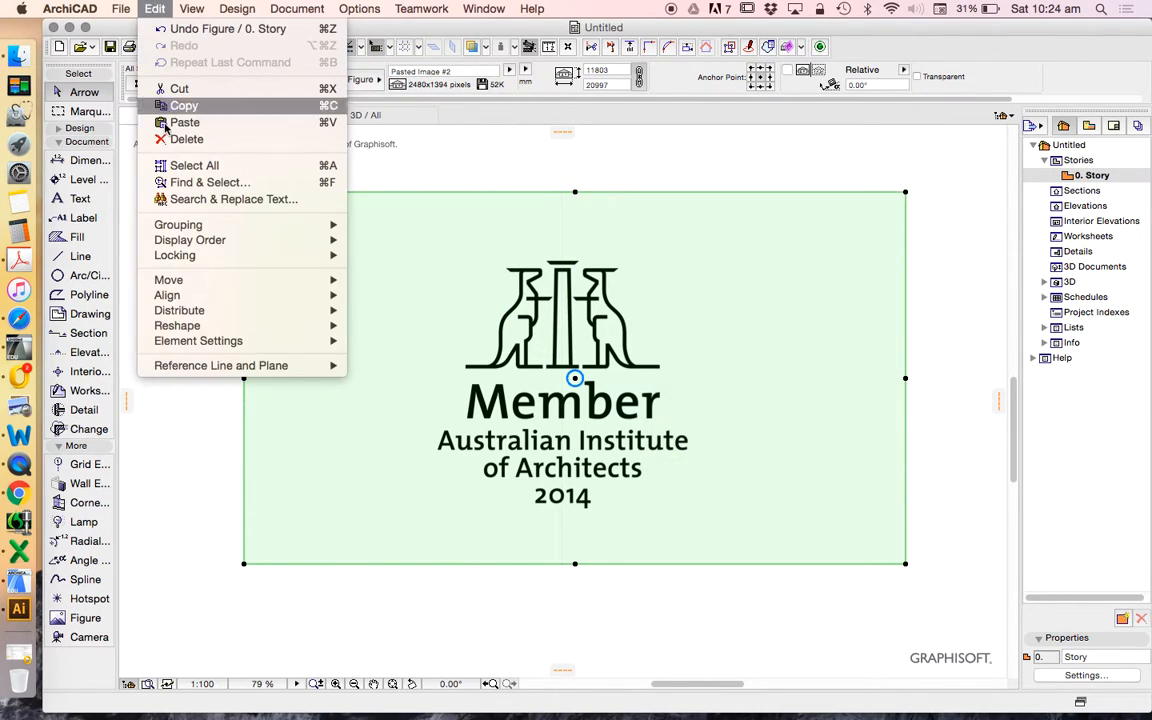
pyautogui.click(177, 325)
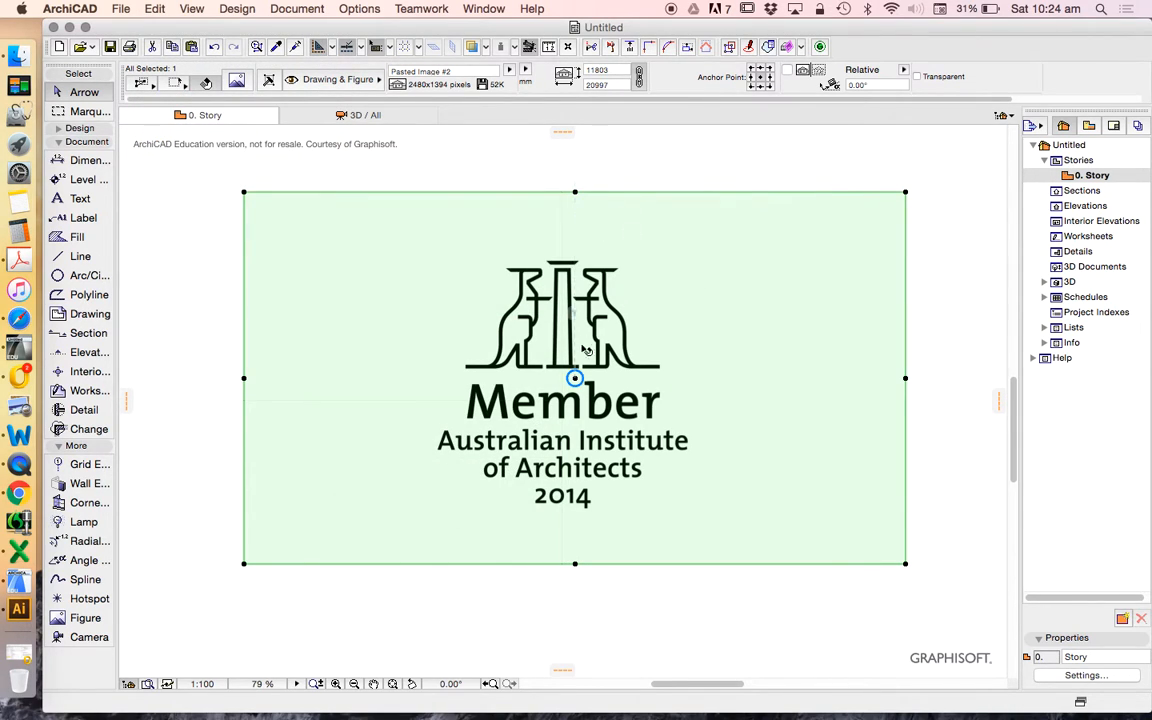
pyautogui.moveTo(514, 187)
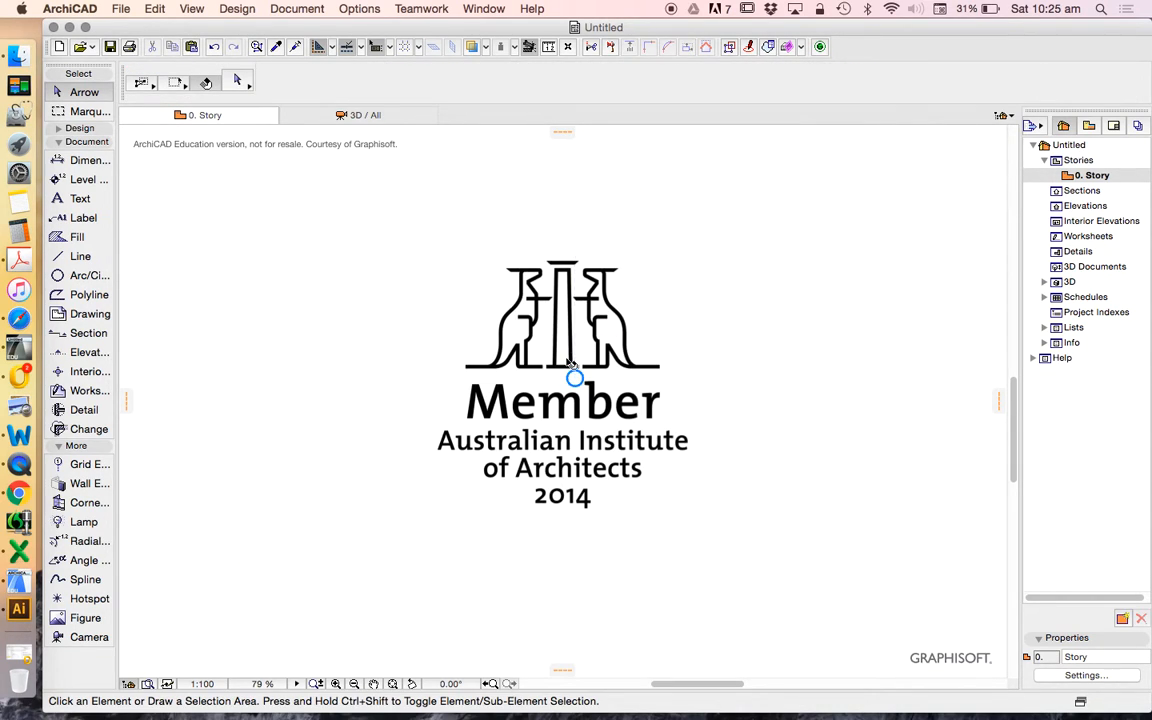
pyautogui.click(562, 350)
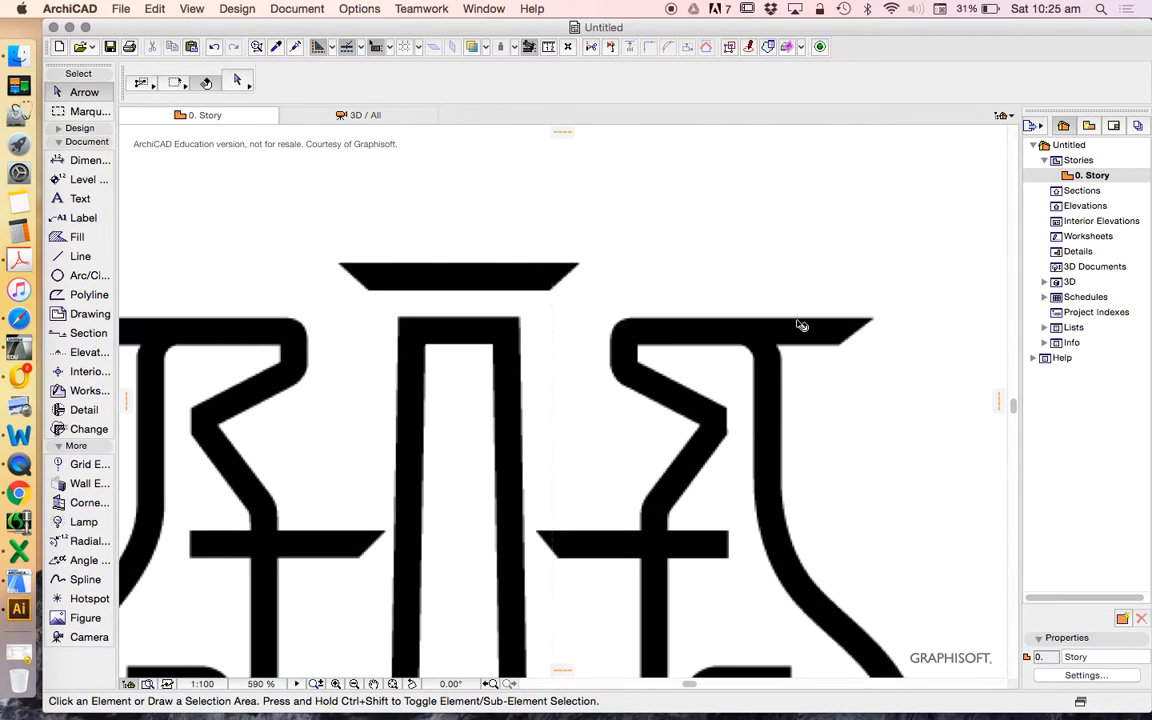
pyautogui.moveTo(747, 385)
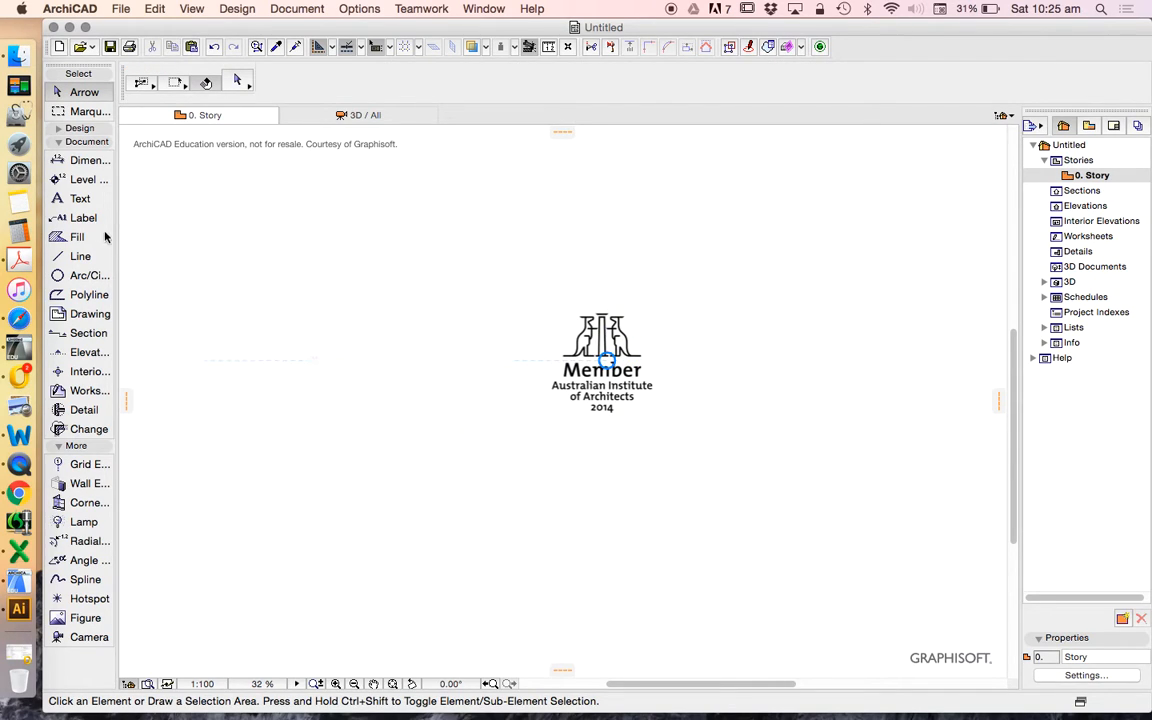
# Activate the Line tool beside the AIA Member logo
pyautogui.click(80, 256)
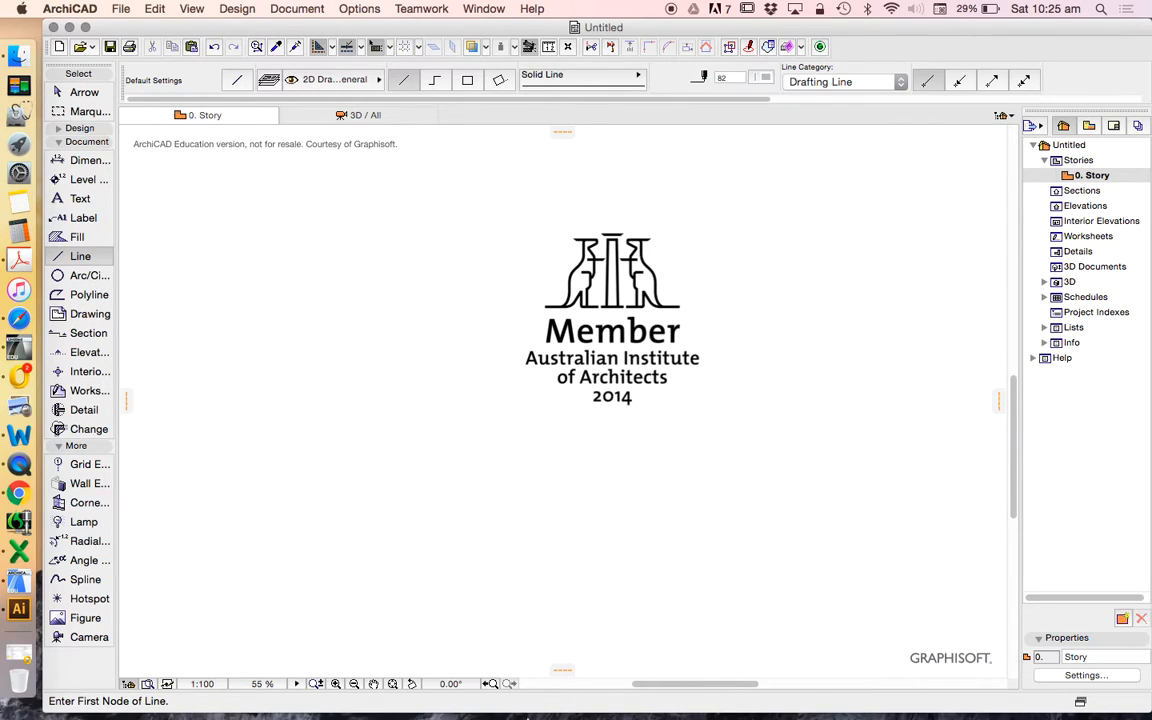
pyautogui.moveTo(229, 652)
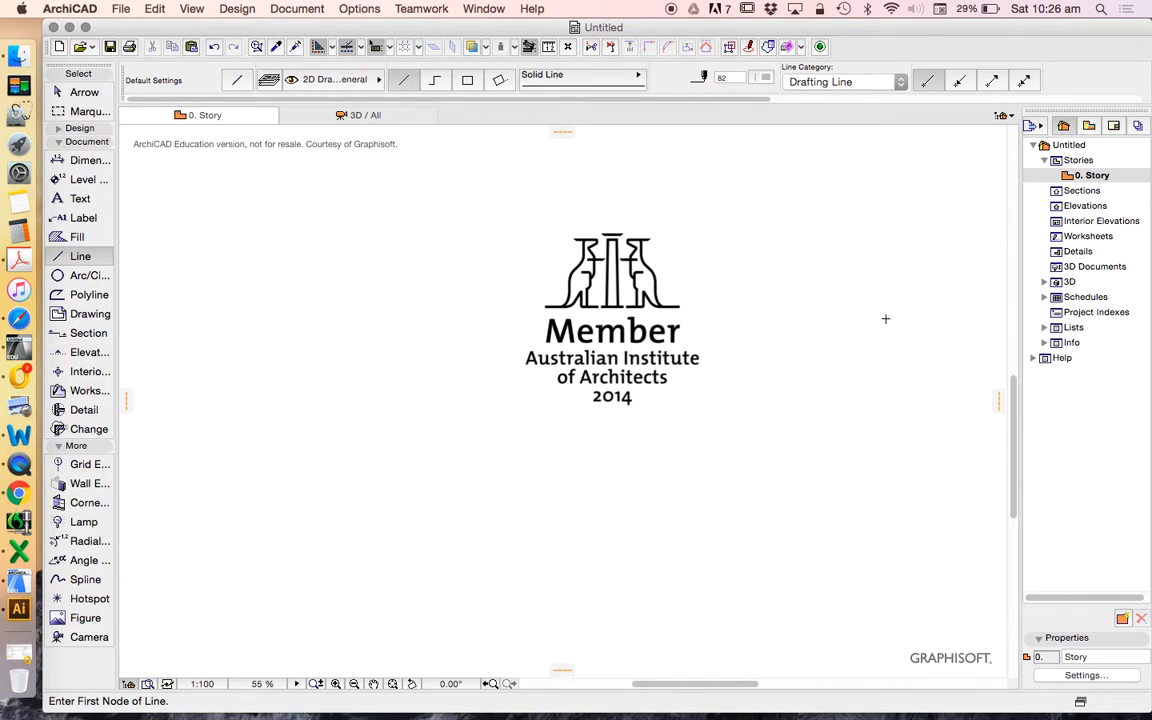
pyautogui.moveTo(841, 260)
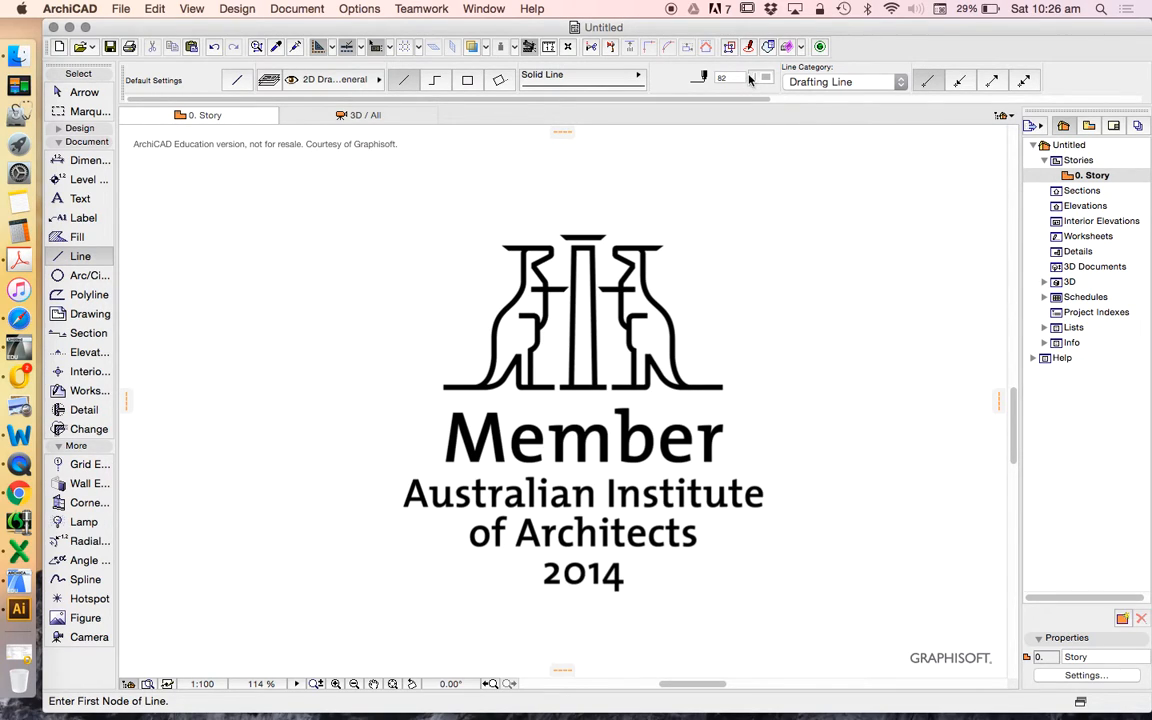
pyautogui.moveTo(756, 89)
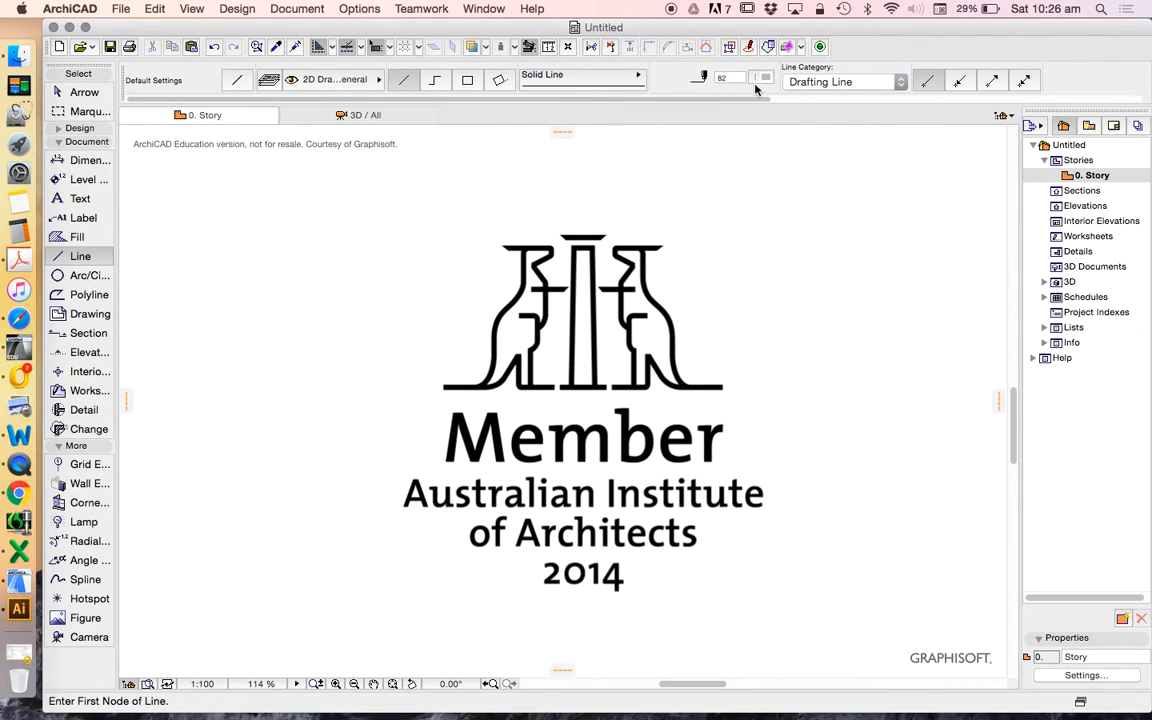
# Open the Info Box pen picker to choose red pen 20
pyautogui.click(765, 78)
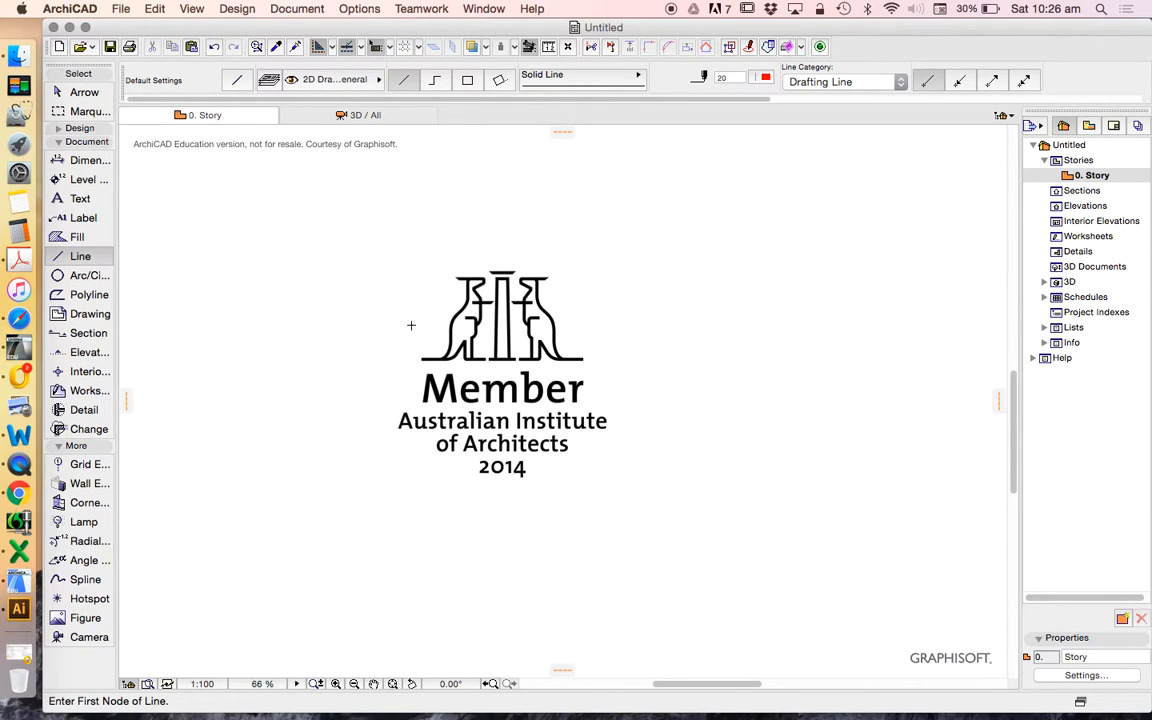
pyautogui.moveTo(510, 337)
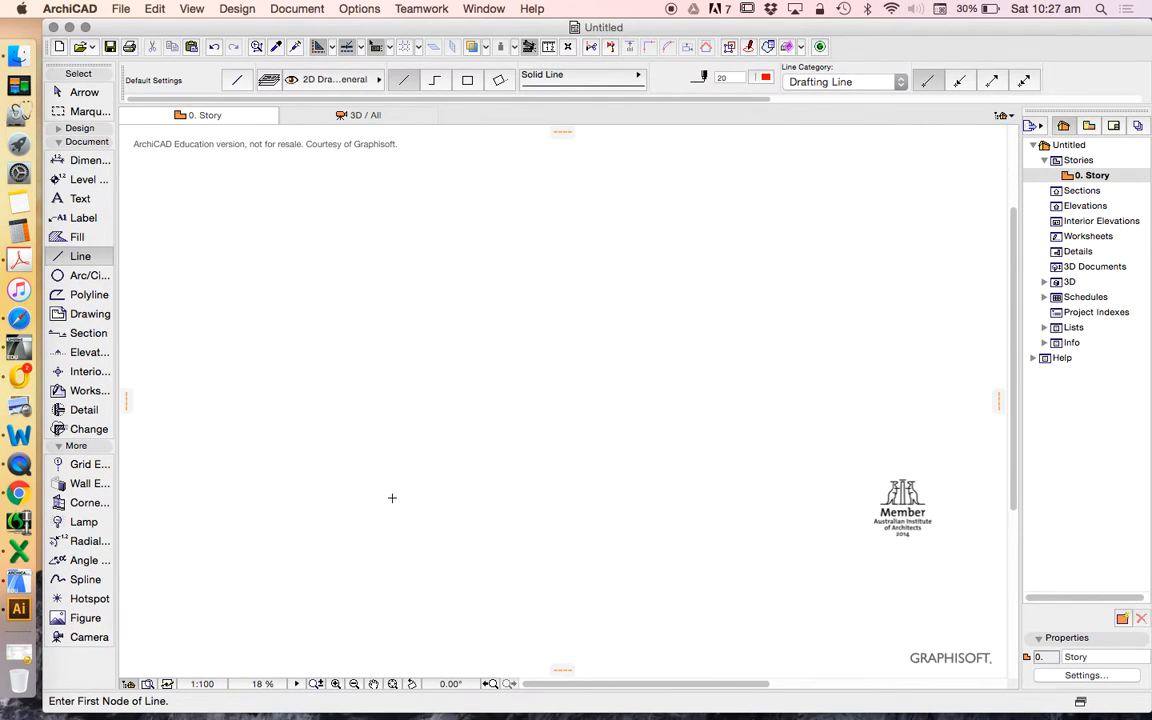
pyautogui.moveTo(523, 520)
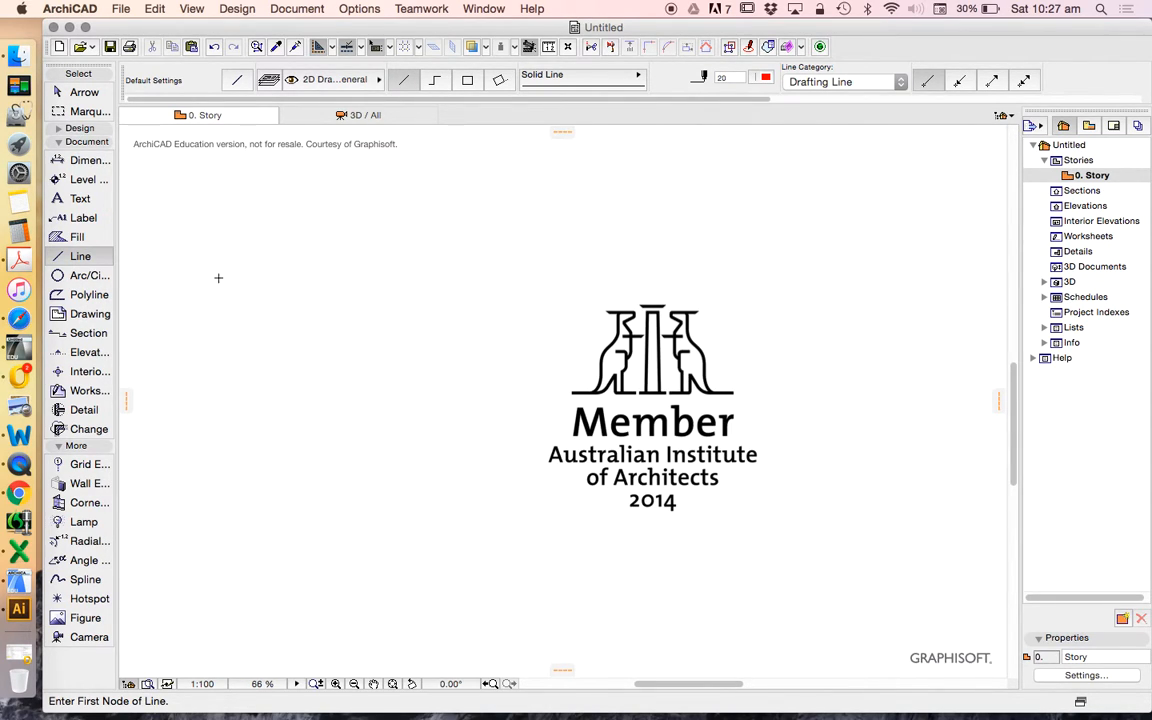
pyautogui.moveTo(113, 227)
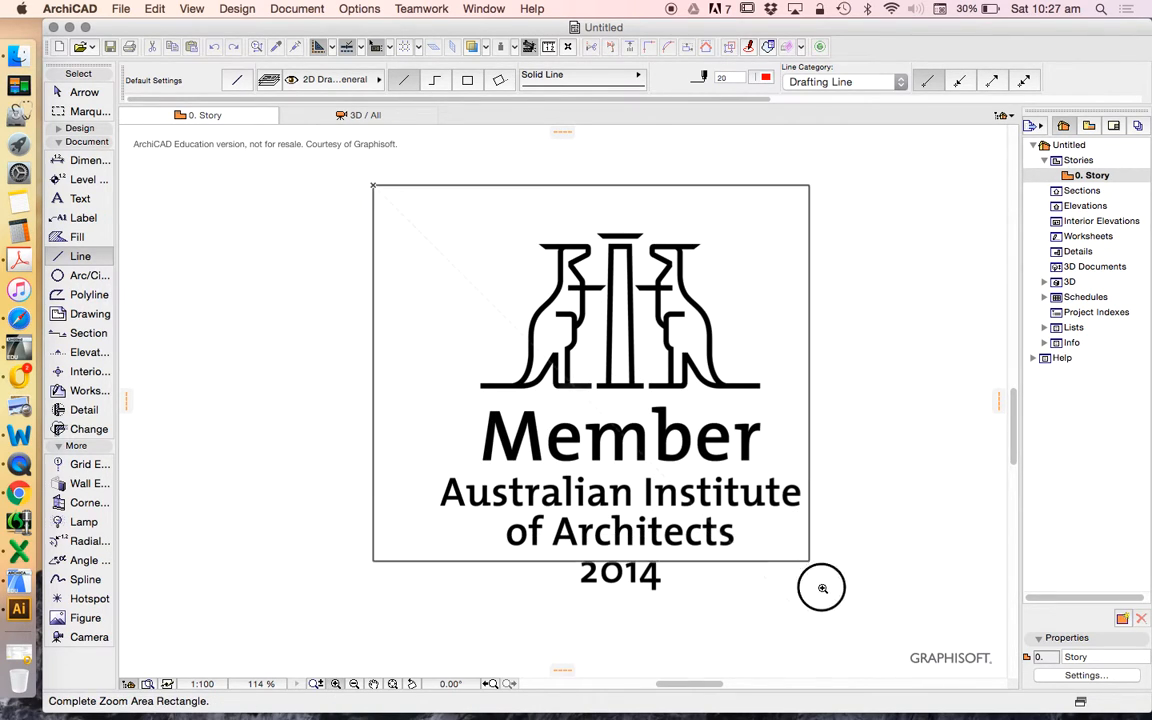
pyautogui.click(821, 588)
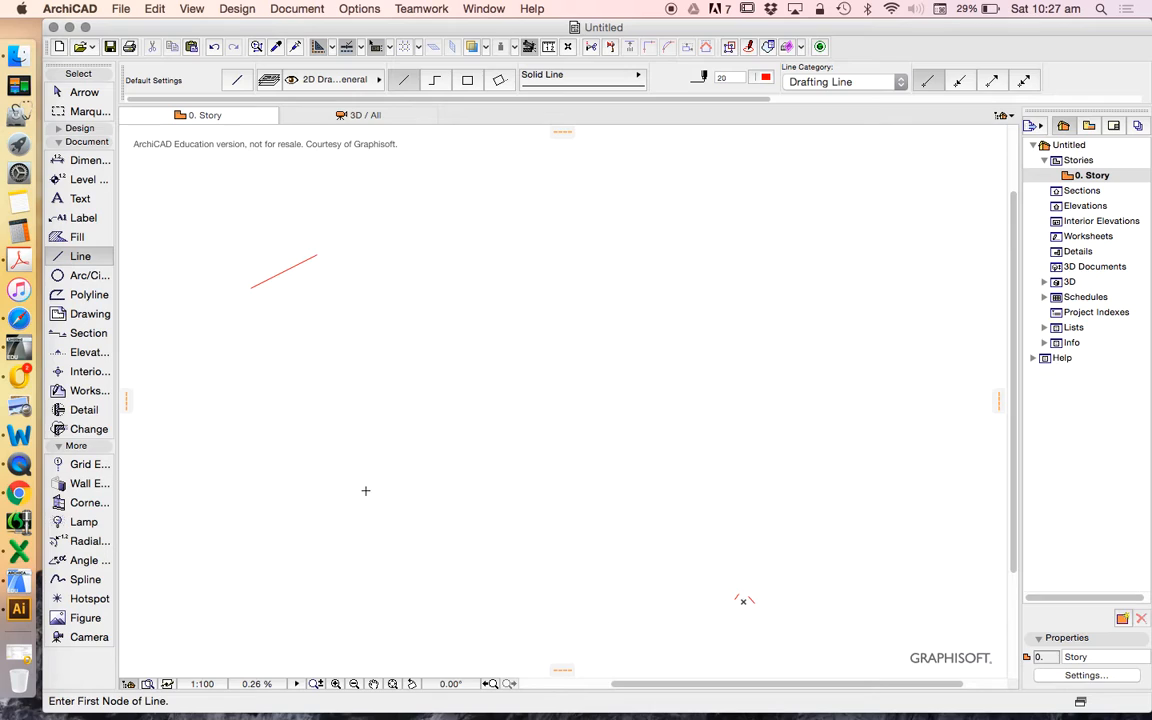
pyautogui.click(283, 270)
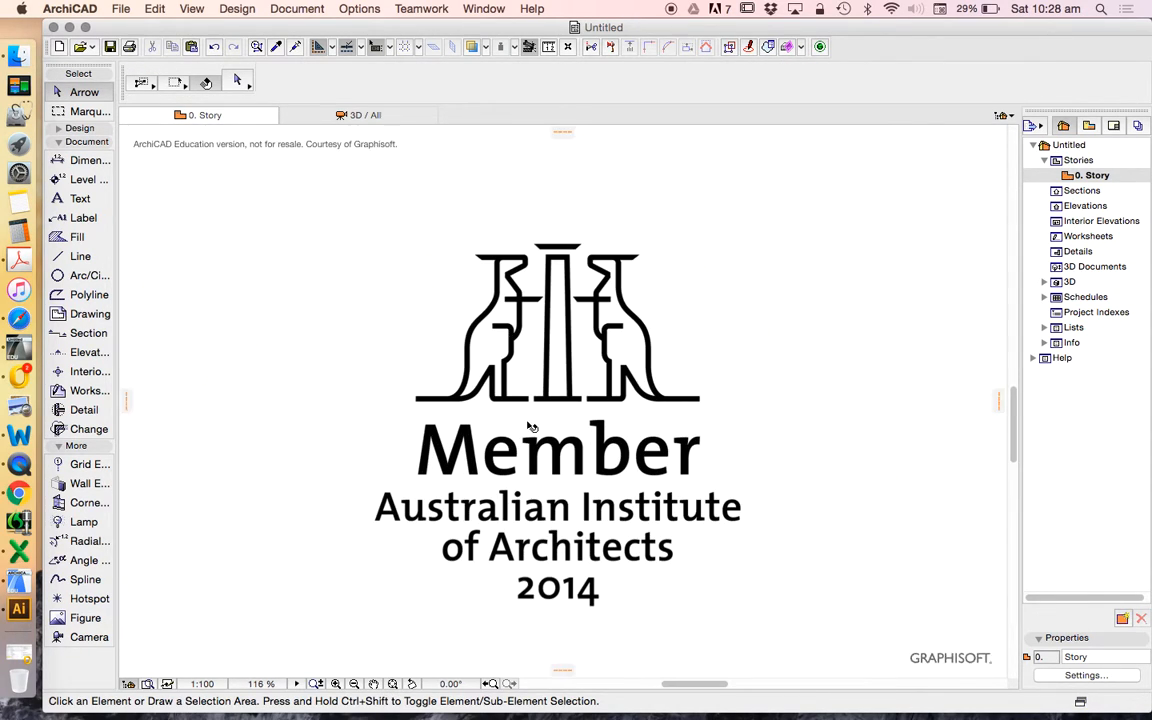
pyautogui.moveTo(605, 276)
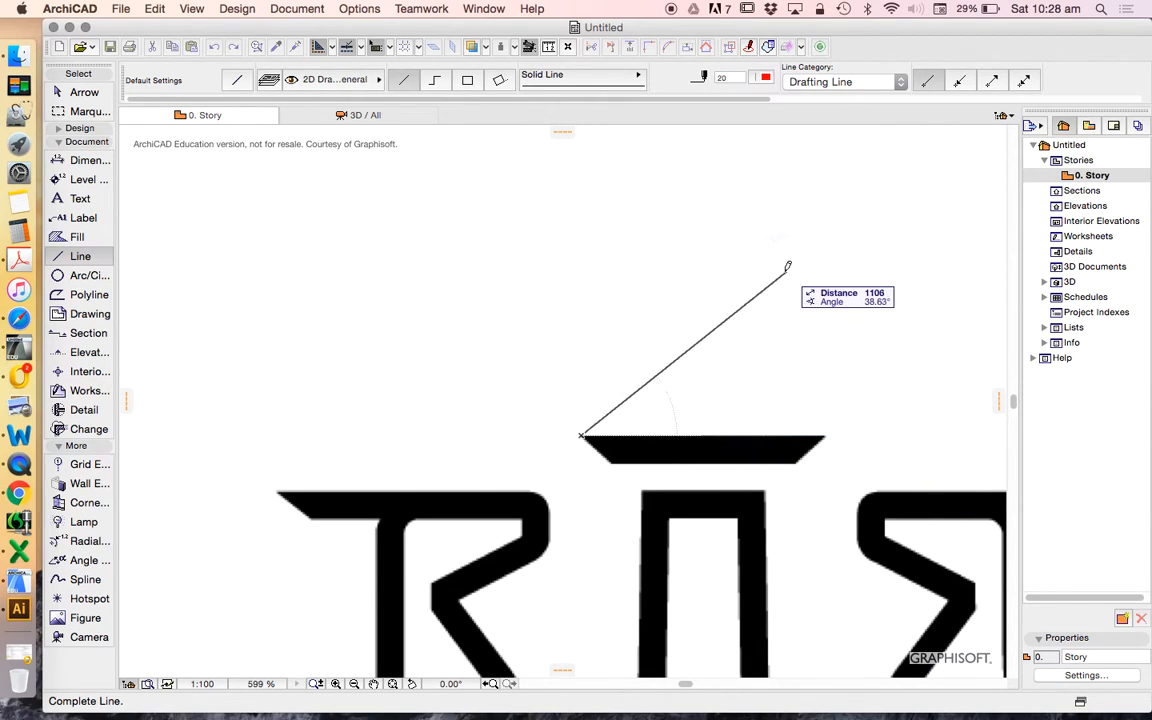
pyautogui.moveTo(817, 245)
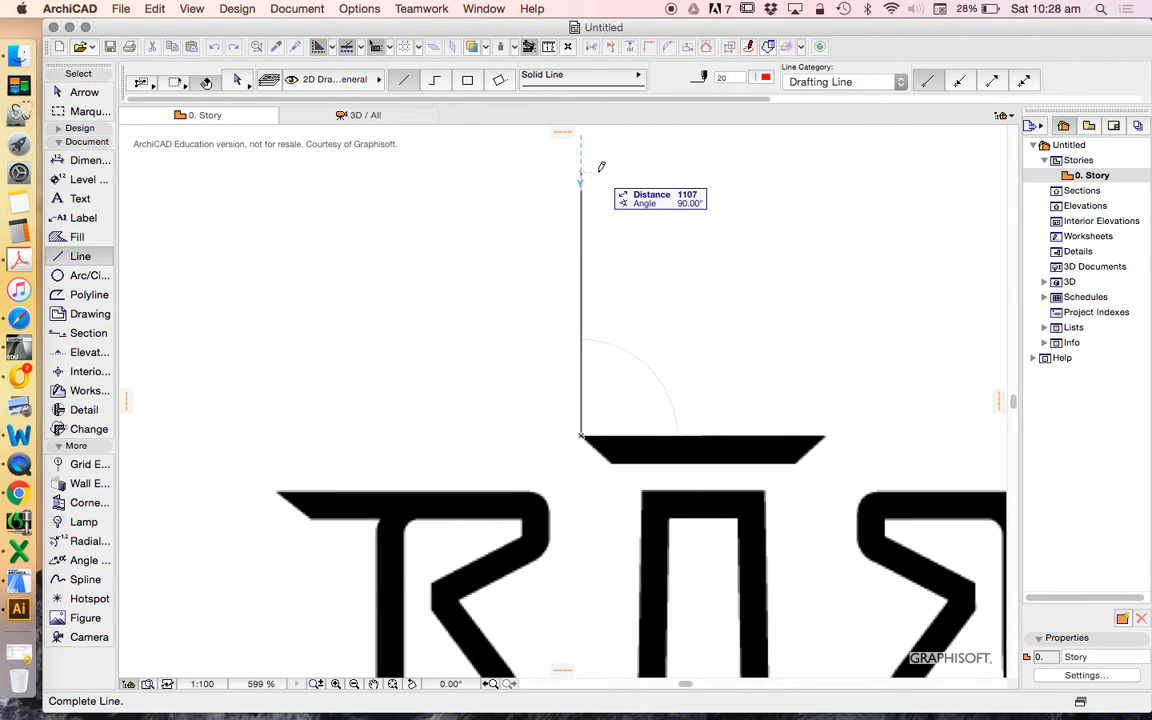
pyautogui.moveTo(472, 210)
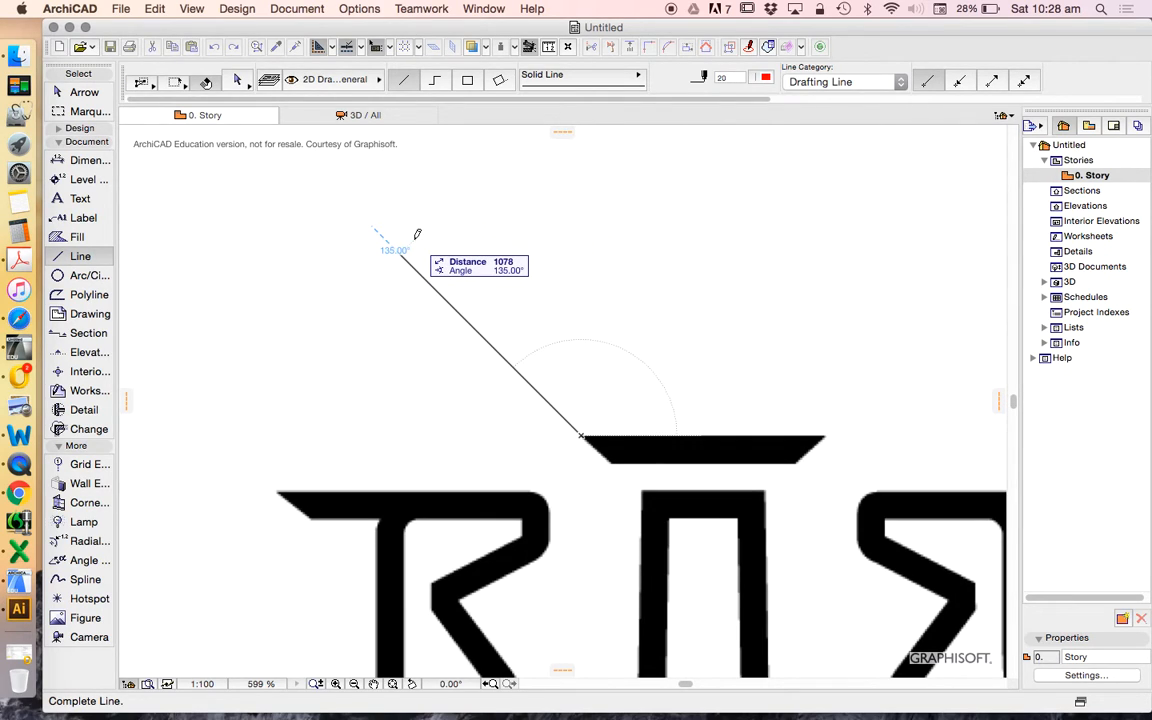
# Open the View menu to enable Snap Guides
pyautogui.click(195, 9)
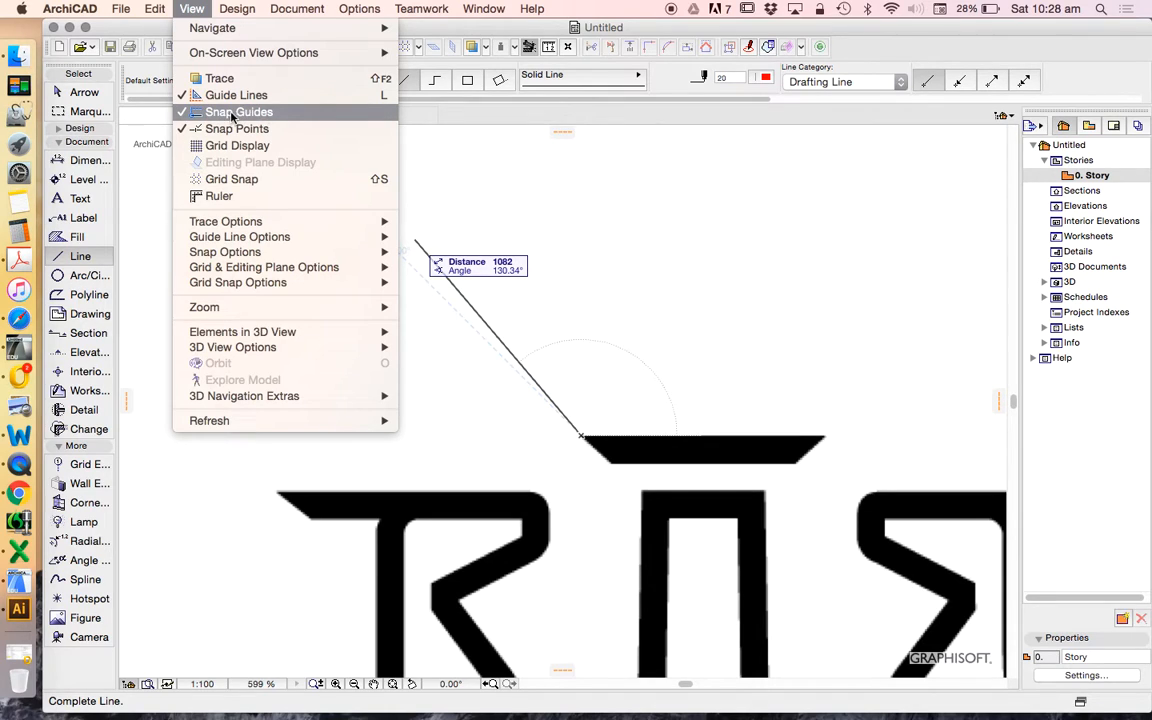
pyautogui.moveTo(262, 112)
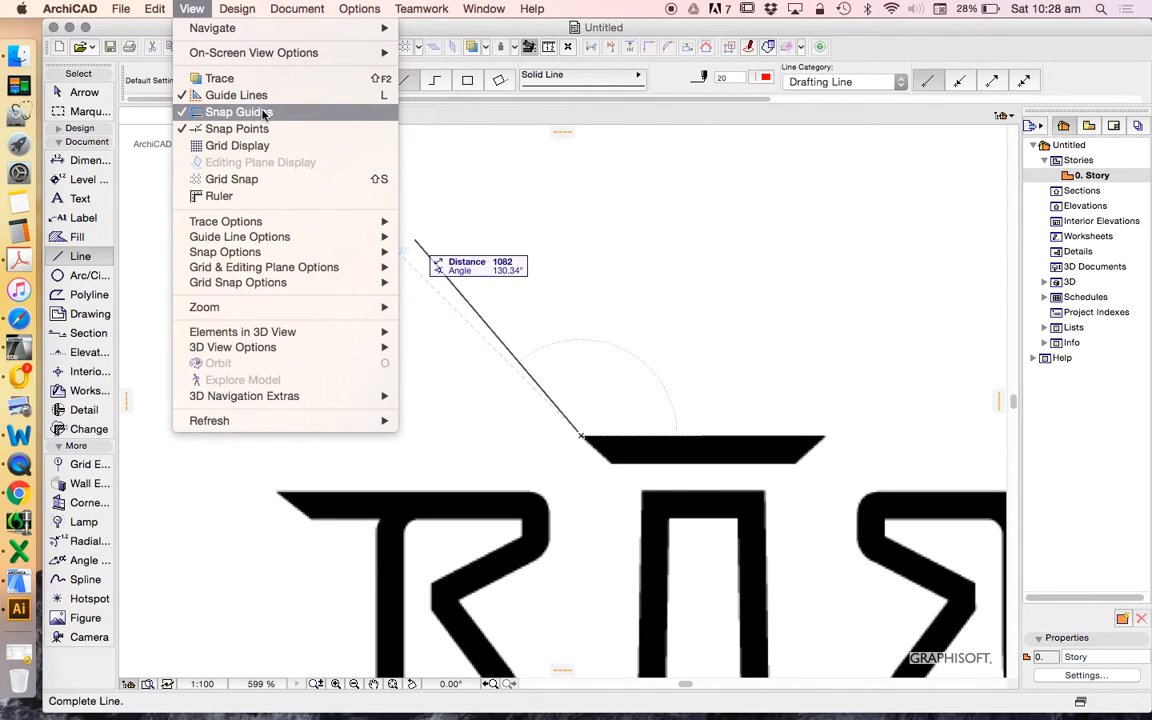
pyautogui.moveTo(238, 111)
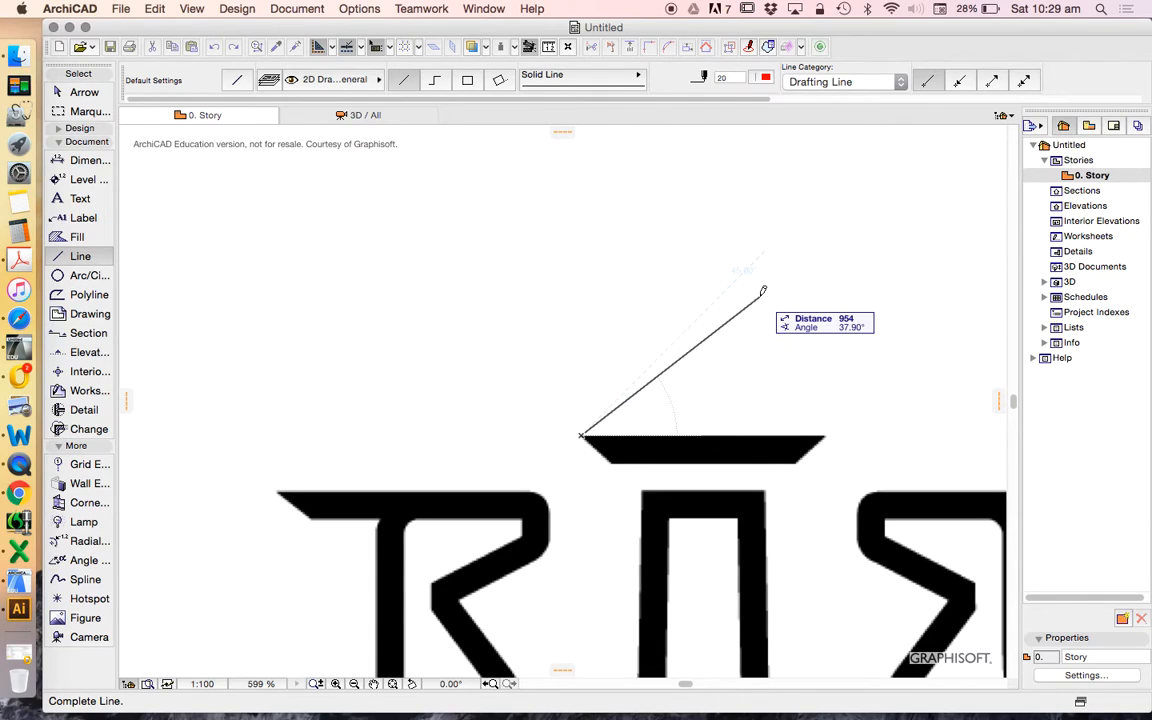
pyautogui.moveTo(729, 284)
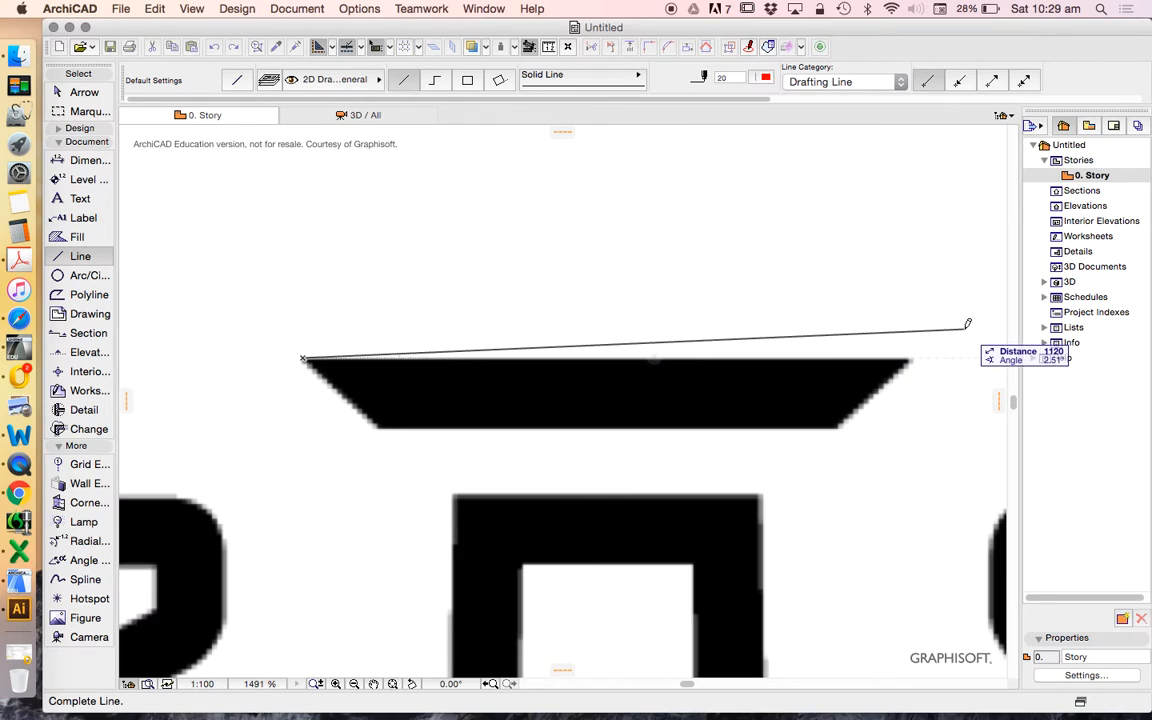
pyautogui.moveTo(973, 341)
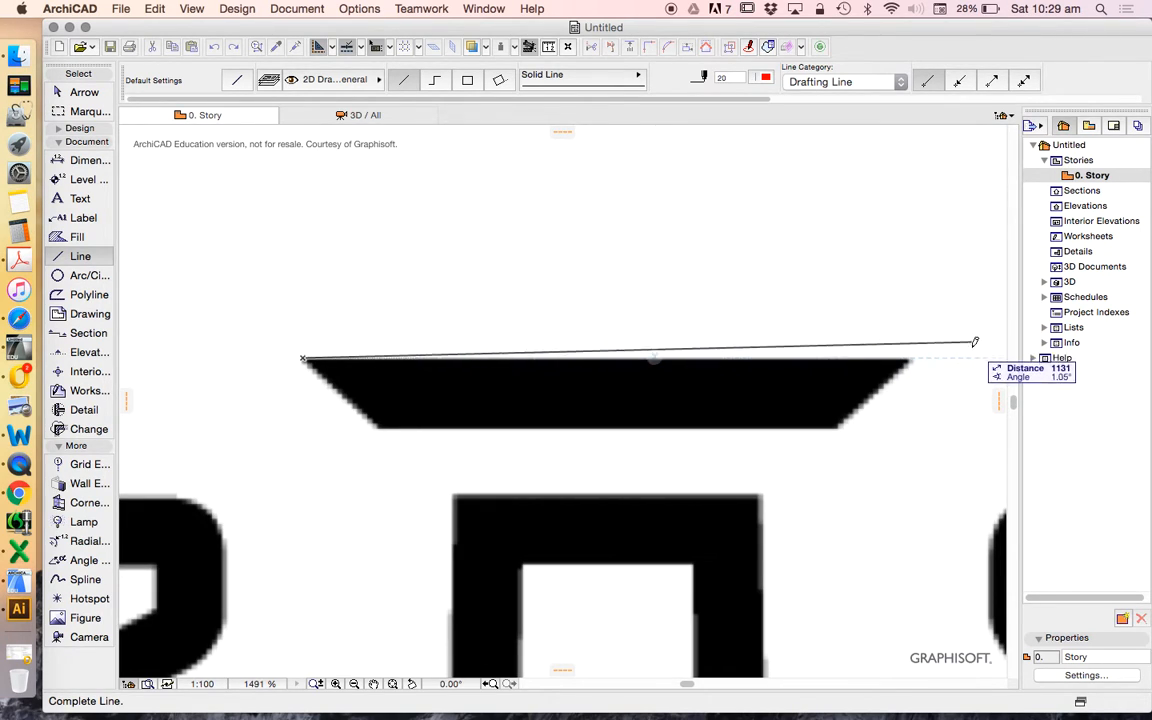
pyautogui.moveTo(974, 325)
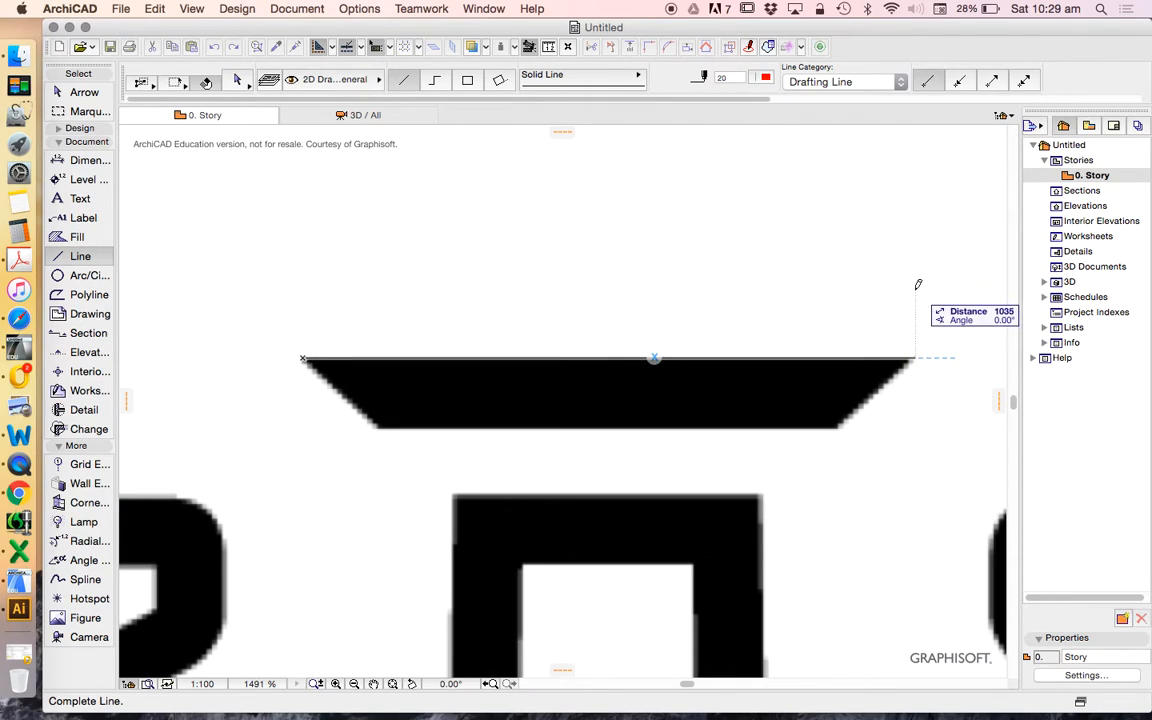
pyautogui.moveTo(911, 338)
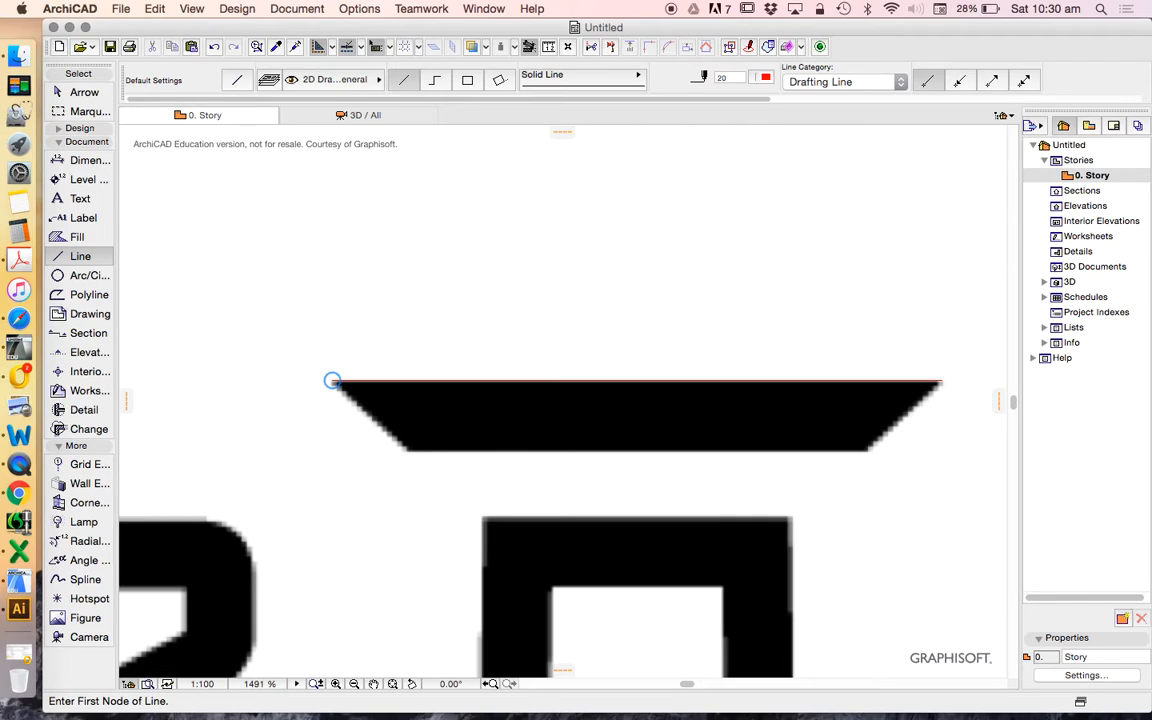
pyautogui.moveTo(428, 300)
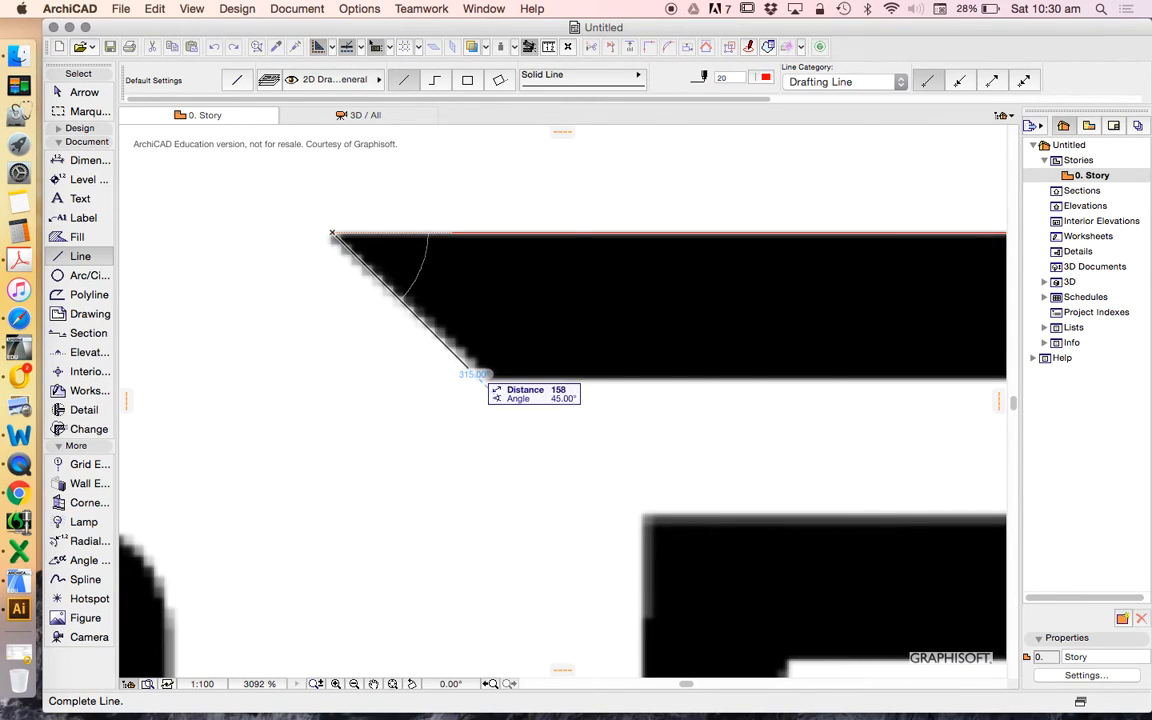
pyautogui.moveTo(460, 337)
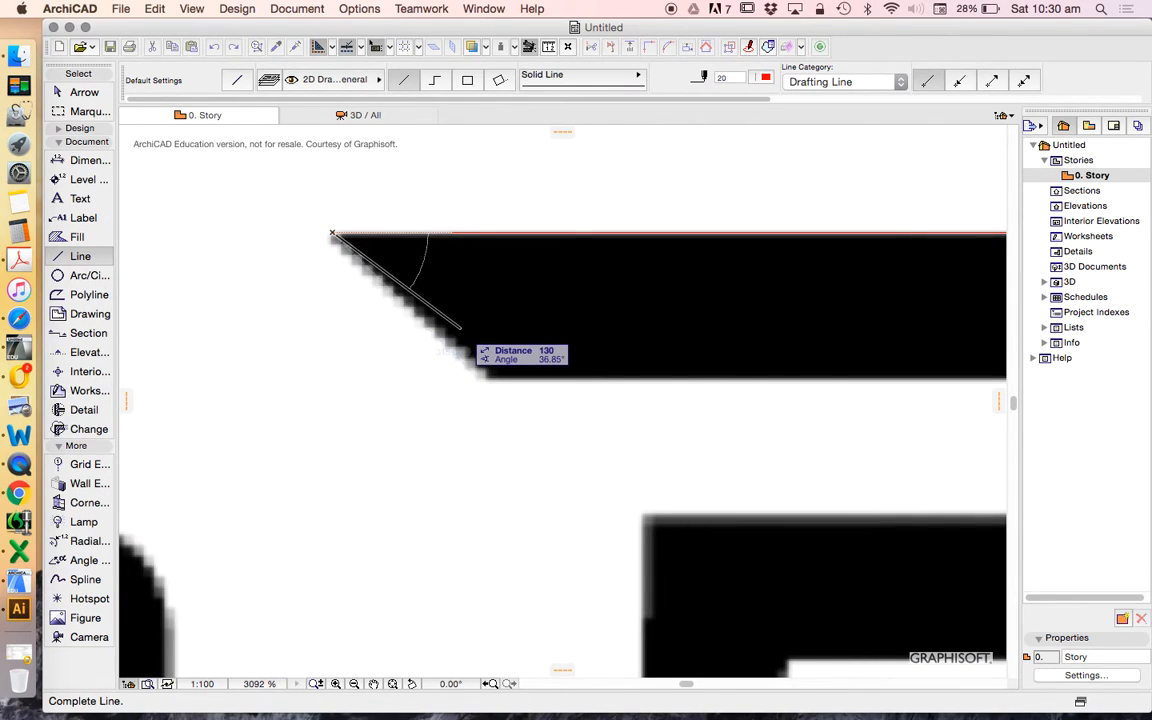
pyautogui.moveTo(475, 395)
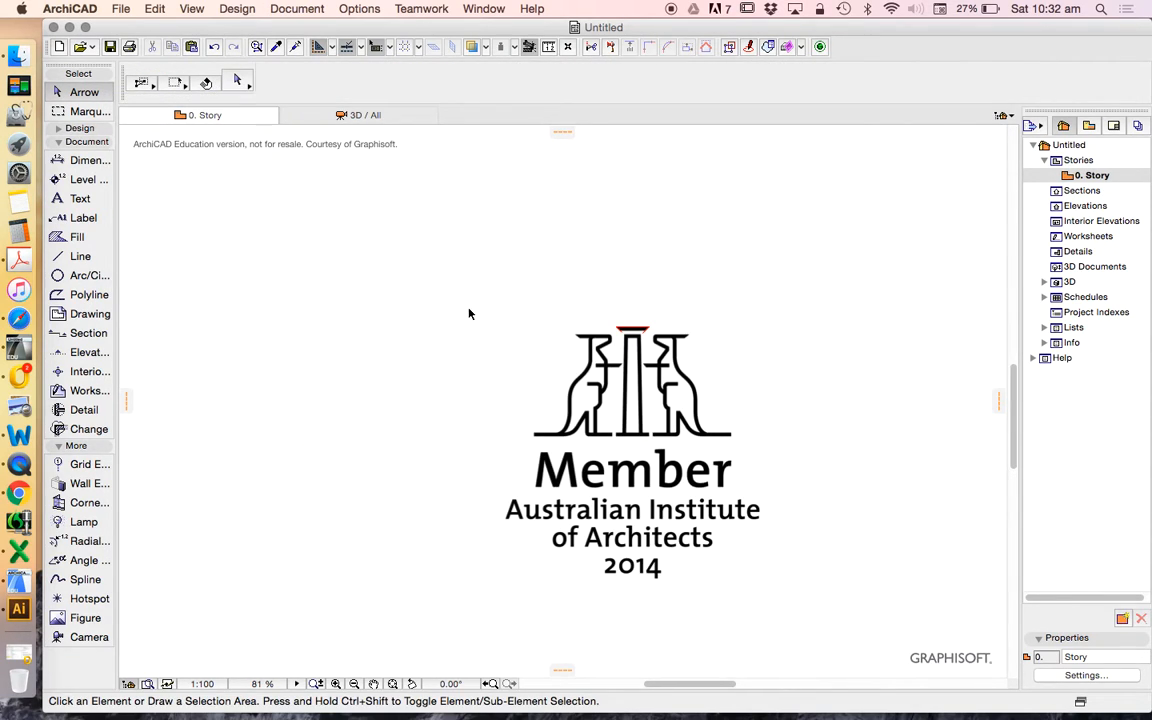
pyautogui.moveTo(492, 366)
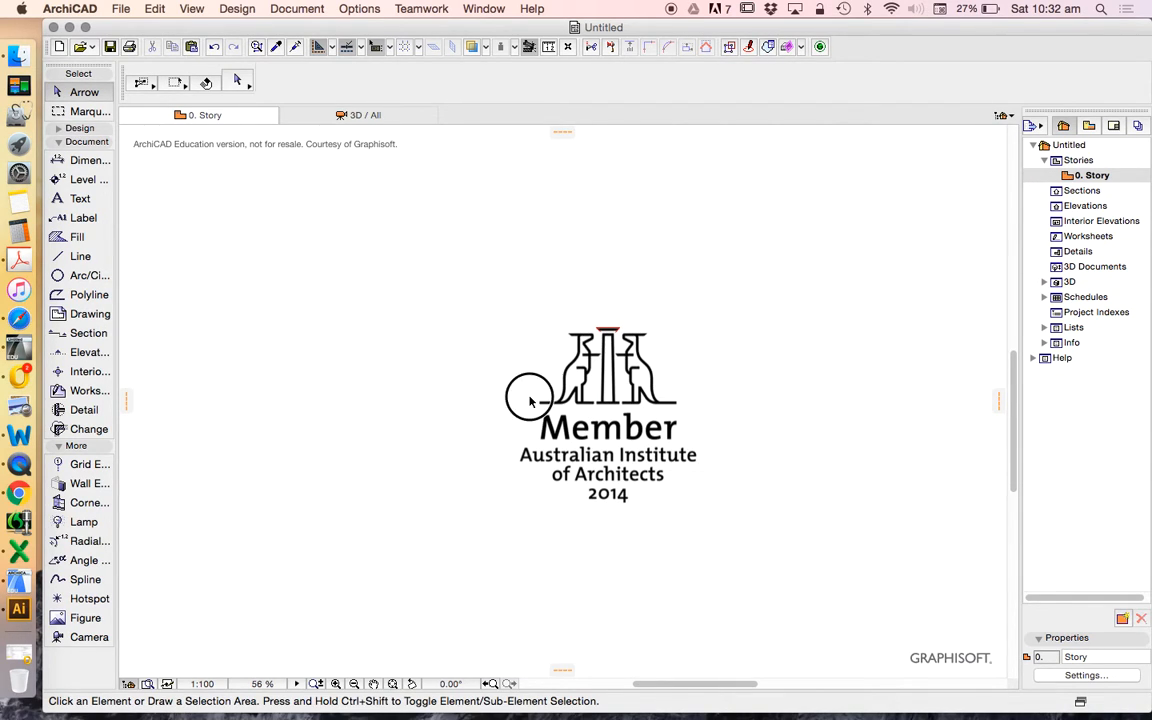
pyautogui.click(617, 413)
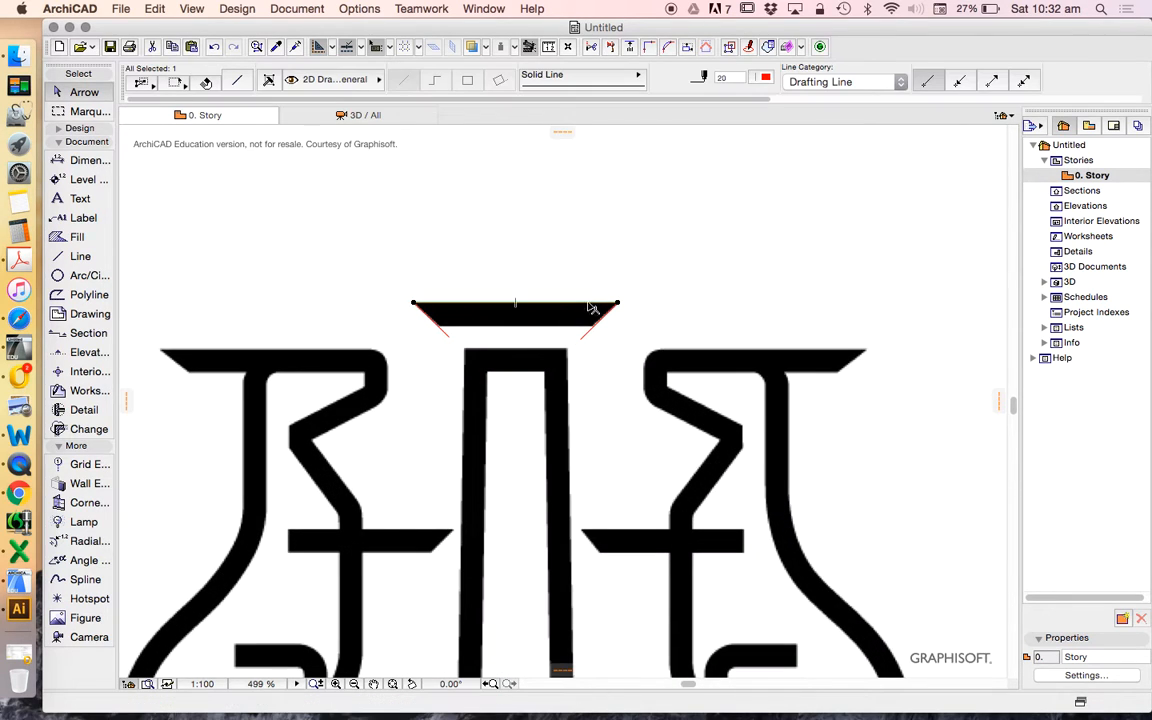
pyautogui.moveTo(686, 307)
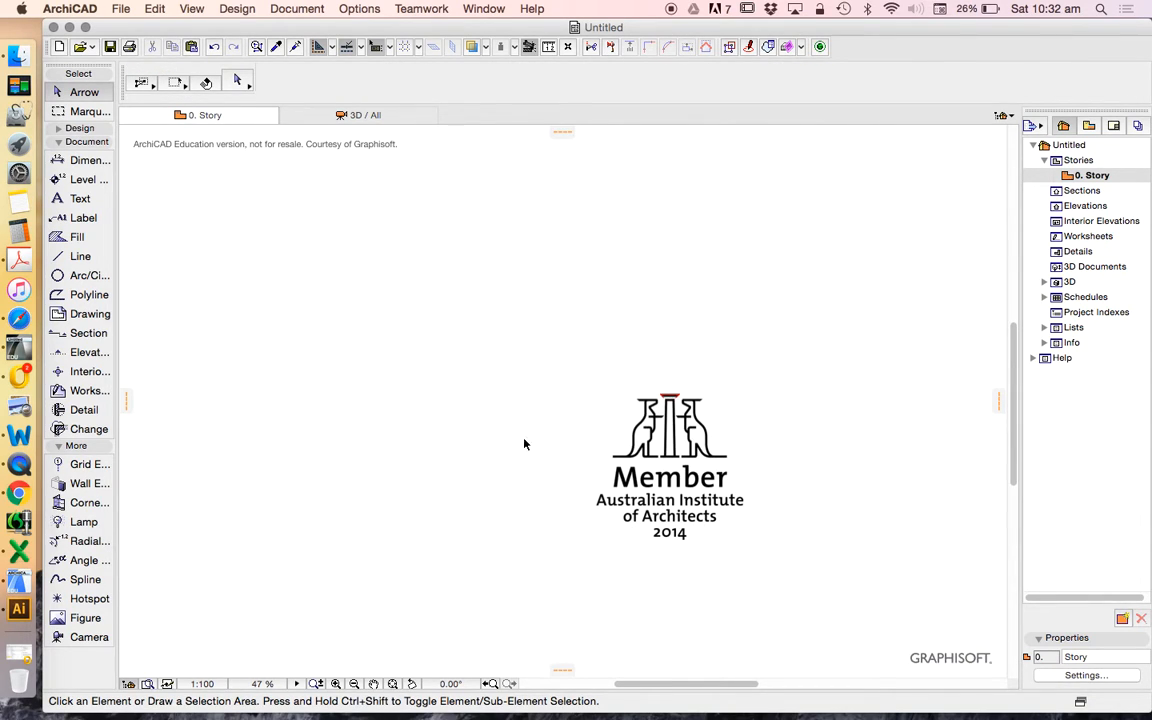
pyautogui.moveTo(697, 407)
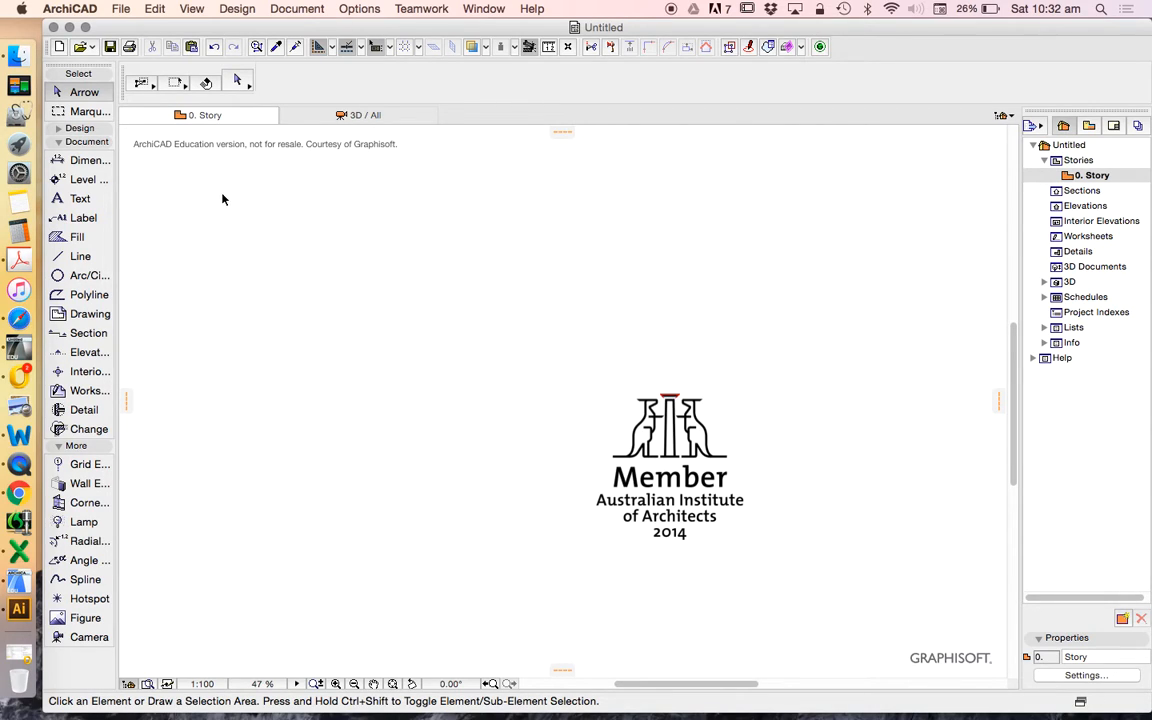
pyautogui.moveTo(185, 181)
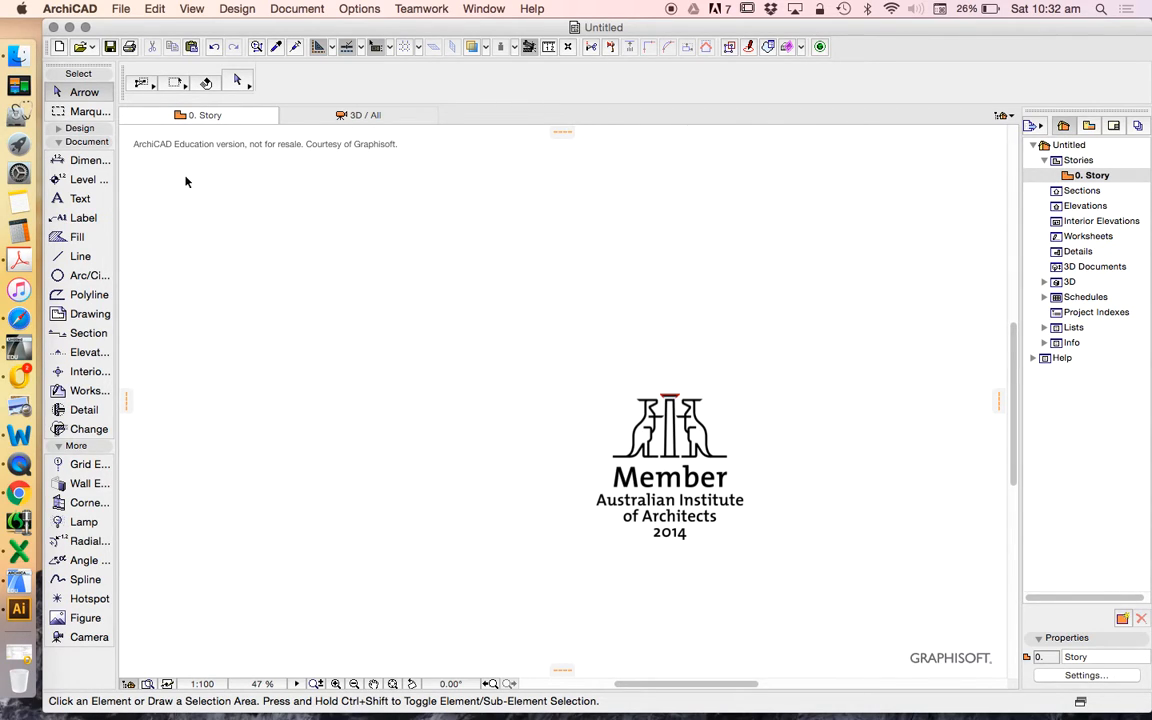
# Select the pasted AIA Member logo image with the Arrow tool
pyautogui.moveTo(184, 169); pyautogui.dragTo(597, 560)
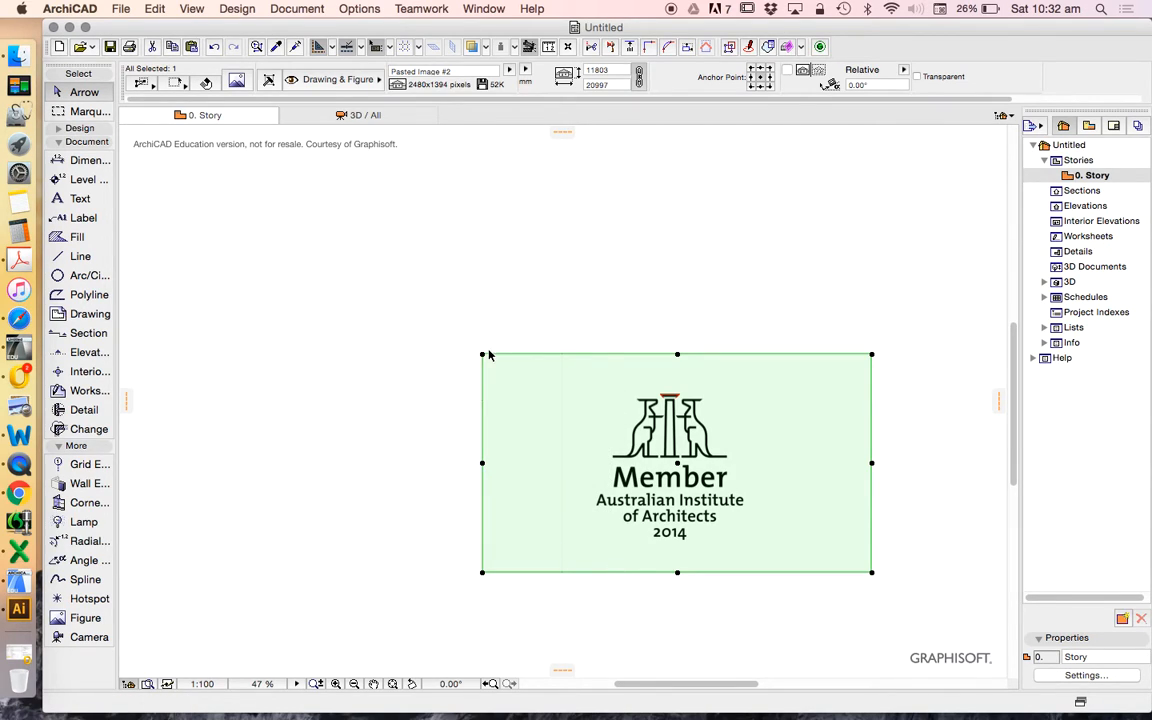
pyautogui.moveTo(454, 392)
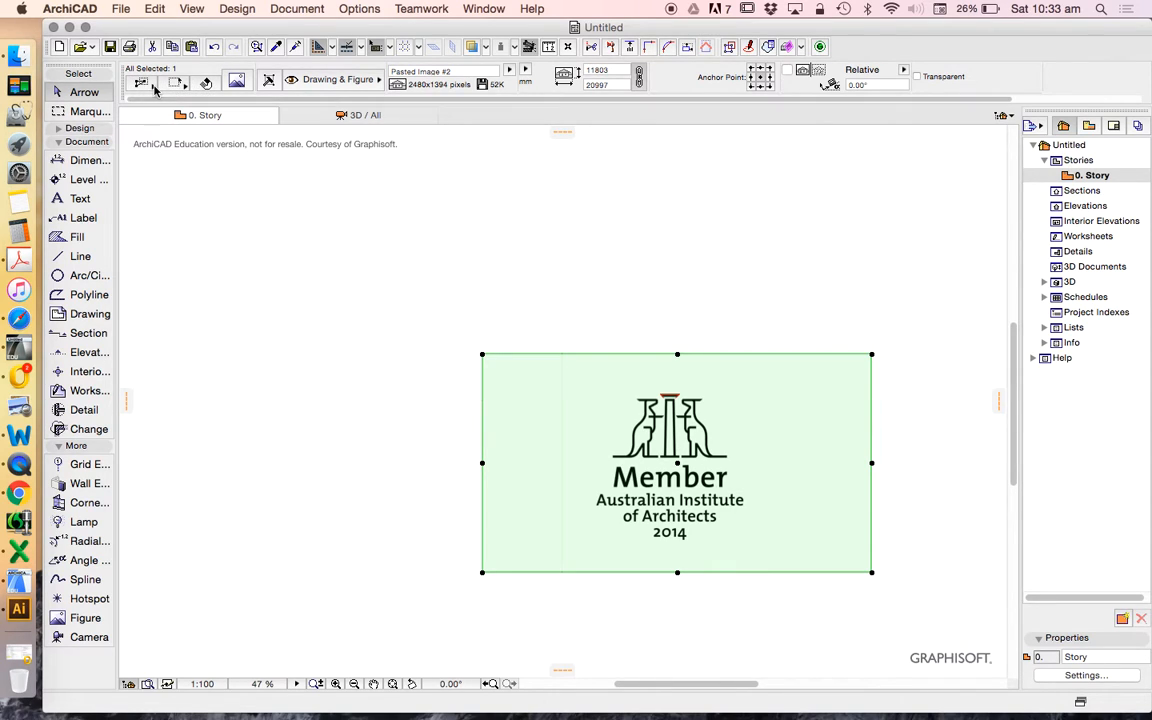
pyautogui.moveTo(150, 90)
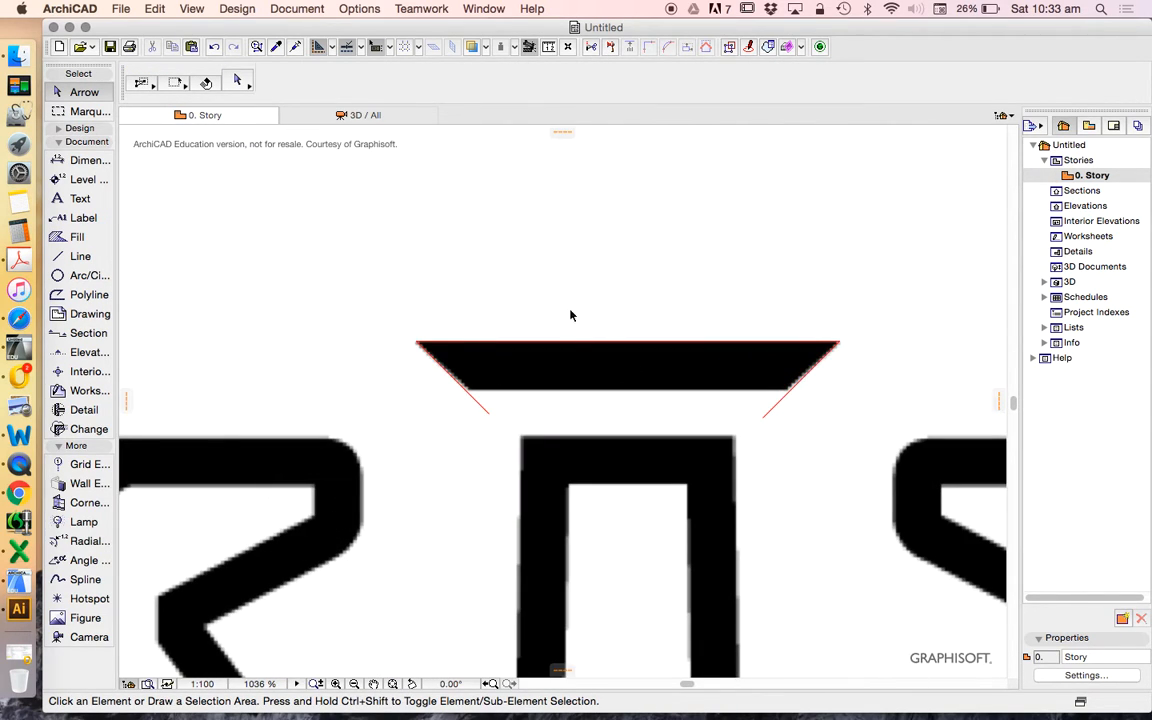
pyautogui.moveTo(556, 348)
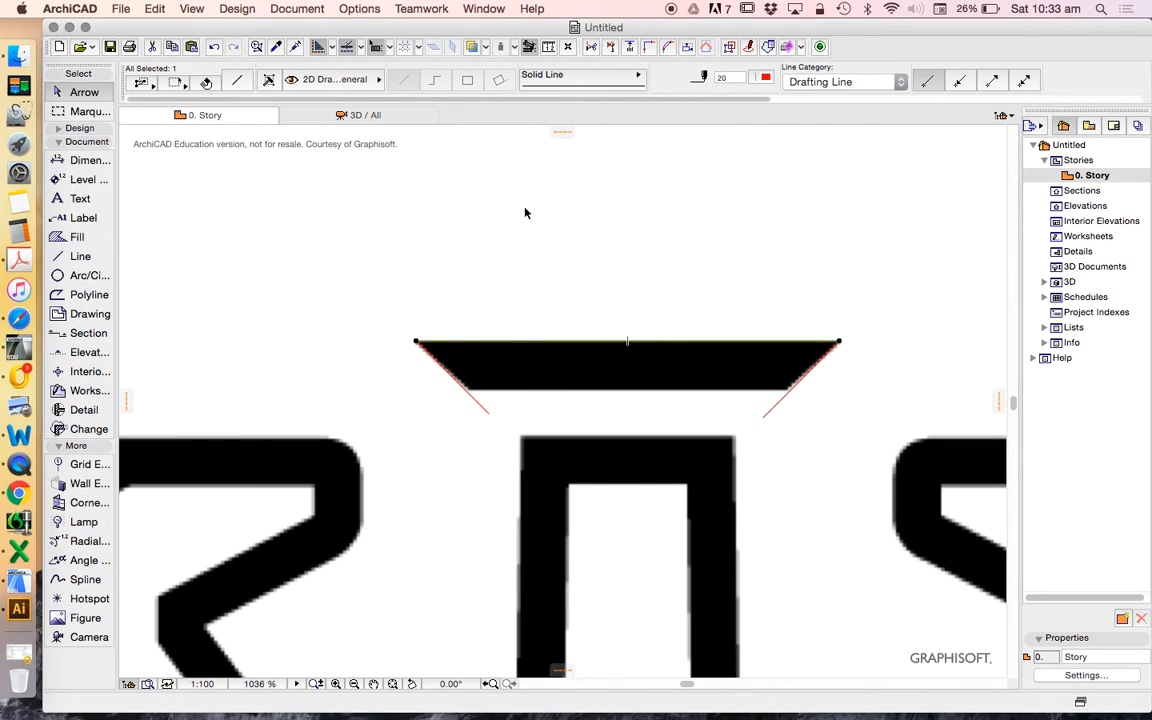
pyautogui.moveTo(702, 216)
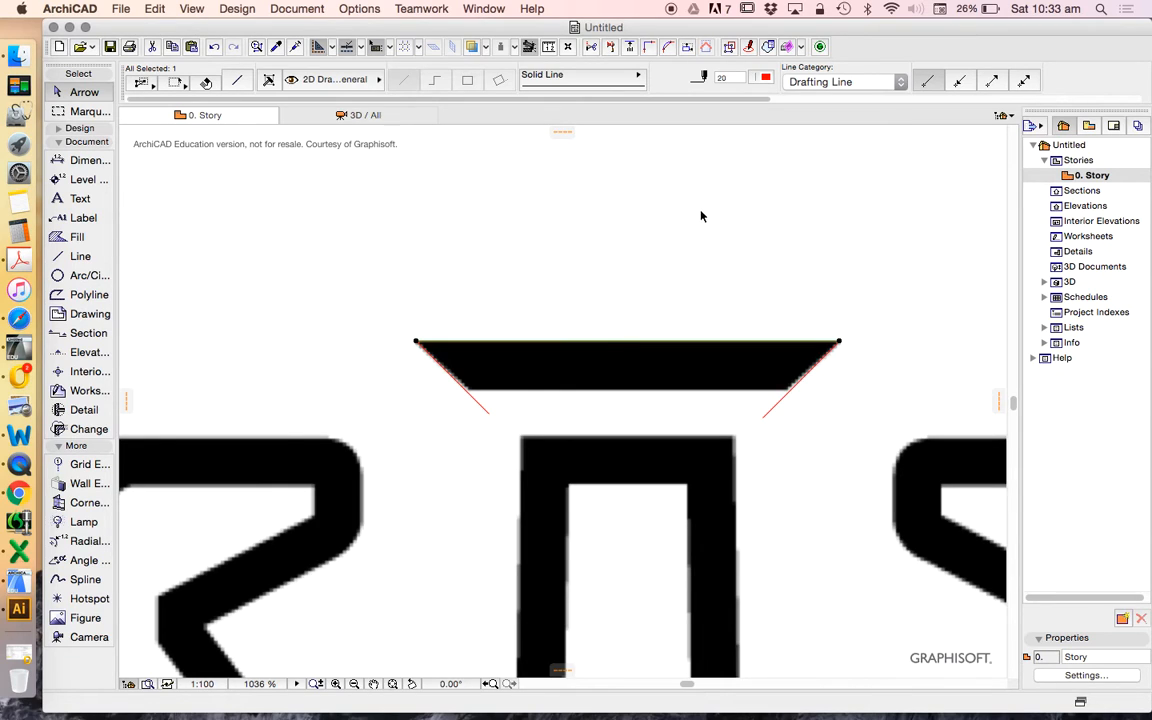
# Drop a copy of the red top-edge line onto the capital's bottom edge
pyautogui.click(155, 9)
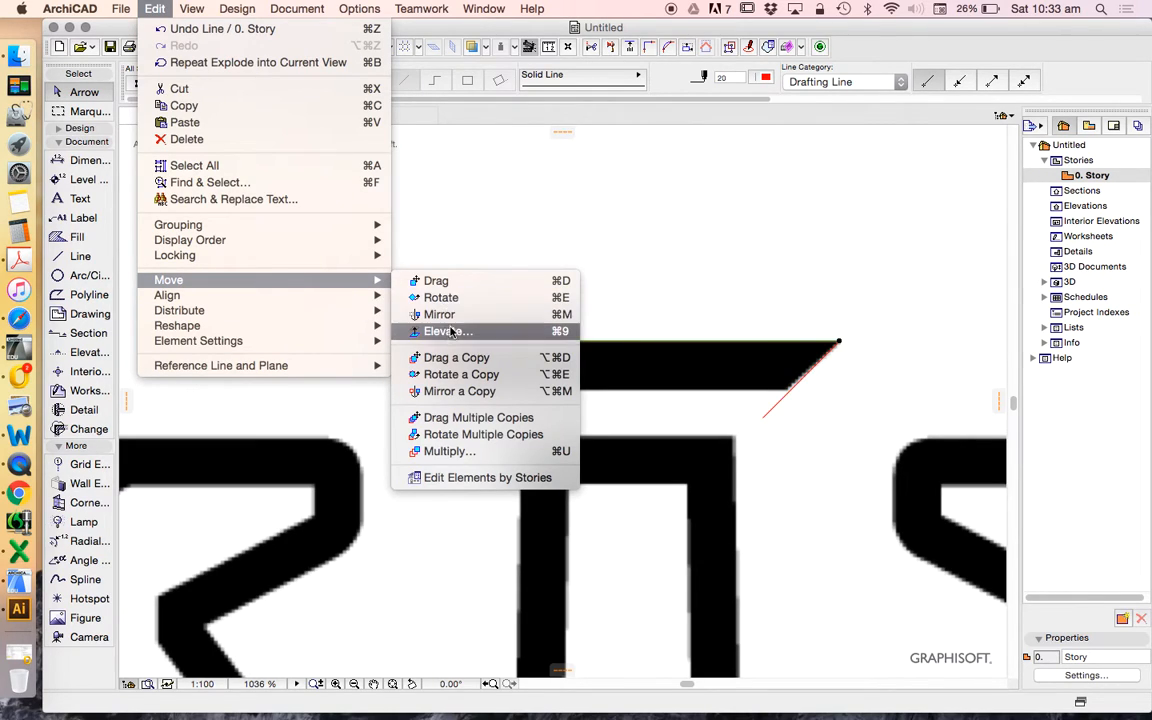
pyautogui.moveTo(478, 374)
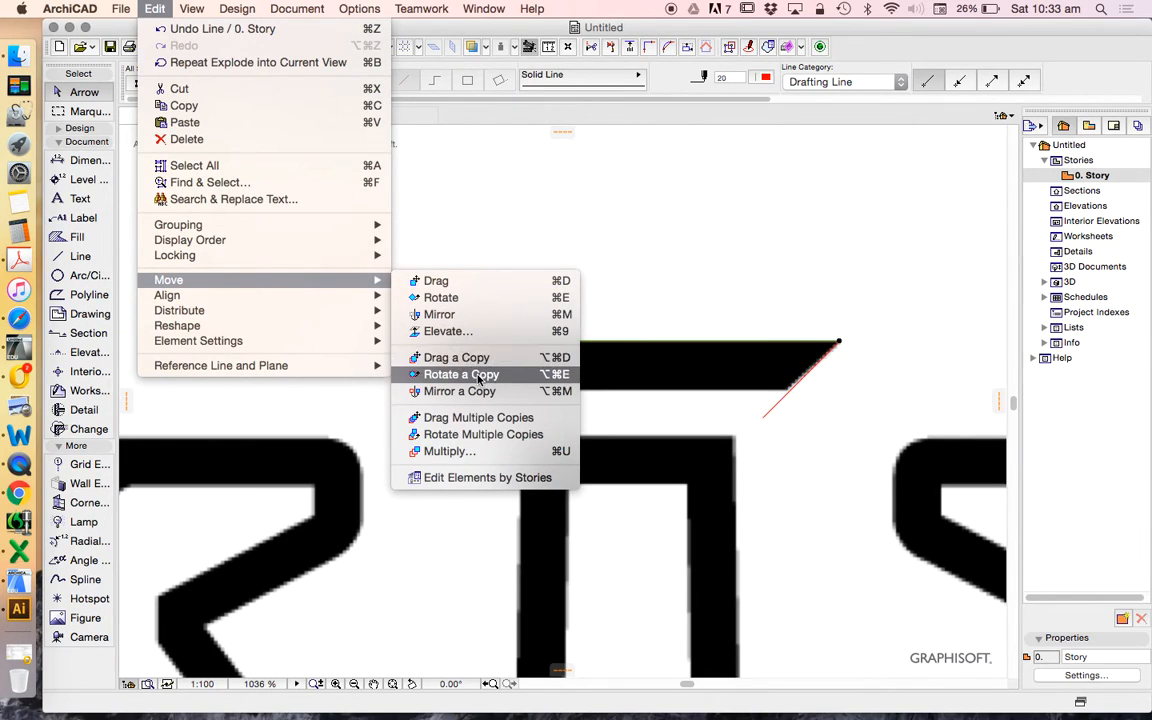
pyautogui.moveTo(477, 391)
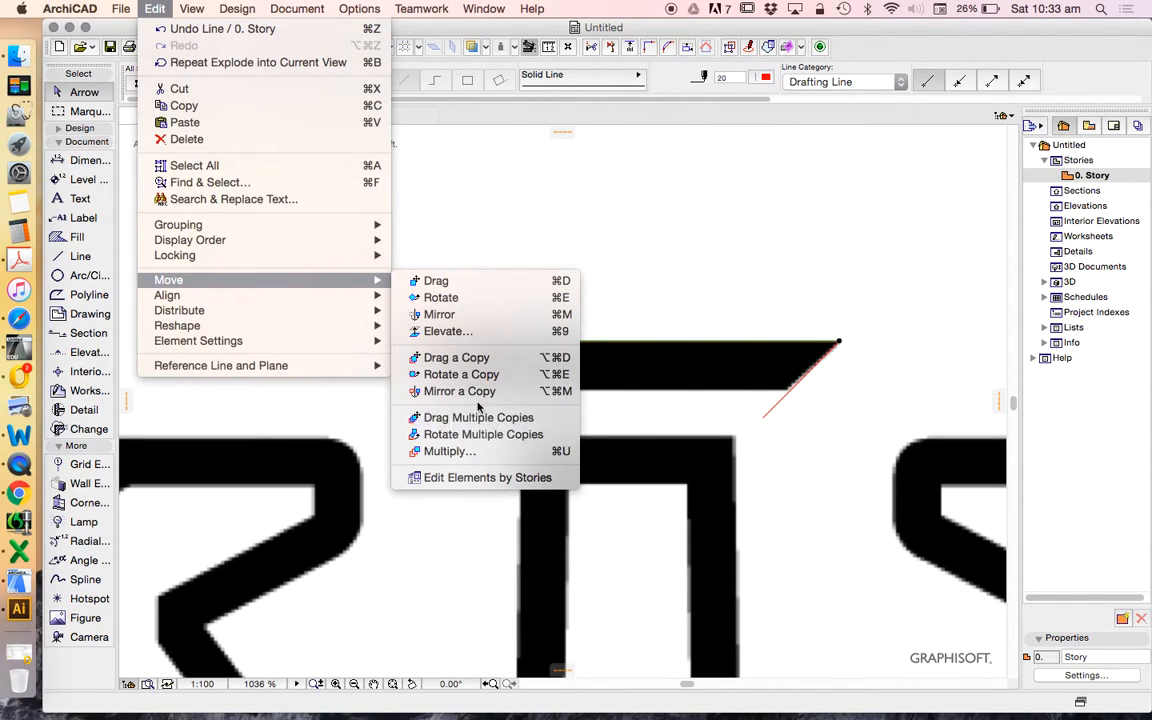
pyautogui.moveTo(458, 318)
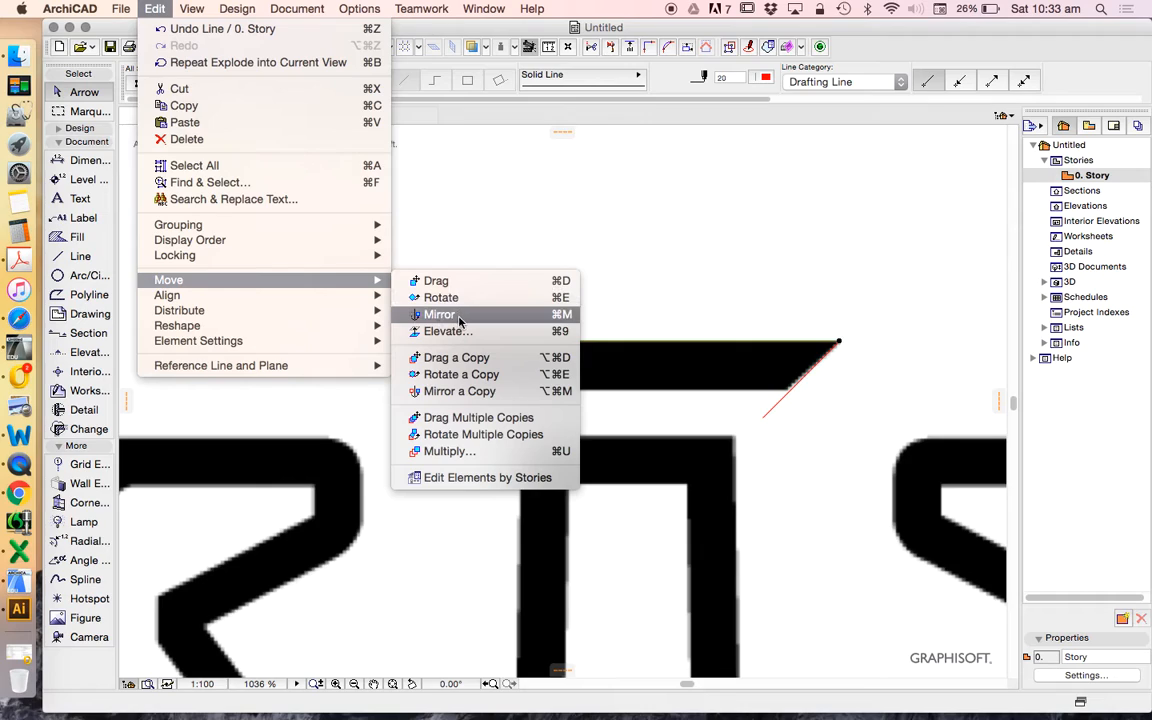
pyautogui.moveTo(473, 374)
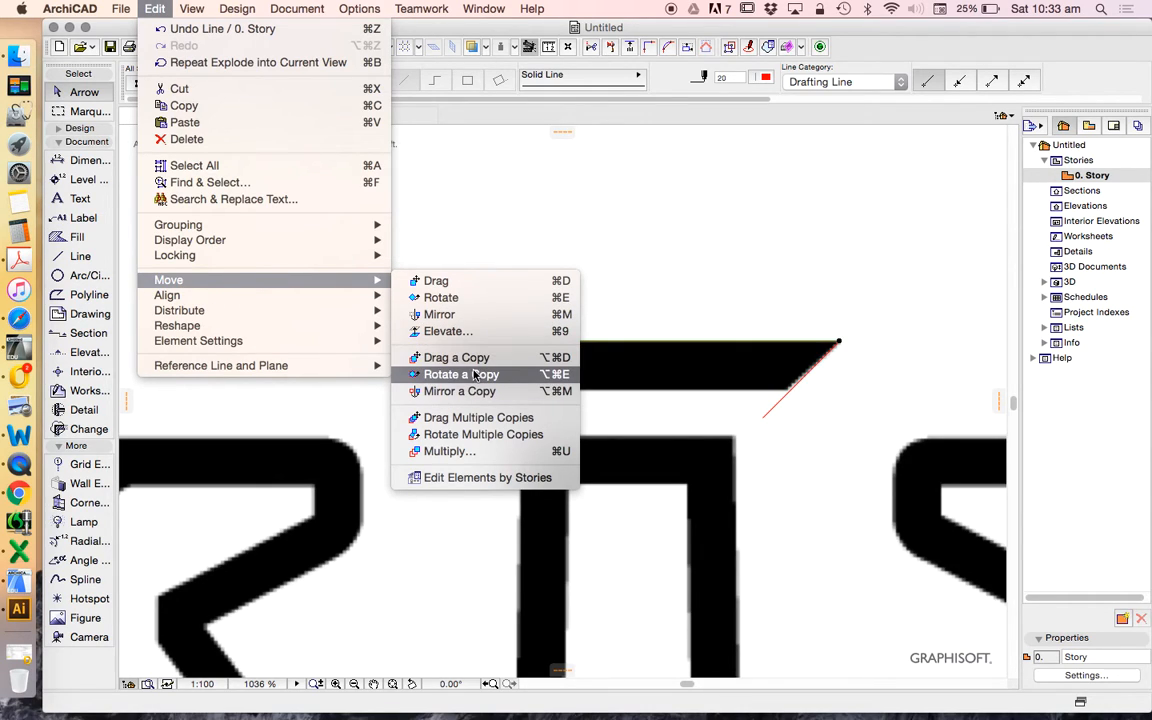
pyautogui.moveTo(467, 434)
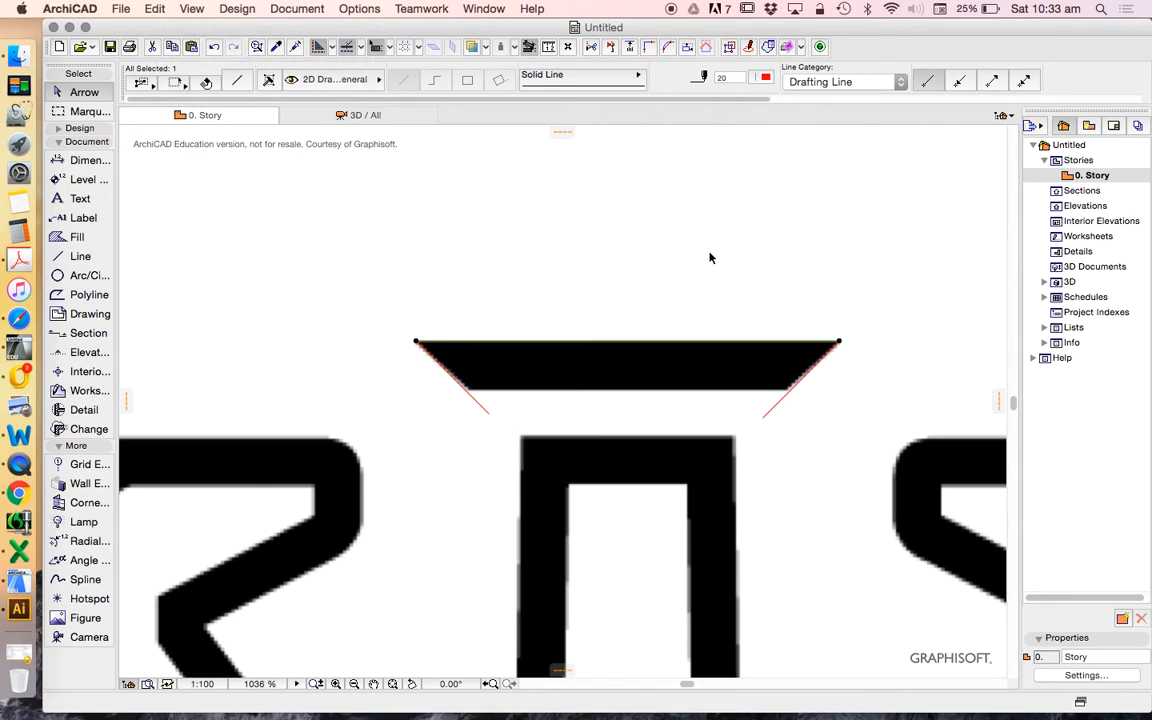
pyautogui.moveTo(743, 301)
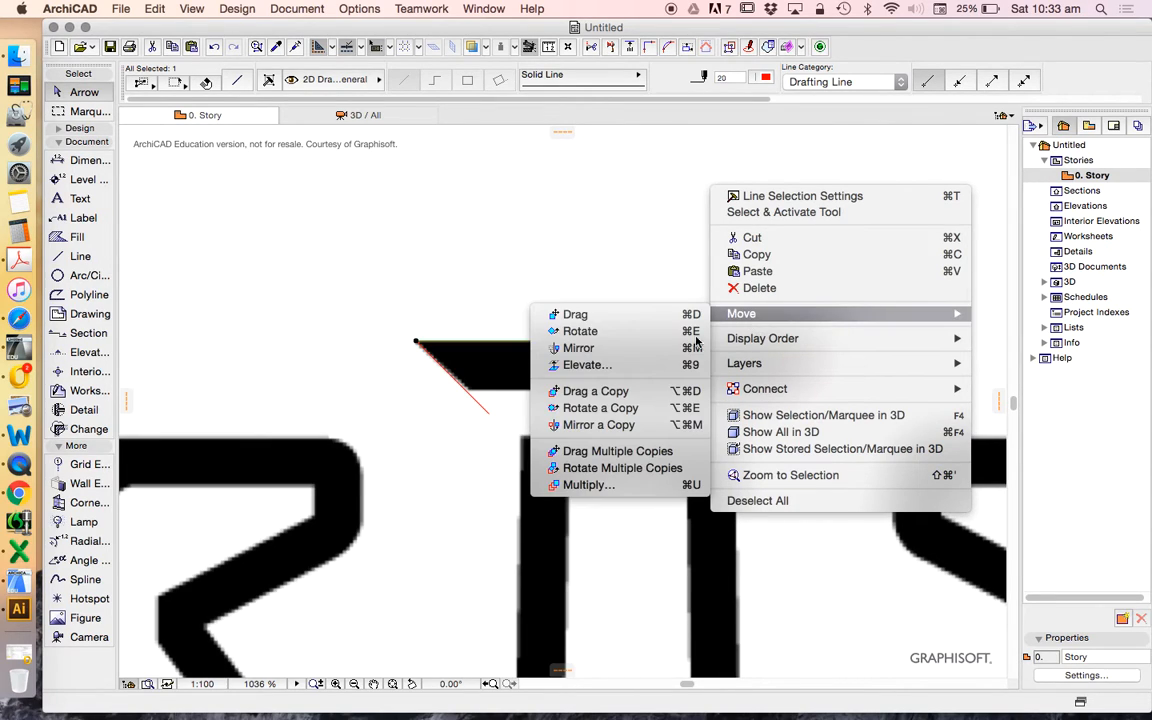
pyautogui.moveTo(602, 420)
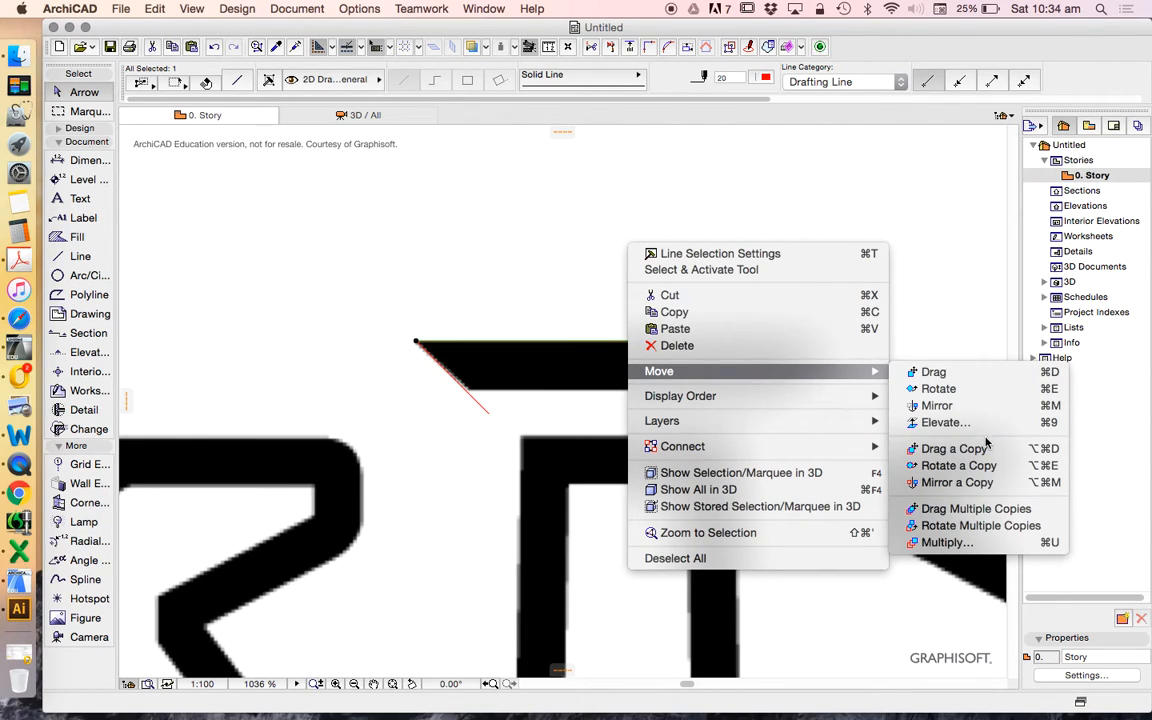
pyautogui.click(953, 449)
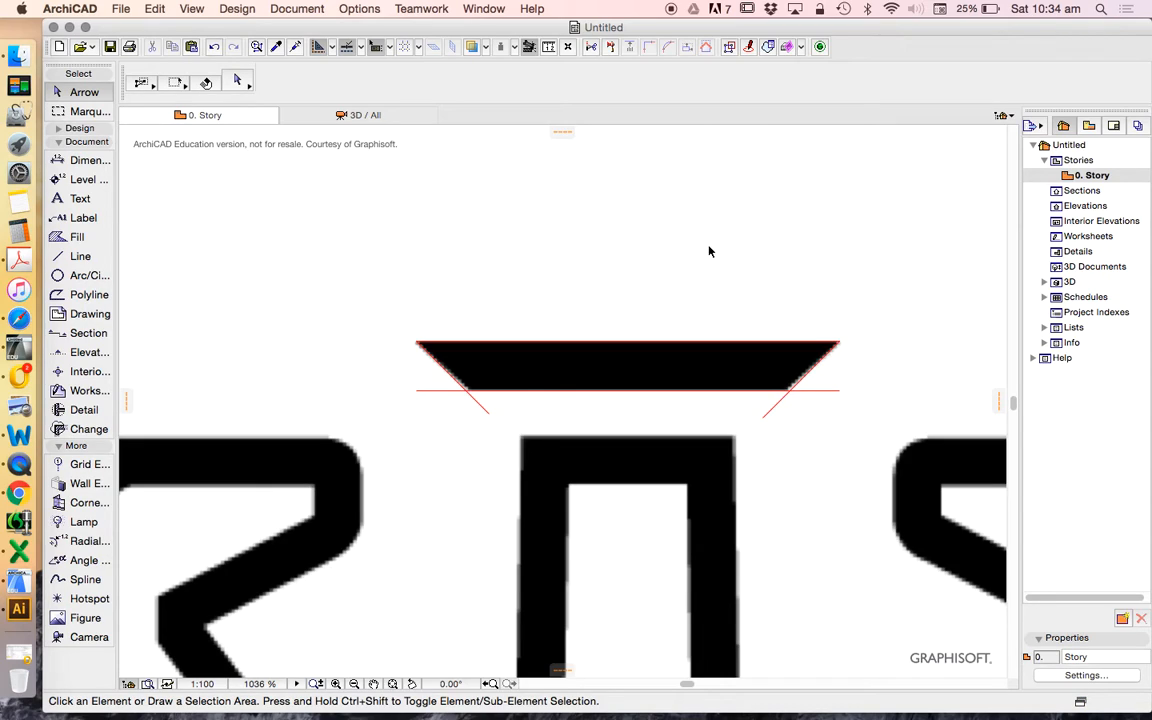
pyautogui.moveTo(788, 170)
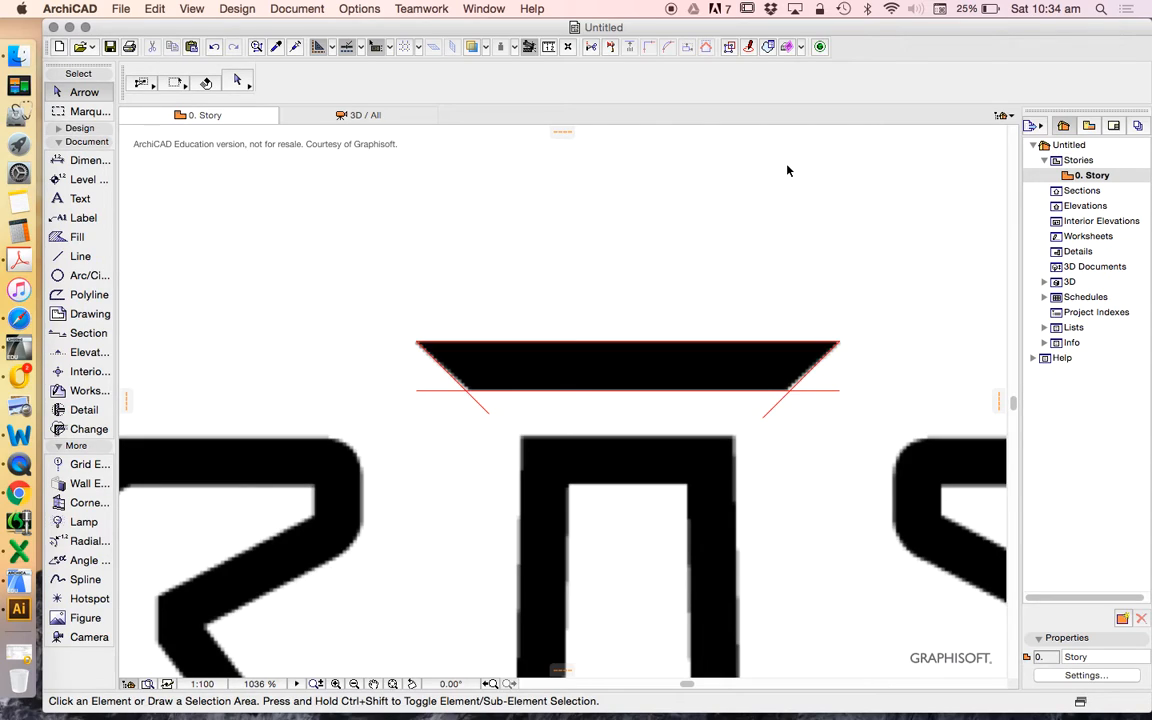
pyautogui.moveTo(704, 293)
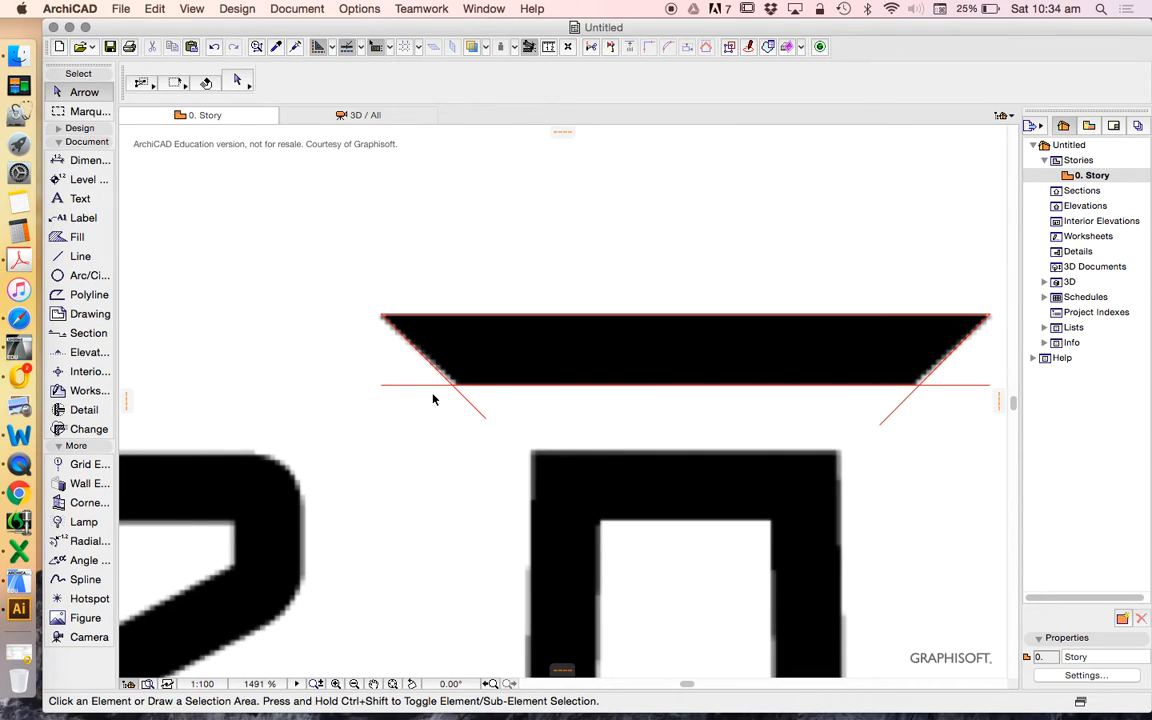
pyautogui.moveTo(426, 374)
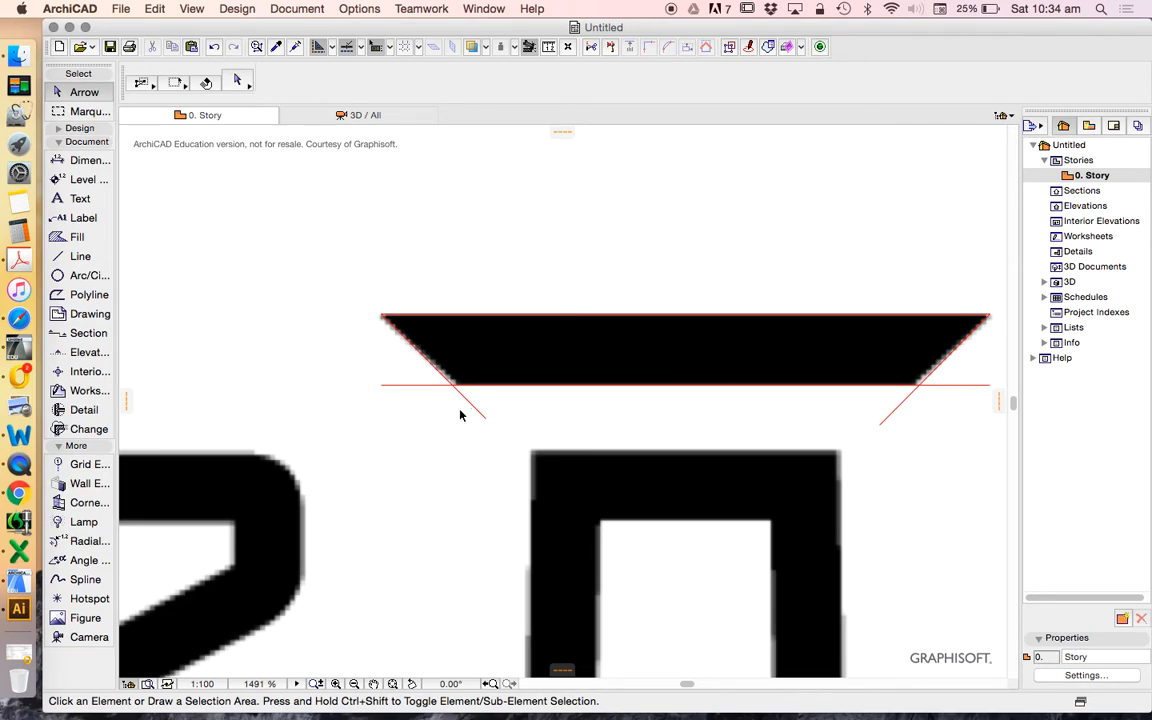
pyautogui.moveTo(417, 380)
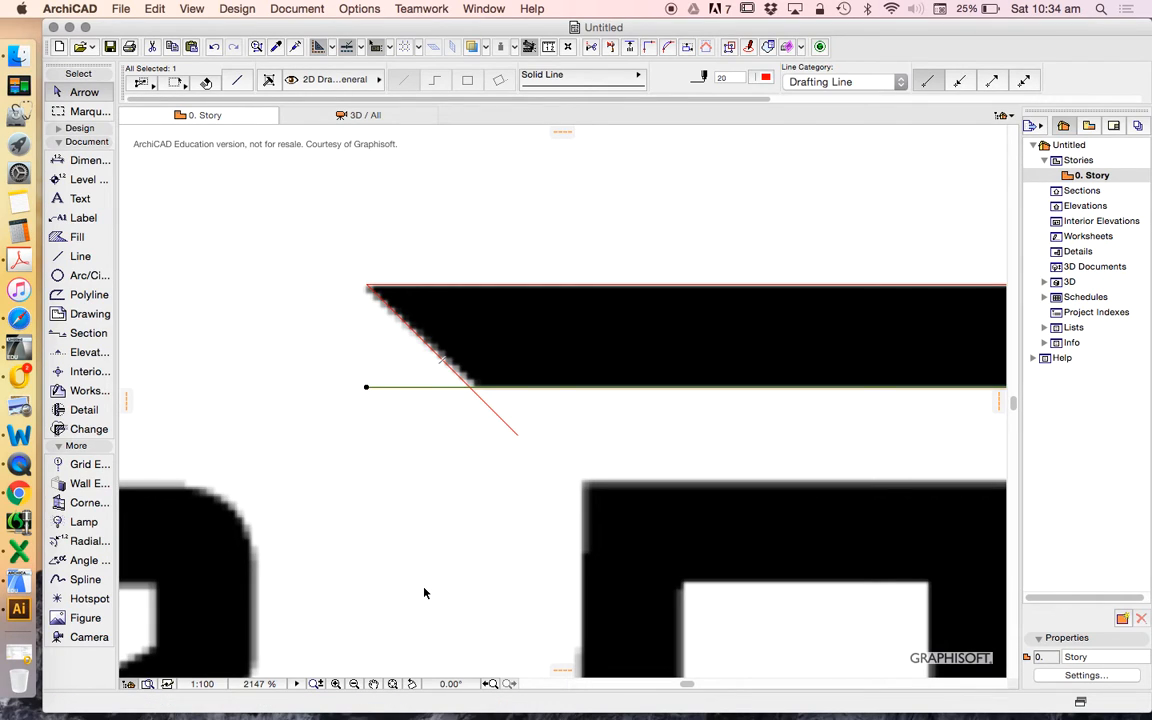
pyautogui.moveTo(369, 389)
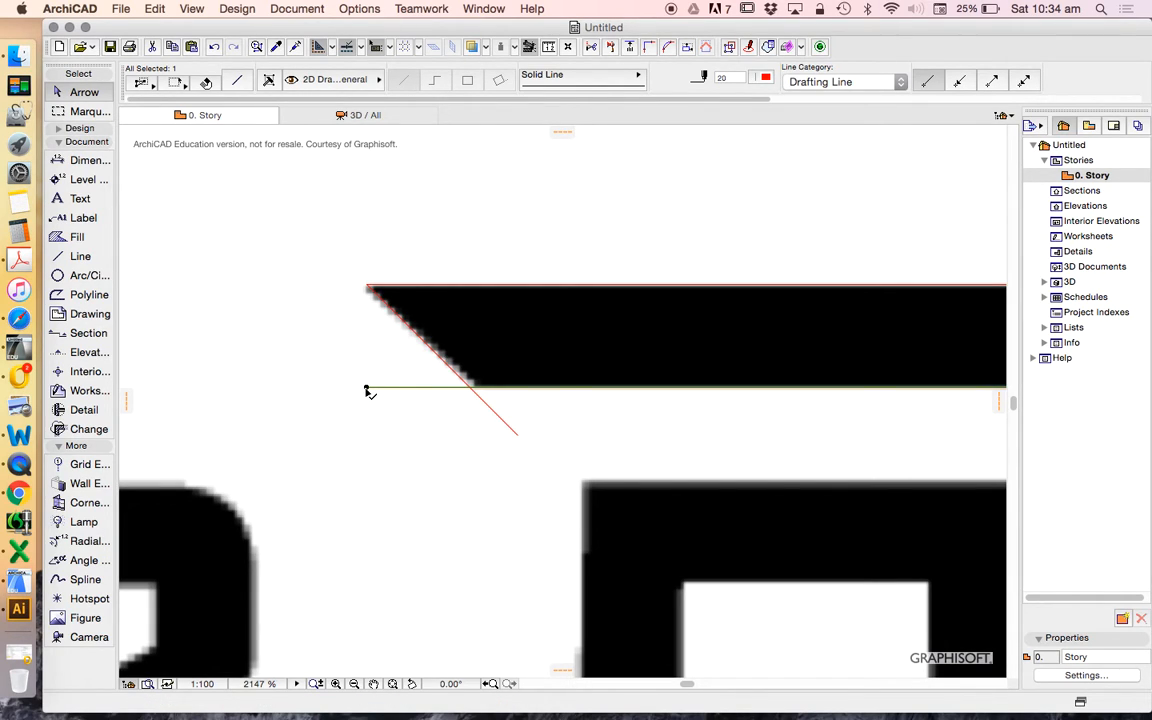
# Stretch the lower red line's left endpoint back to the diagonal intersection
pyautogui.moveTo(370, 391); pyautogui.dragTo(998, 405)
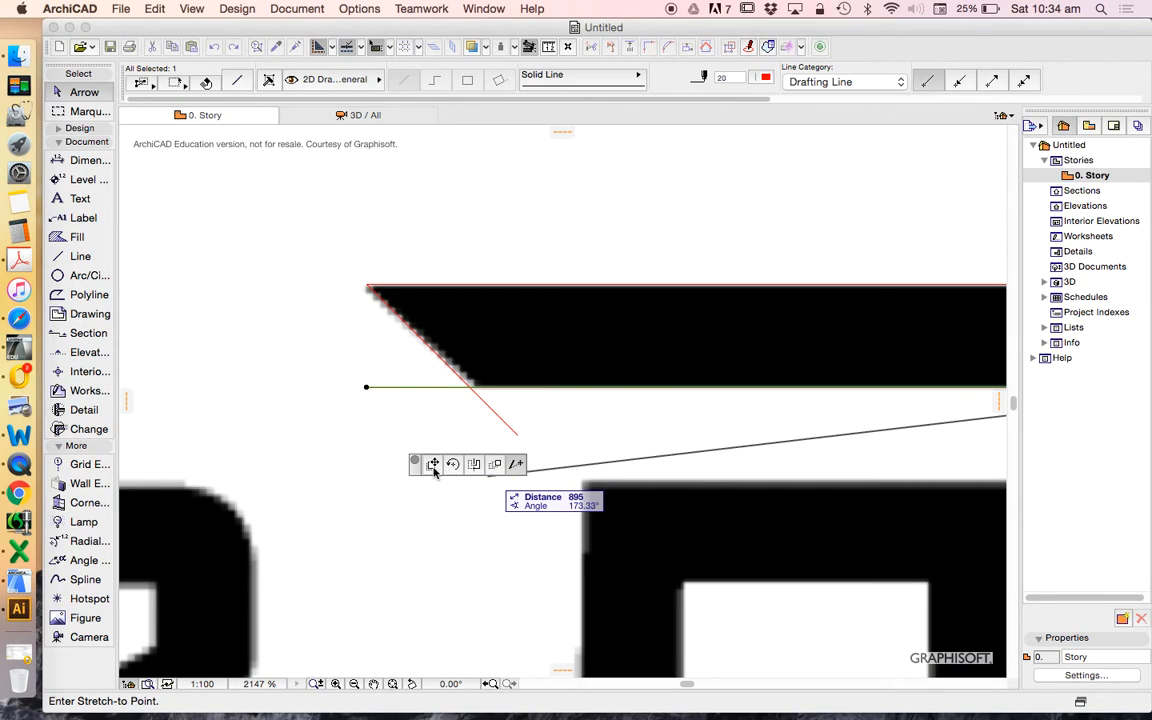
pyautogui.moveTo(454, 473)
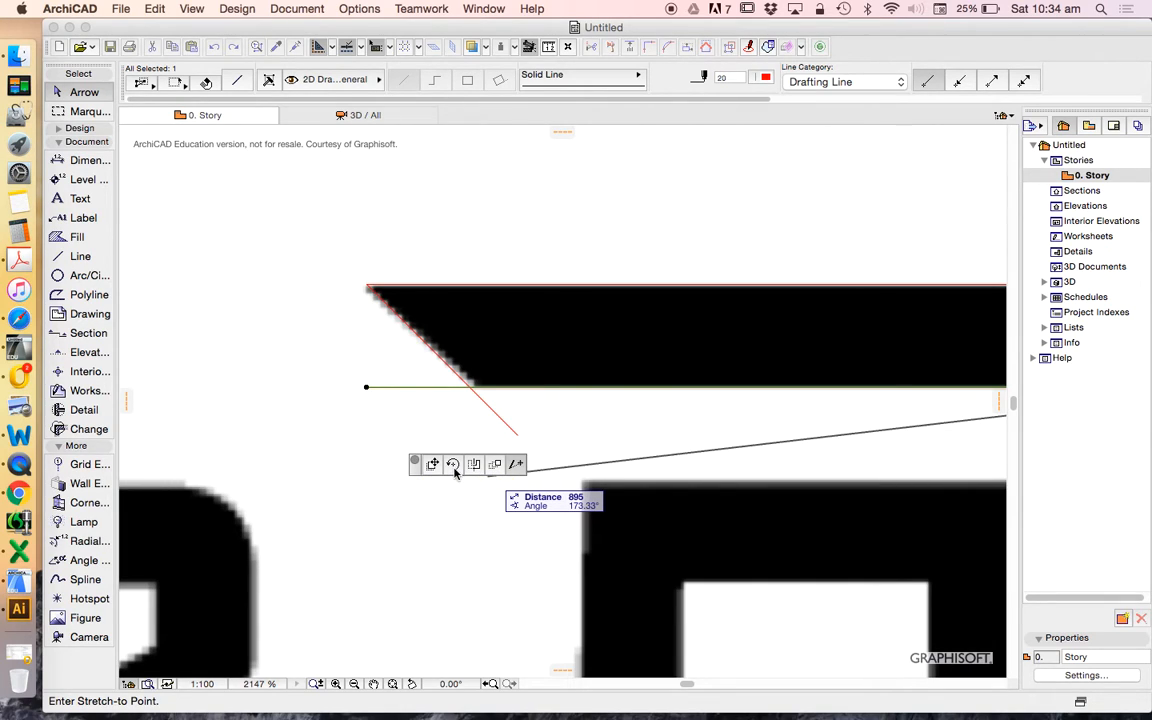
pyautogui.moveTo(497, 465)
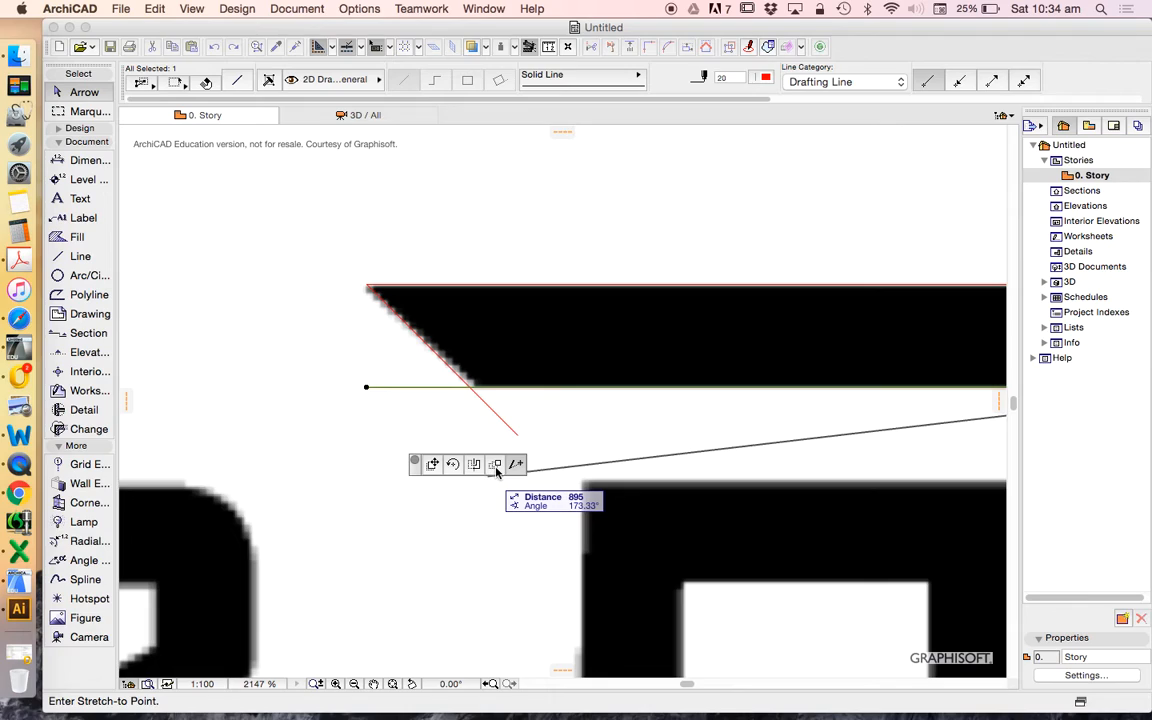
pyautogui.moveTo(494, 464)
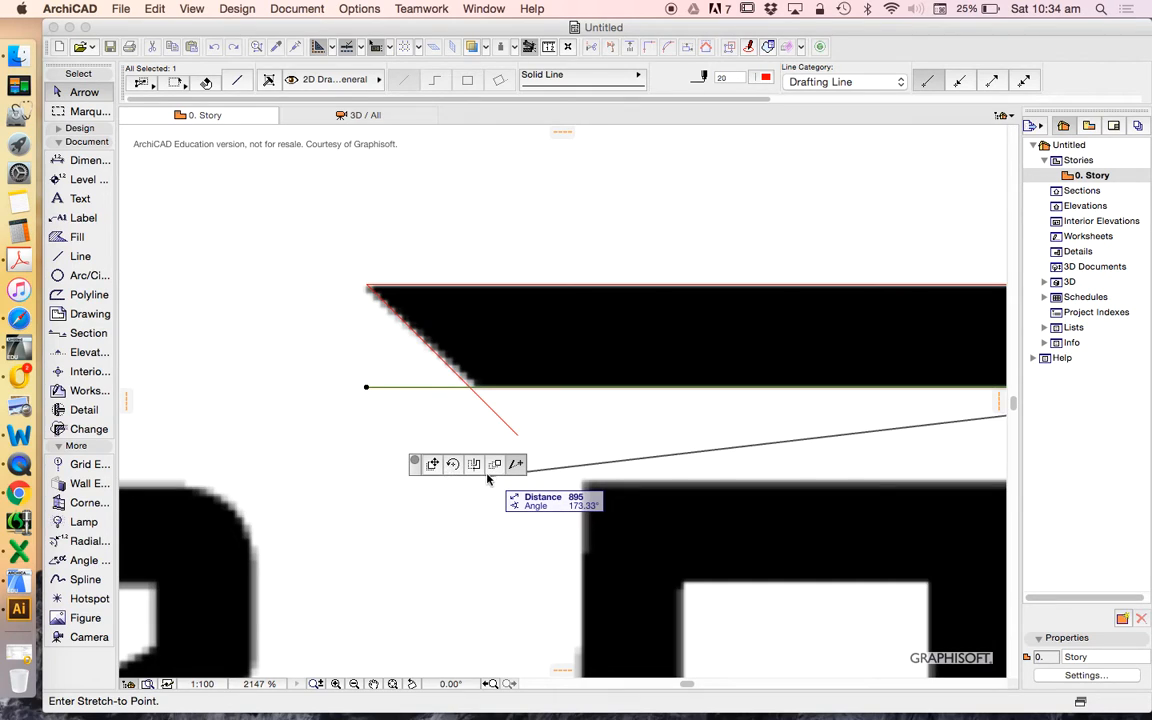
pyautogui.moveTo(516, 465)
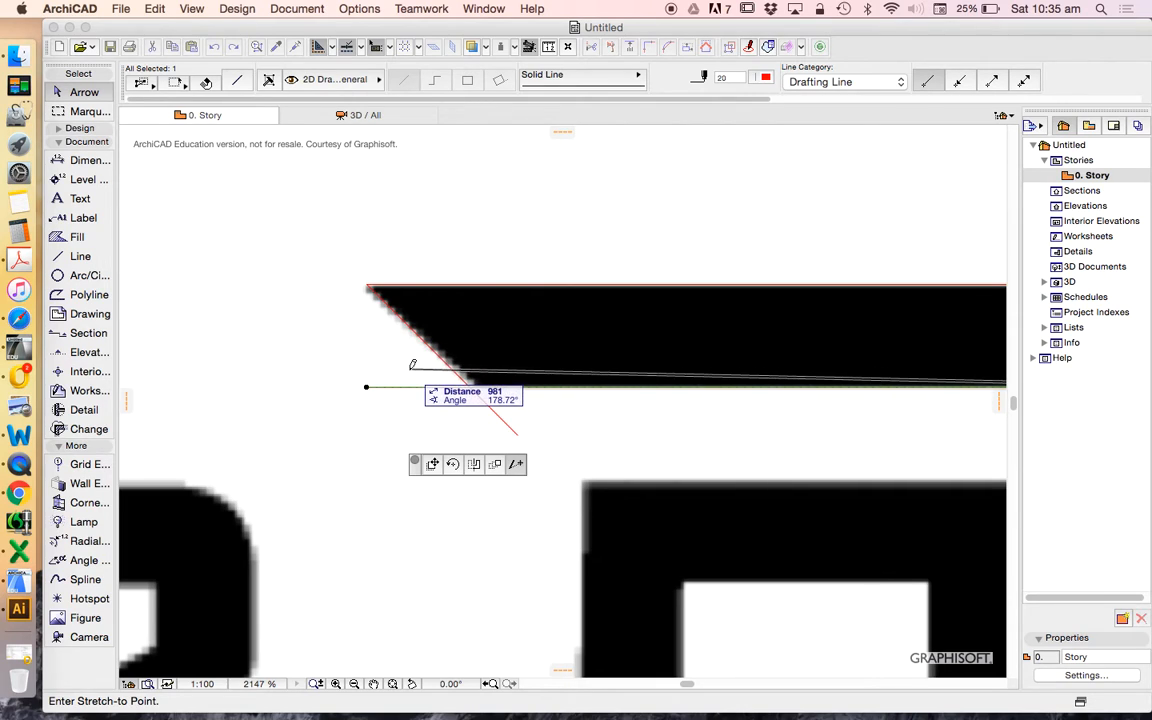
pyautogui.moveTo(498, 384)
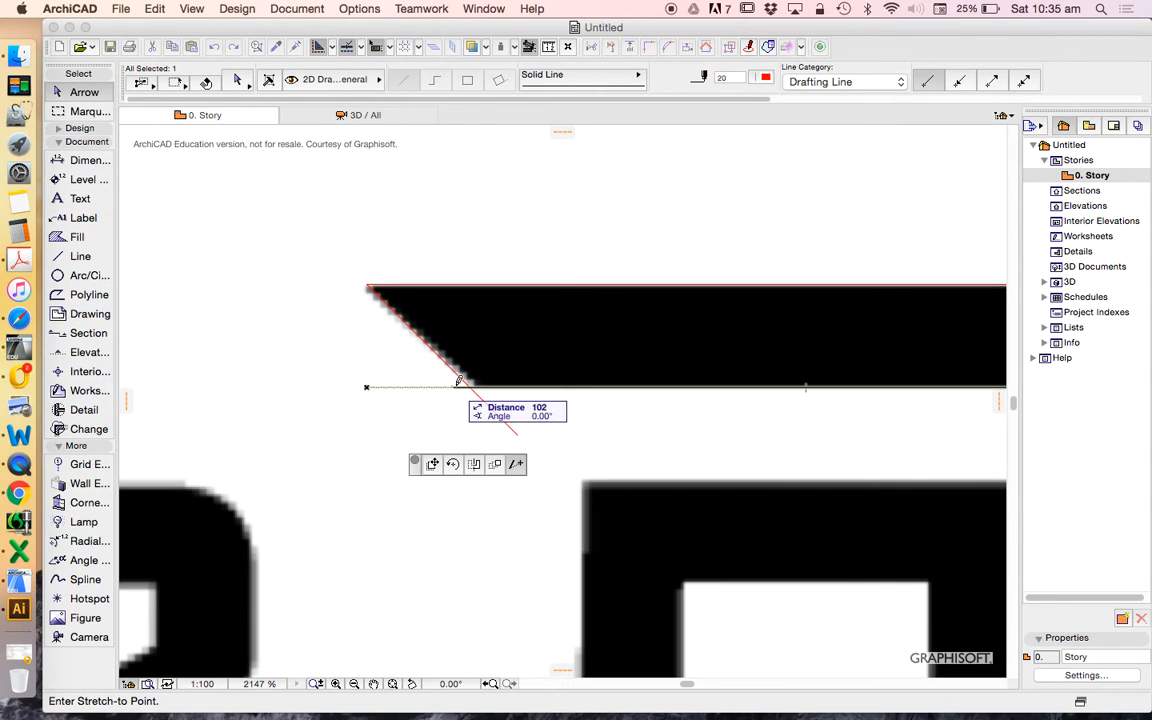
pyautogui.moveTo(462, 383)
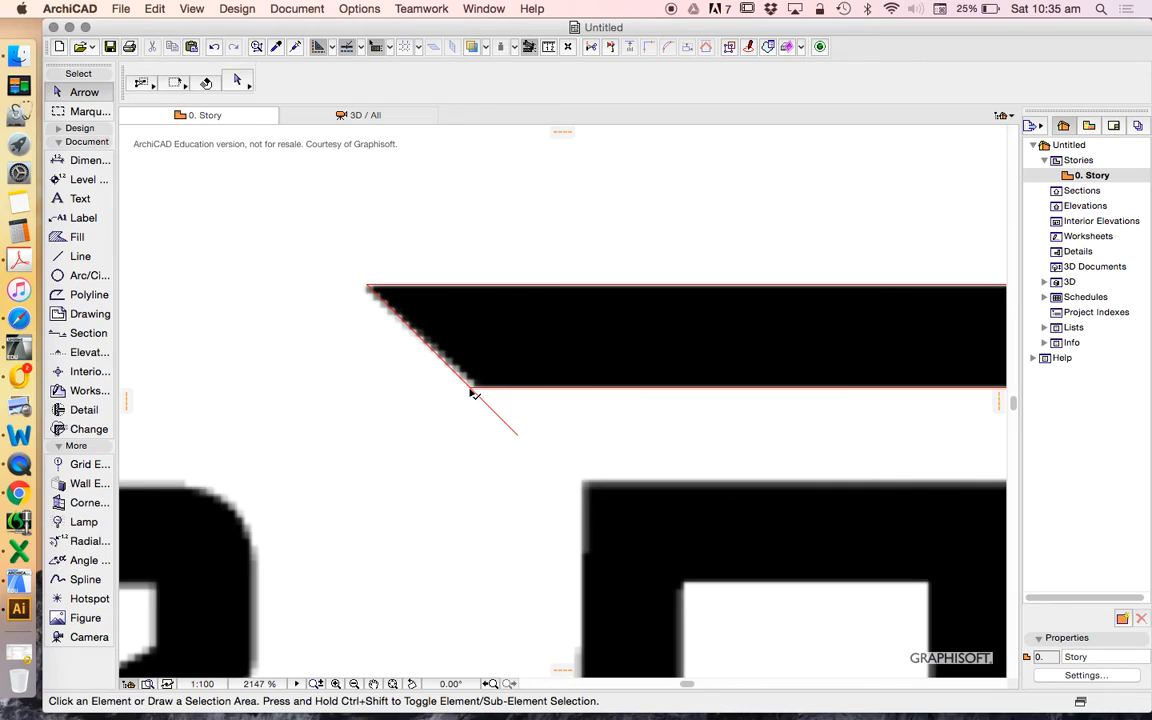
pyautogui.moveTo(472, 393)
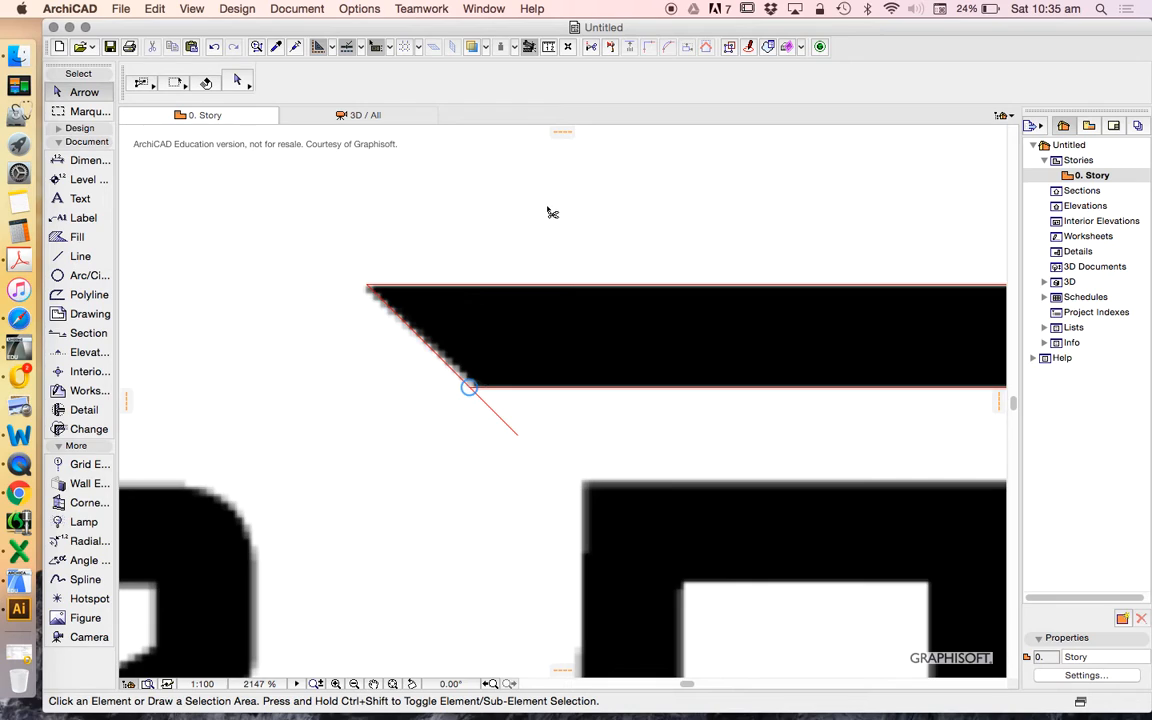
pyautogui.moveTo(555, 207)
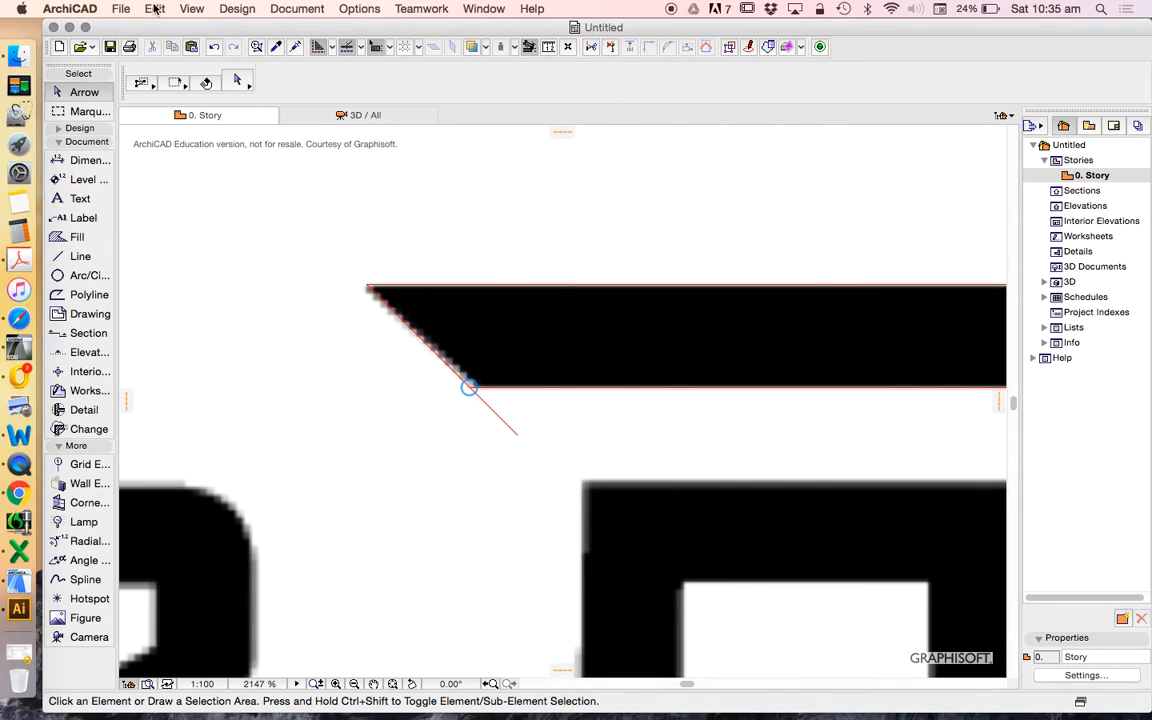
# Trim the diagonal line's overhang below the capital's corner
pyautogui.click(156, 9)
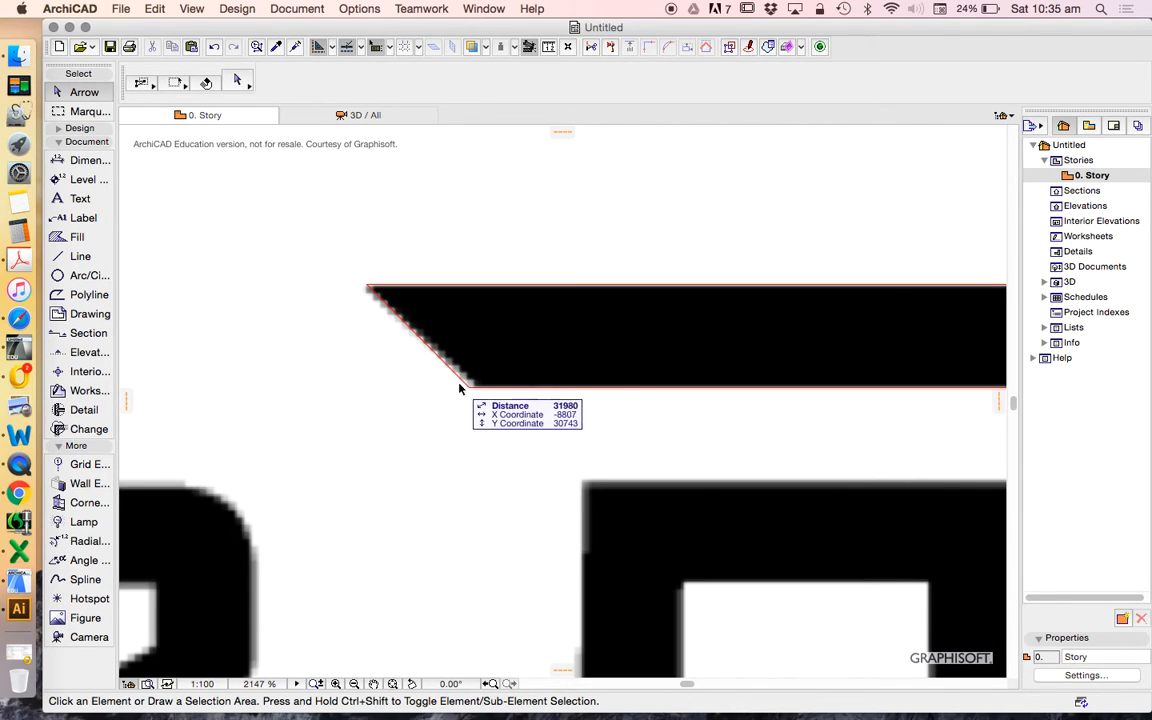
pyautogui.moveTo(459, 391)
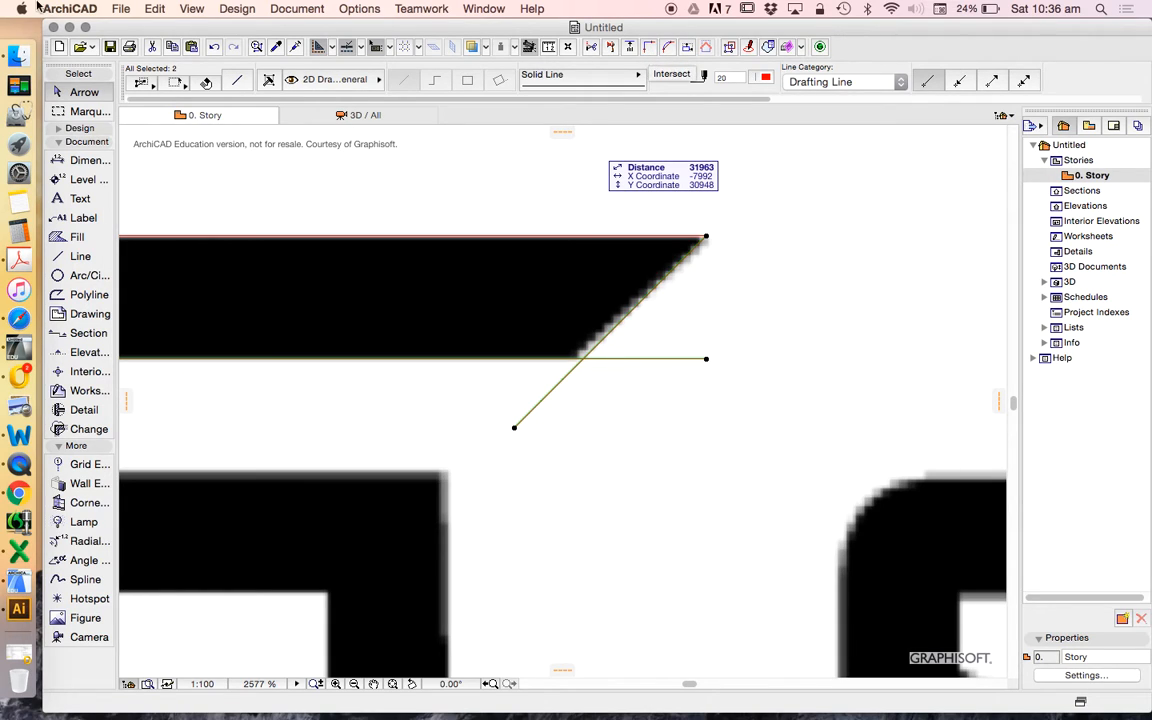
# Apply Reshape > Intersect to the right diagonal and lower lines
pyautogui.click(134, 9)
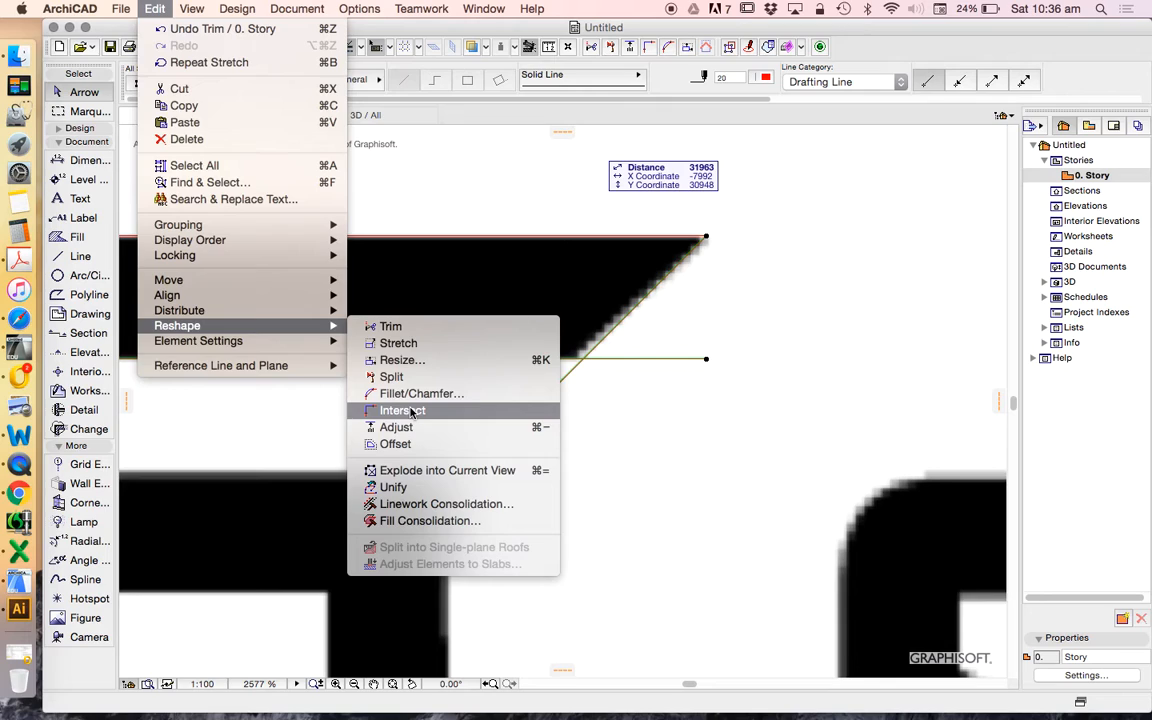
pyautogui.click(399, 410)
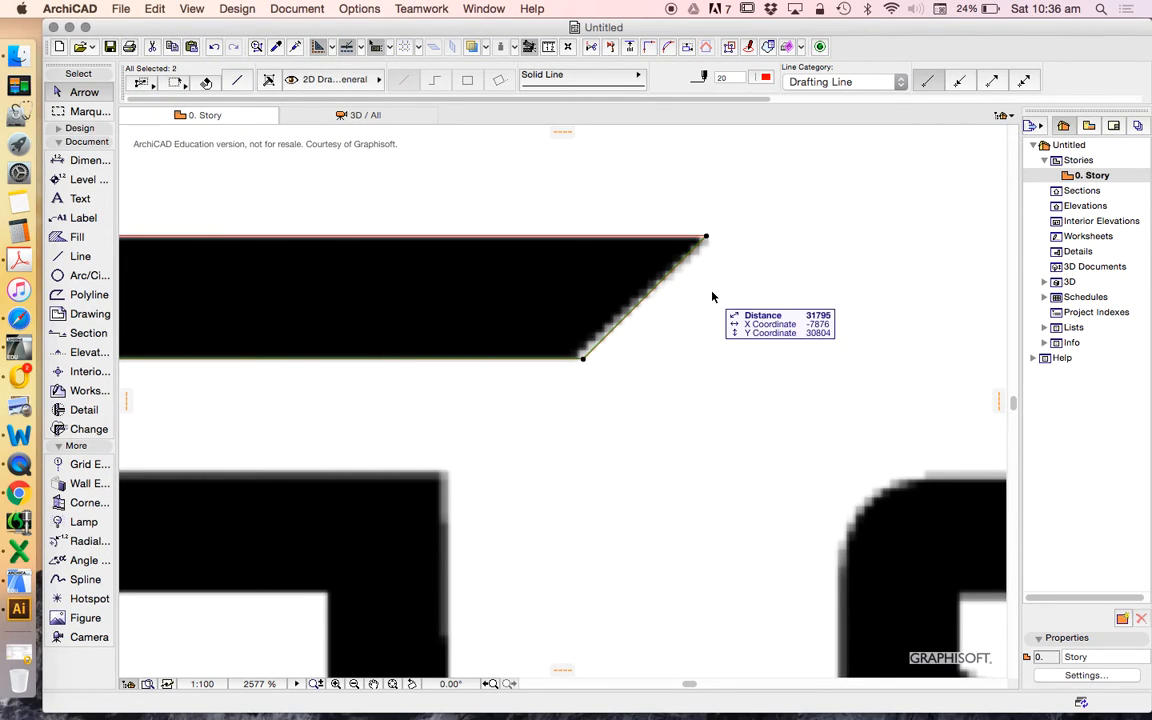
pyautogui.moveTo(662, 398)
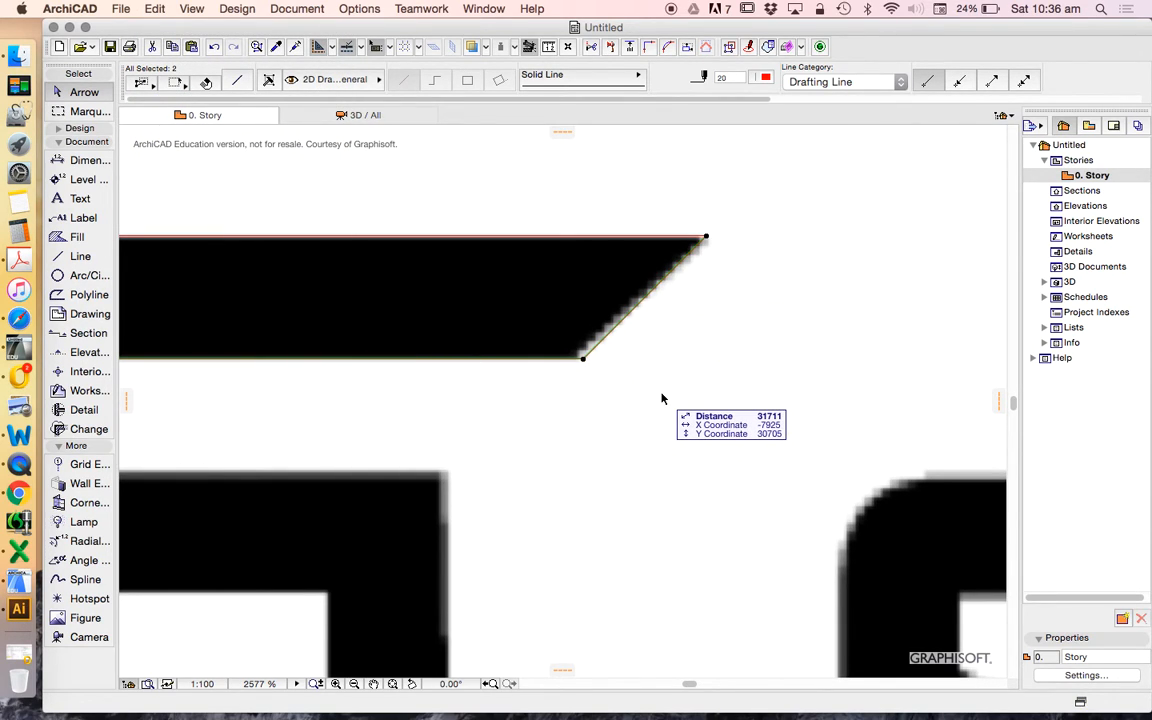
pyautogui.moveTo(641, 390)
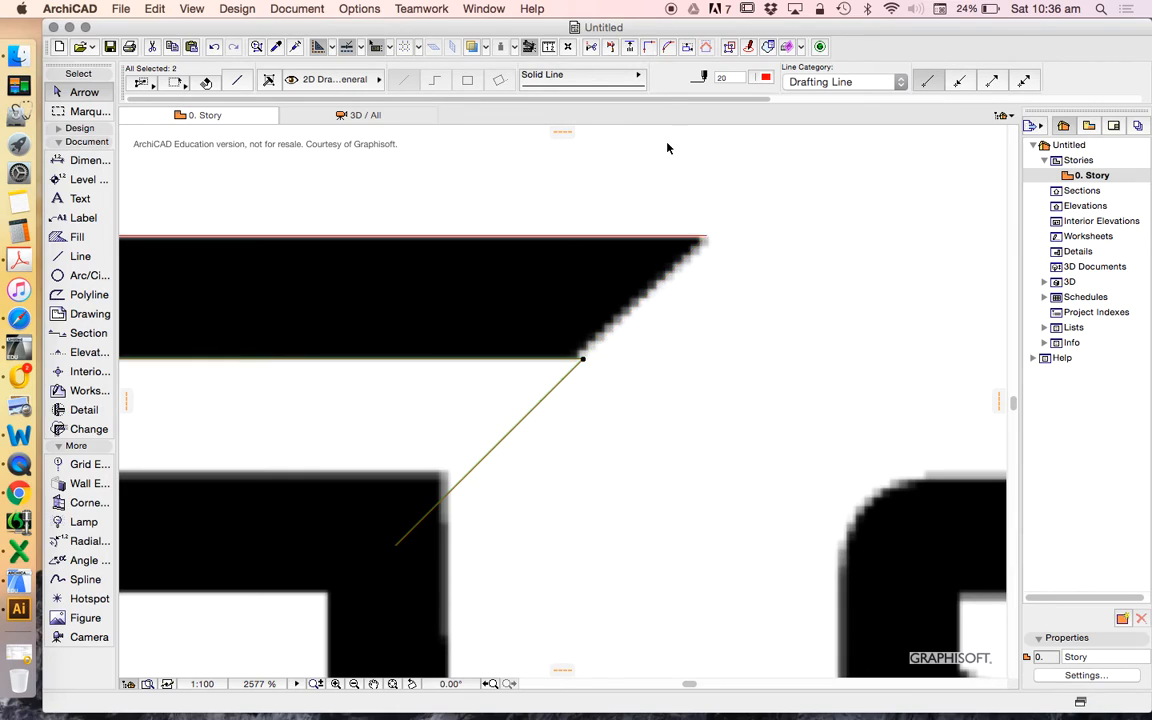
pyautogui.moveTo(748, 327)
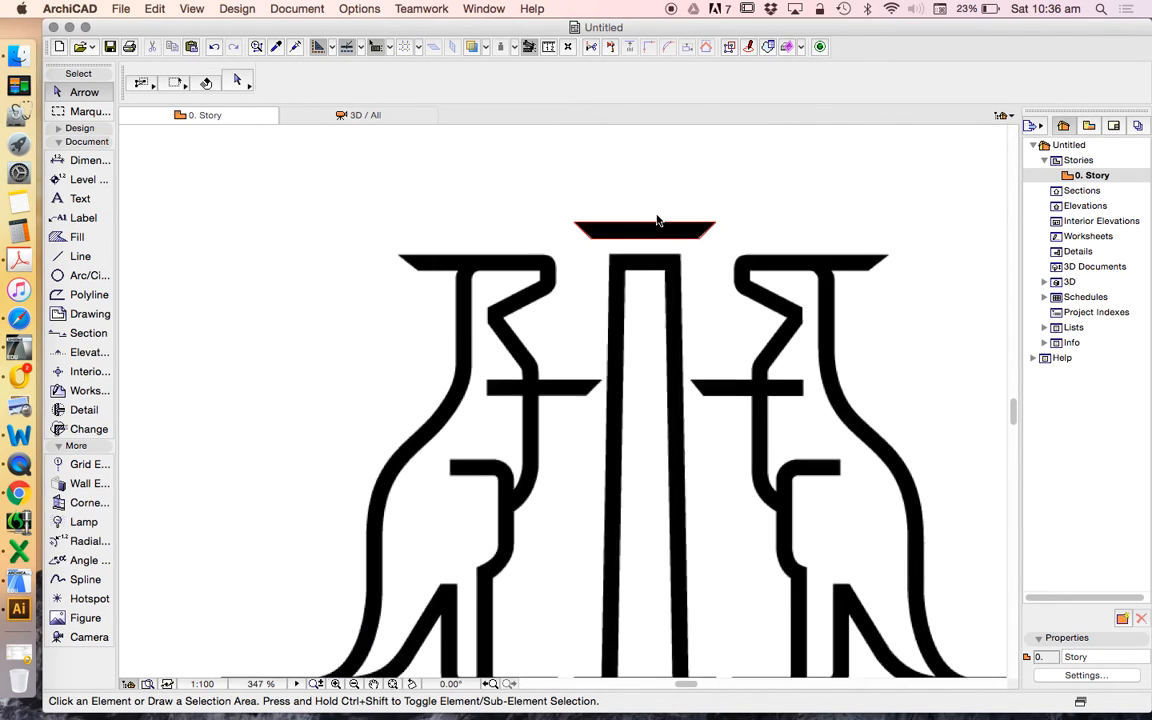
# Start a red outline line at the column's top-left corner with the Line tool
pyautogui.click(80, 256)
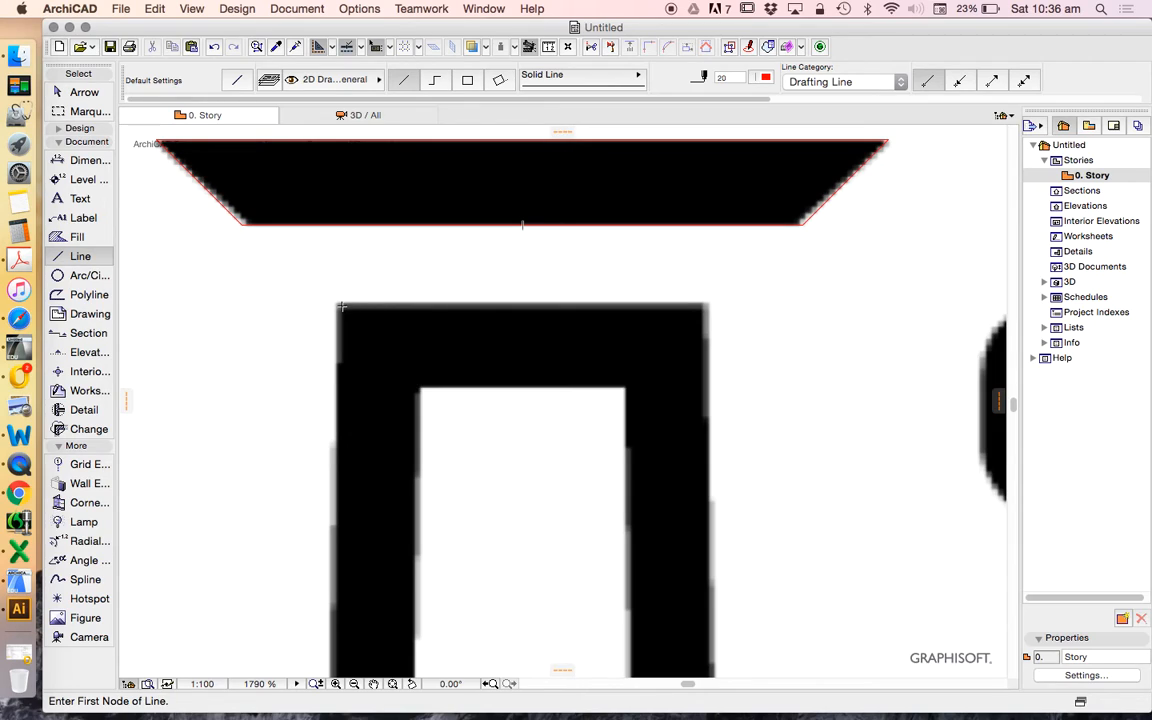
pyautogui.click(341, 306)
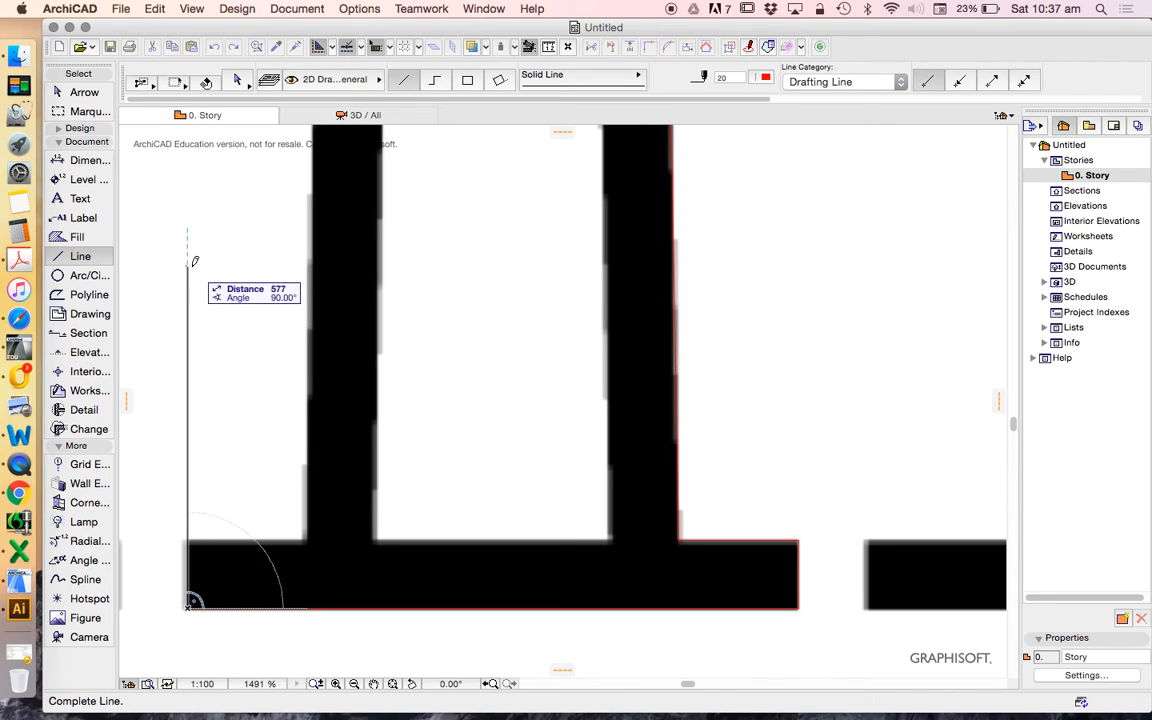
pyautogui.moveTo(823, 497)
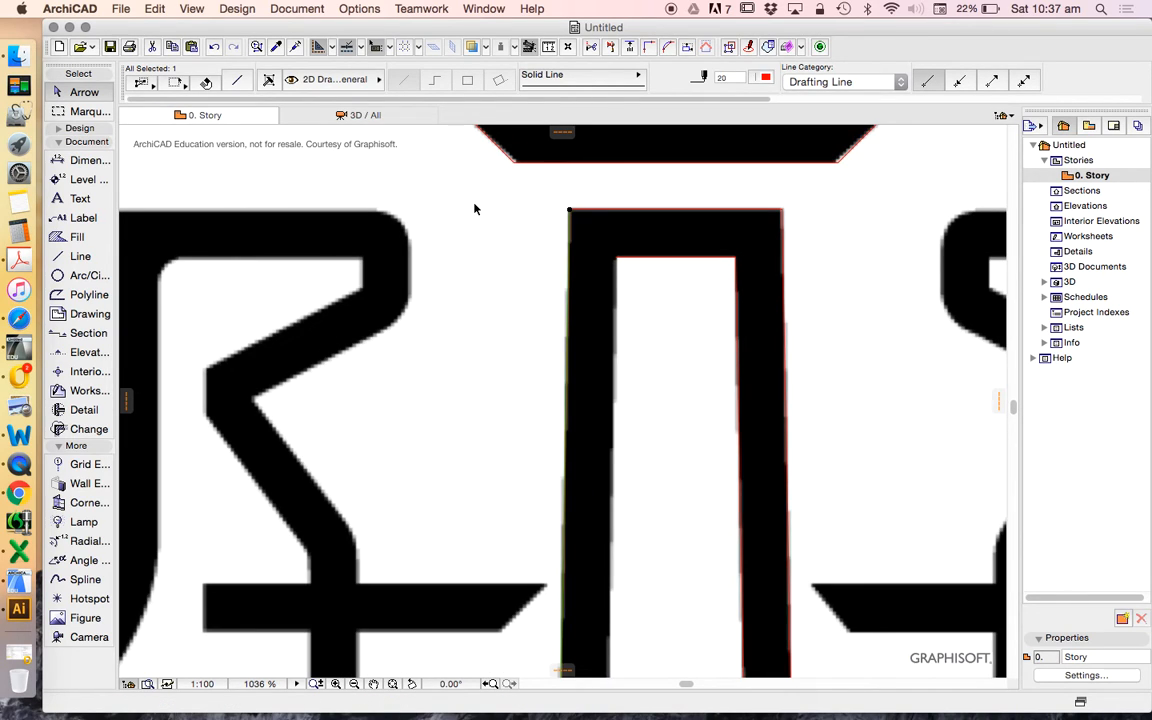
# Drag copies of the column line and base line into place around the base
pyautogui.rightClick(476, 209)
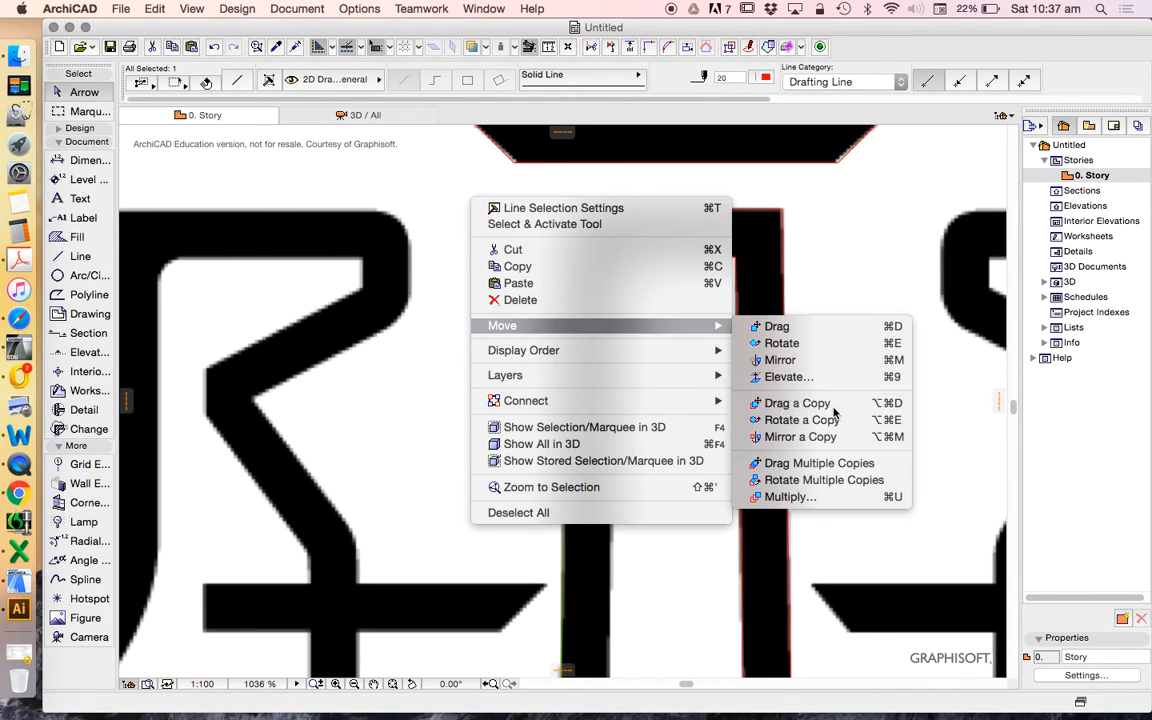
pyautogui.click(794, 402)
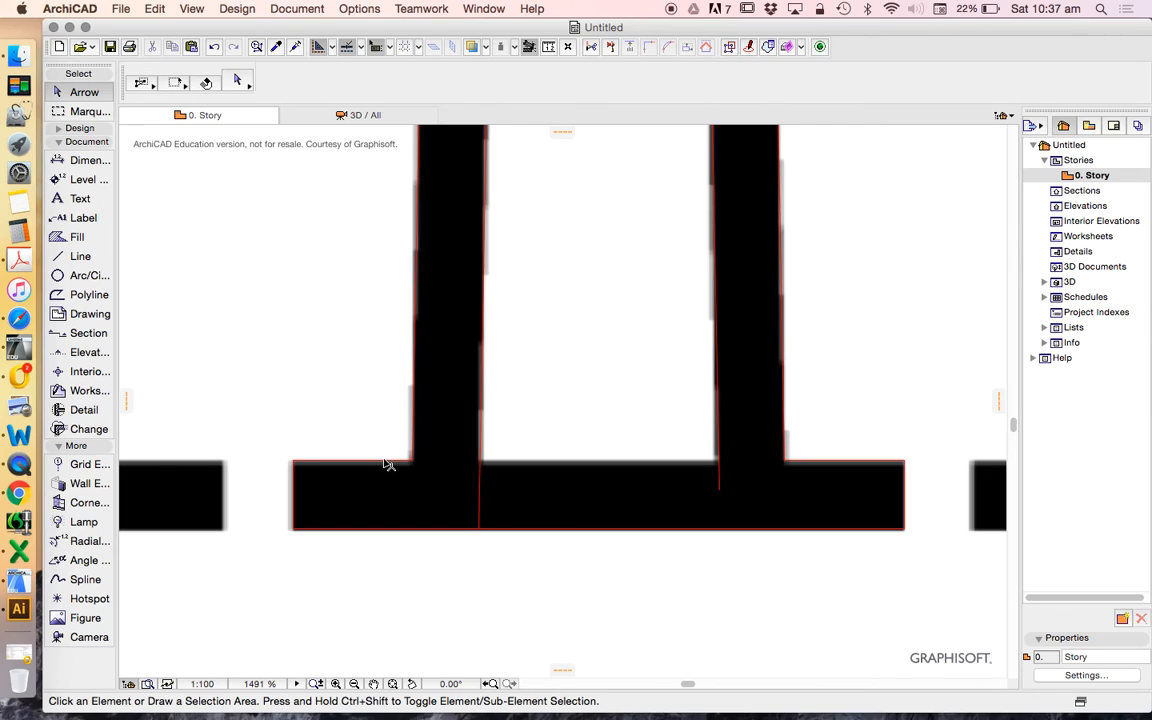
pyautogui.rightClick(386, 464)
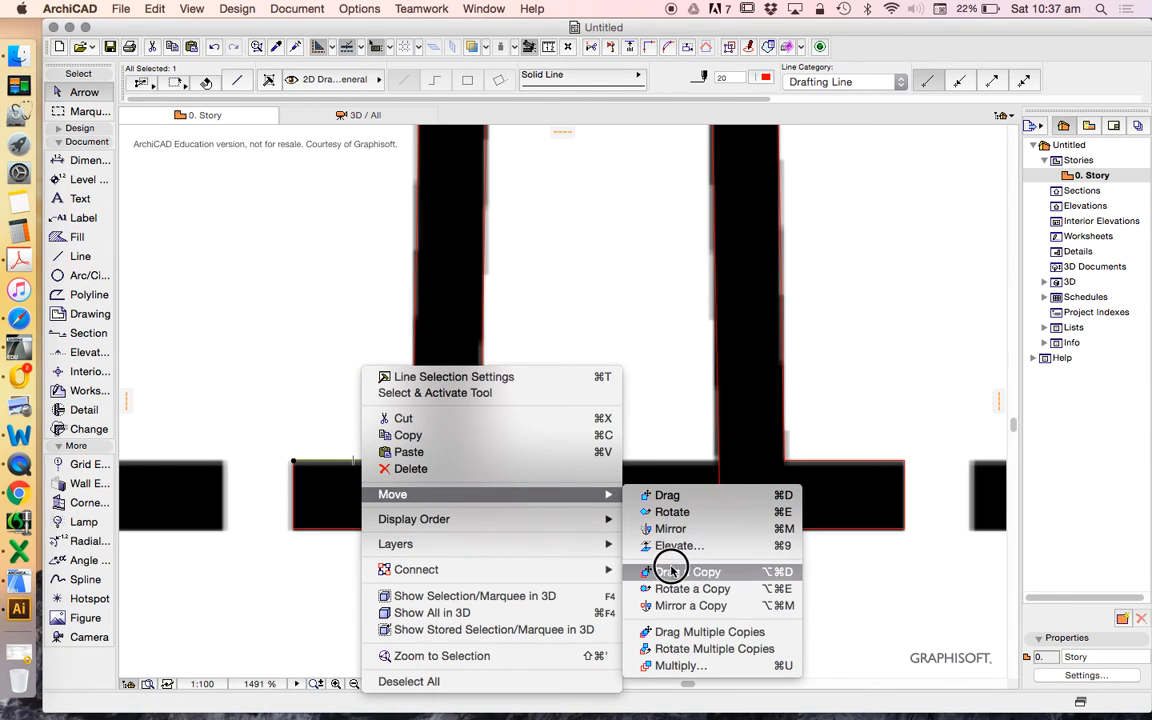
pyautogui.click(676, 571)
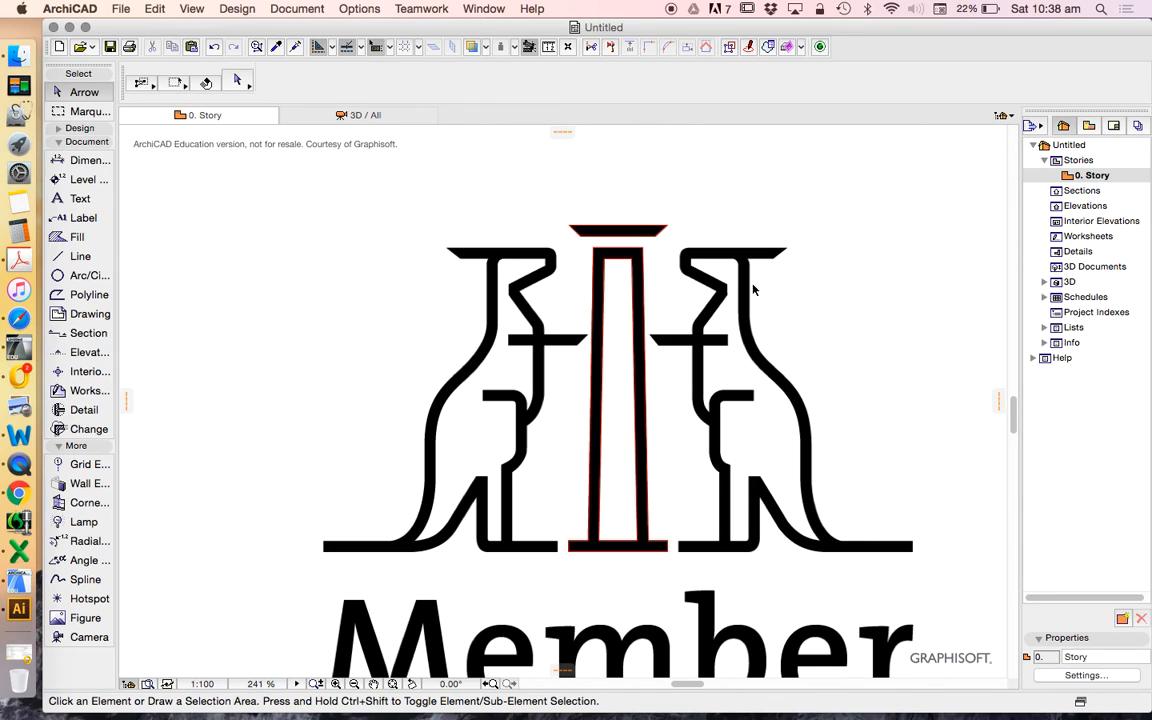
pyautogui.moveTo(800, 230)
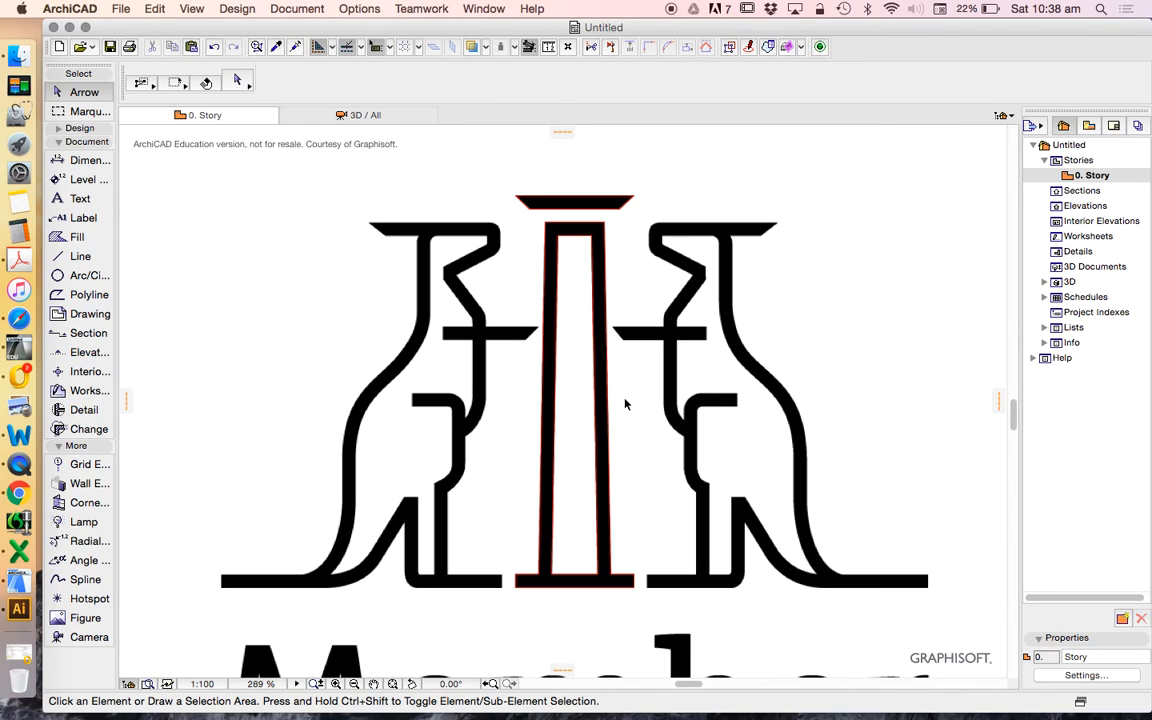
pyautogui.moveTo(691, 379)
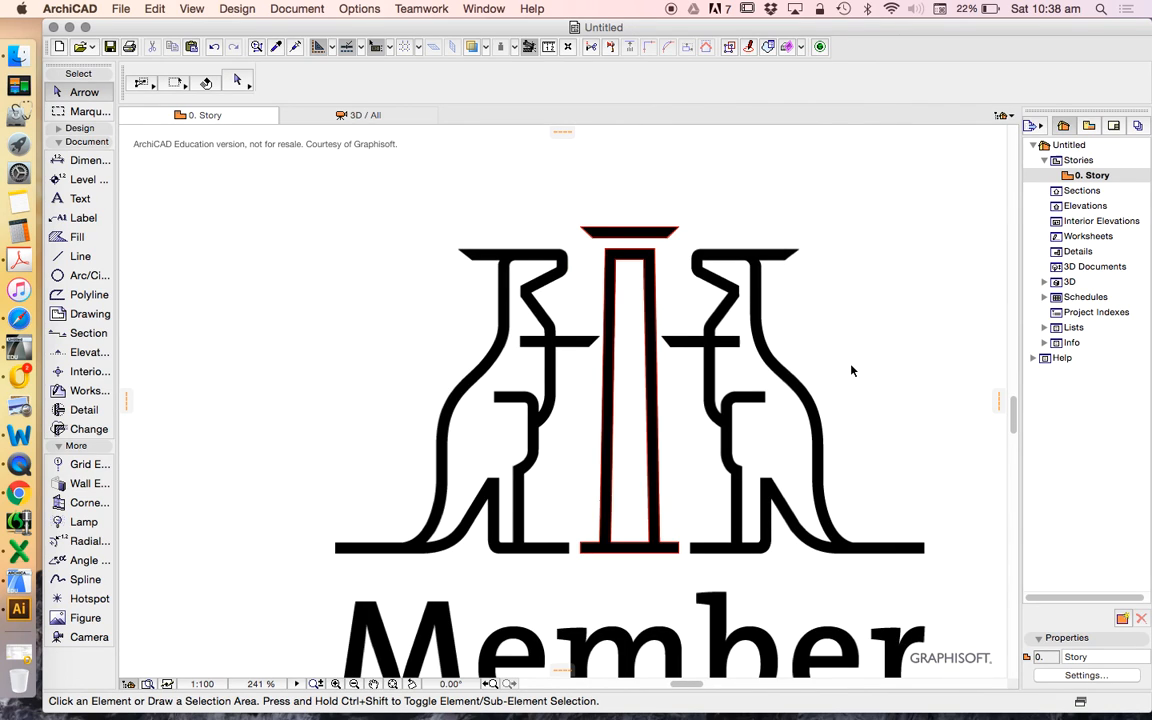
pyautogui.moveTo(785, 345)
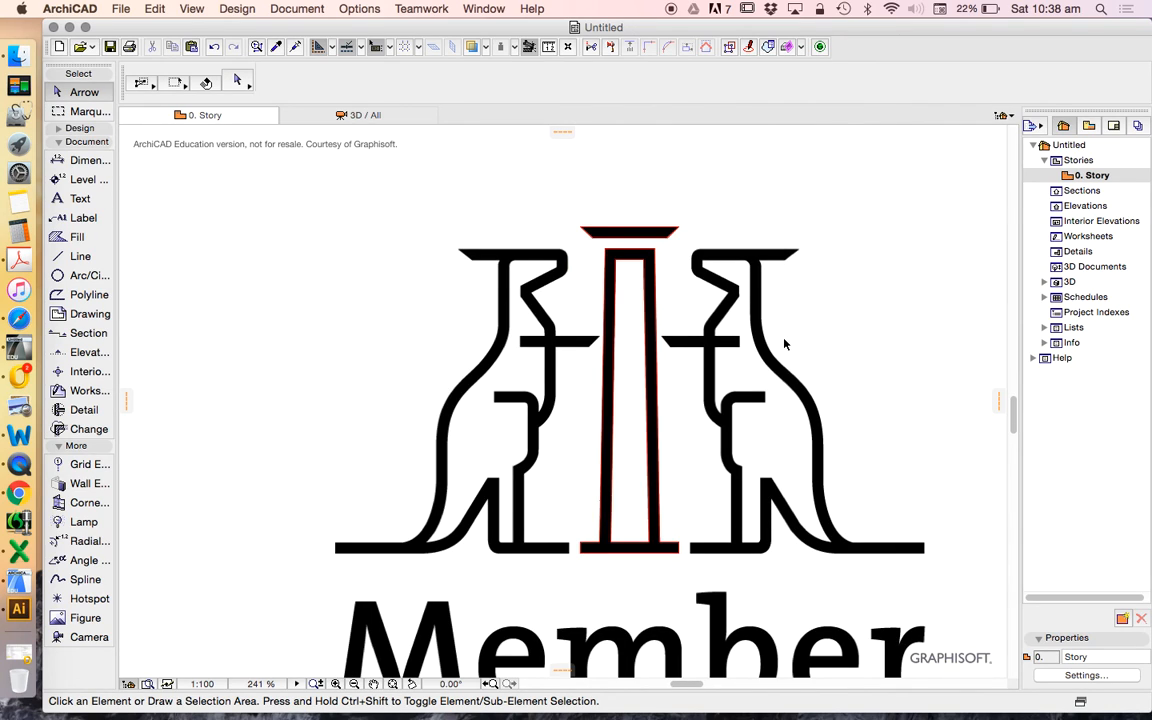
pyautogui.moveTo(825, 319)
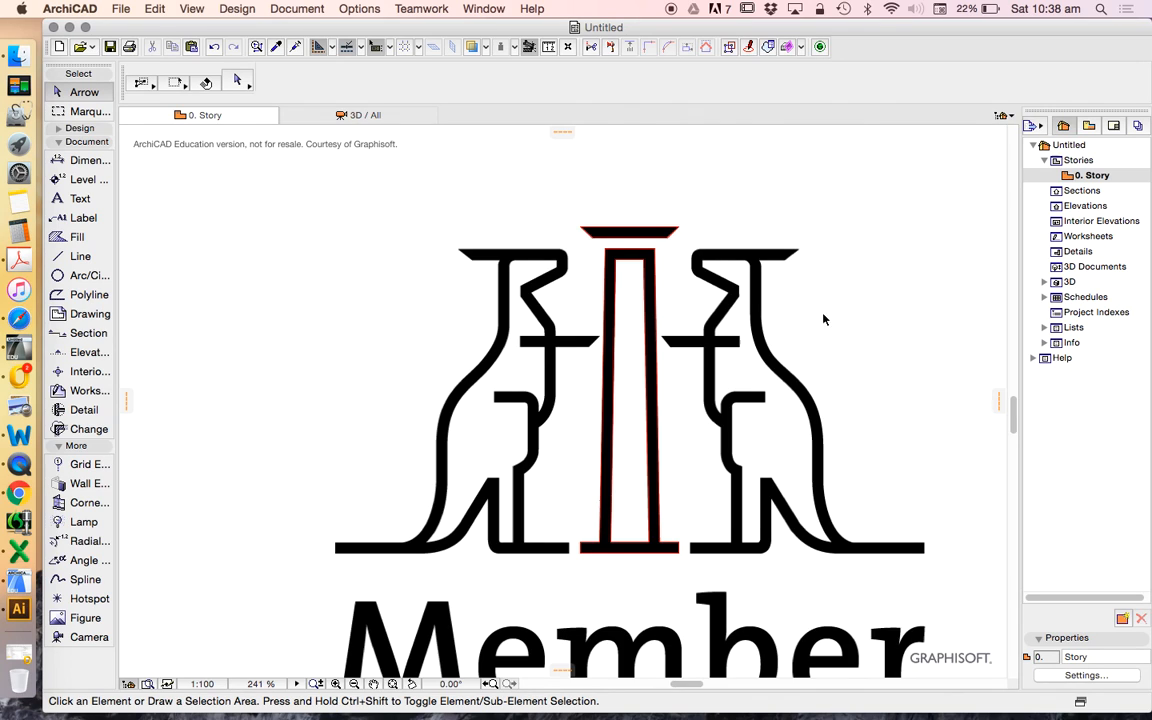